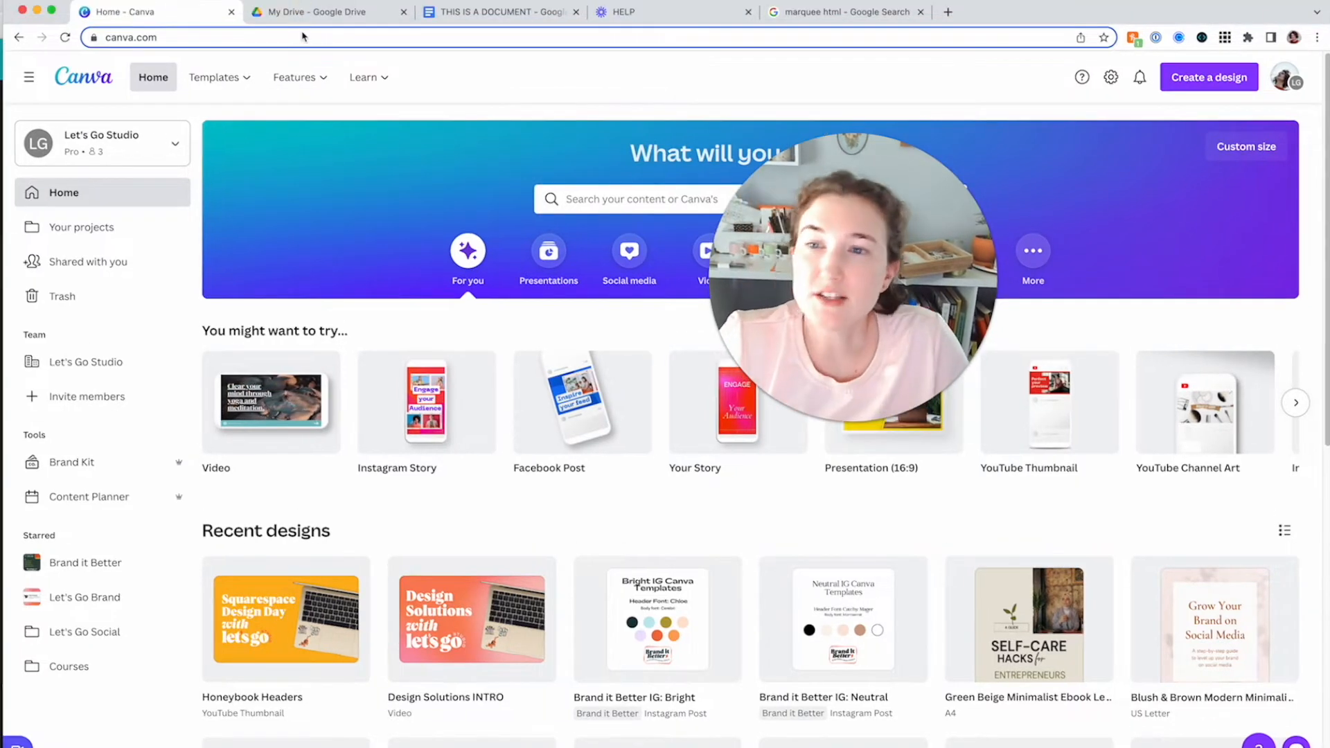
Switch from Canva to the My Drive tab in Google Drive
{"action": "left_click", "coordinate": [326, 12]}
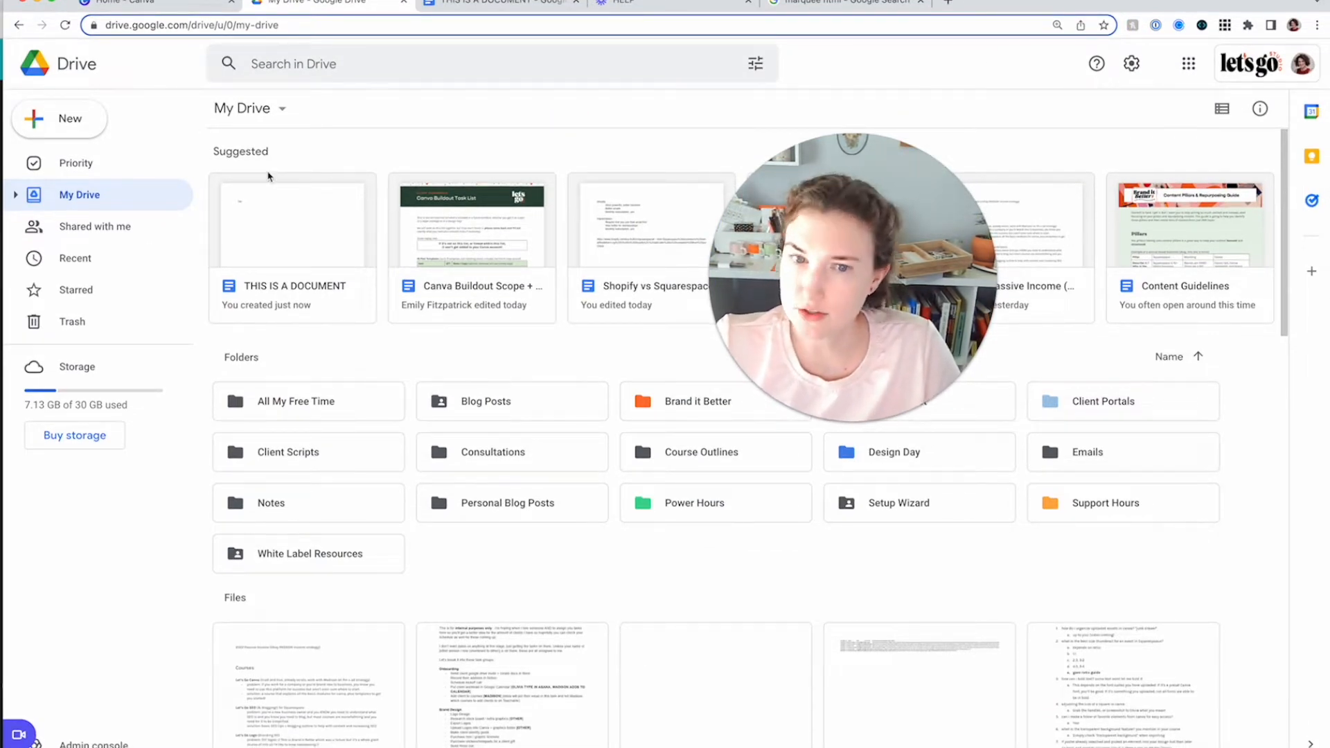
{"action": "mouse_move", "coordinate": [128, 163]}
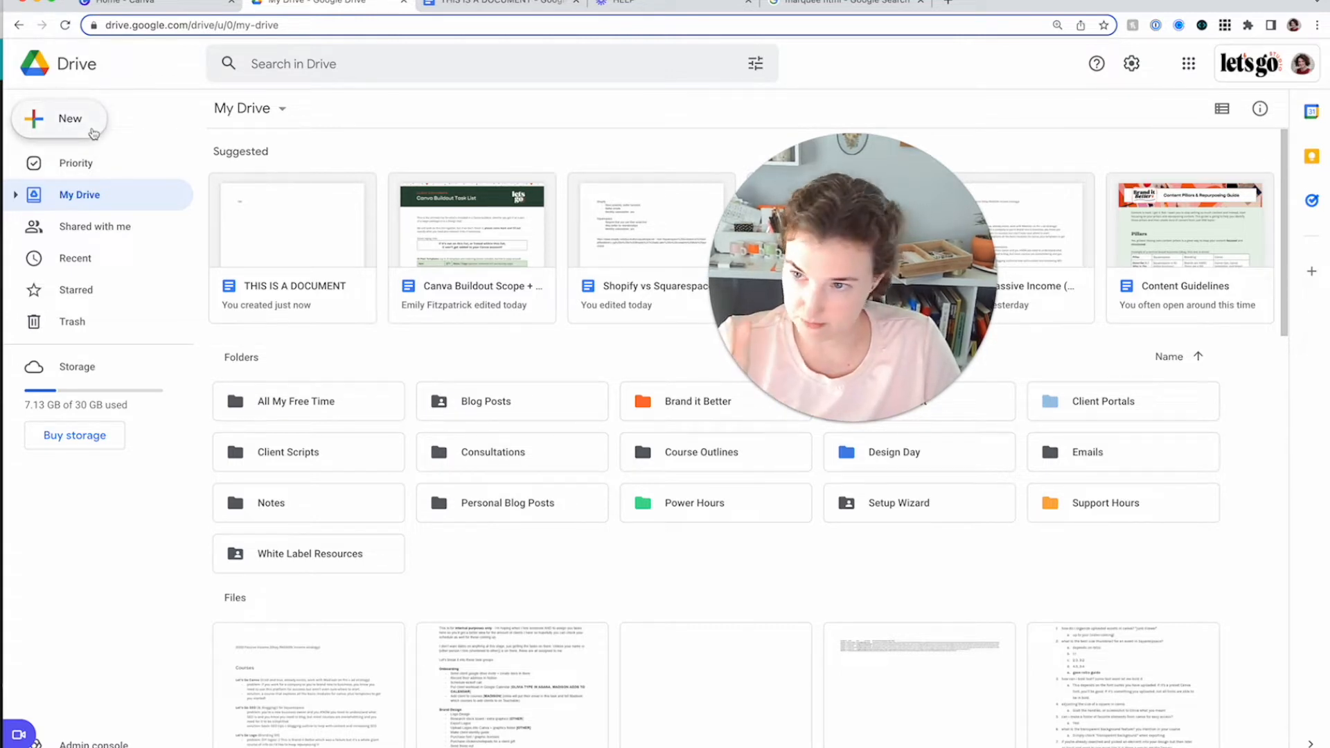
Create a blank Google Doc containing the text 'THIS IS A NEW DOCUMENT'
{"action": "left_click", "coordinate": [58, 118]}
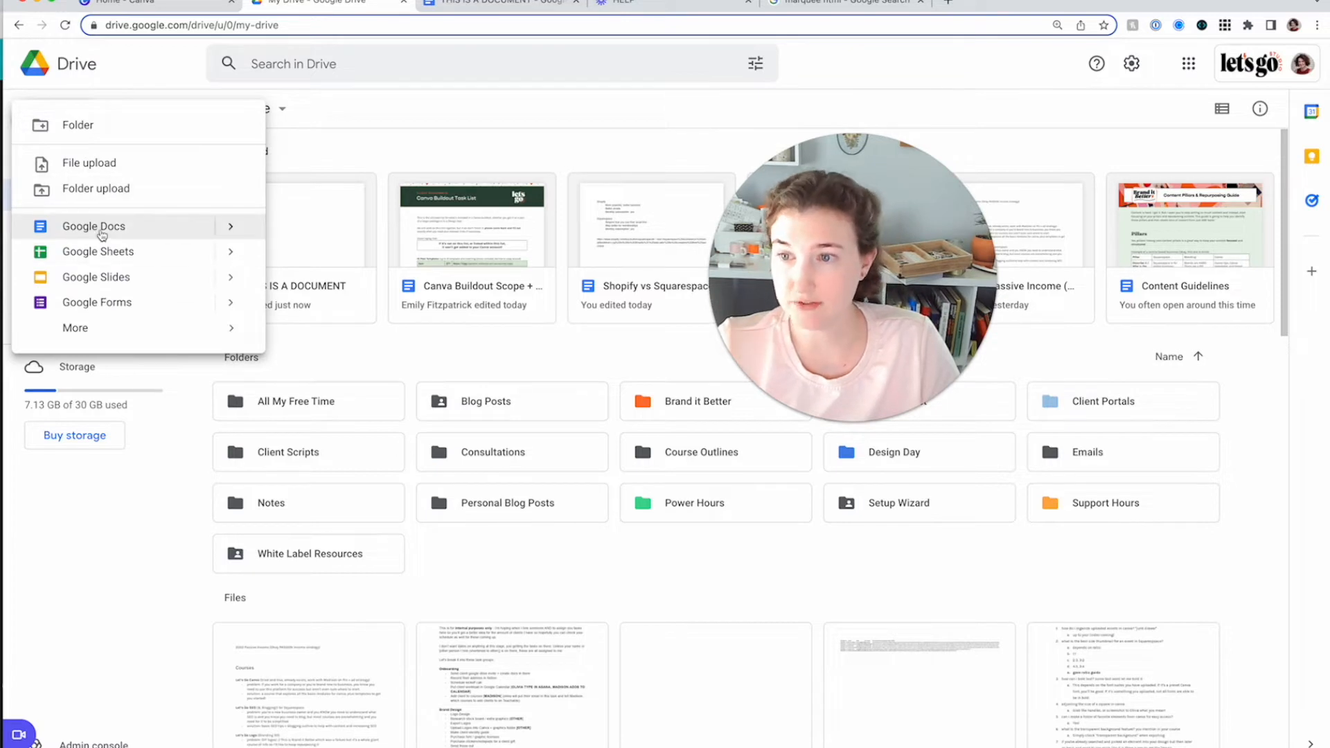
{"action": "left_click", "coordinate": [93, 226]}
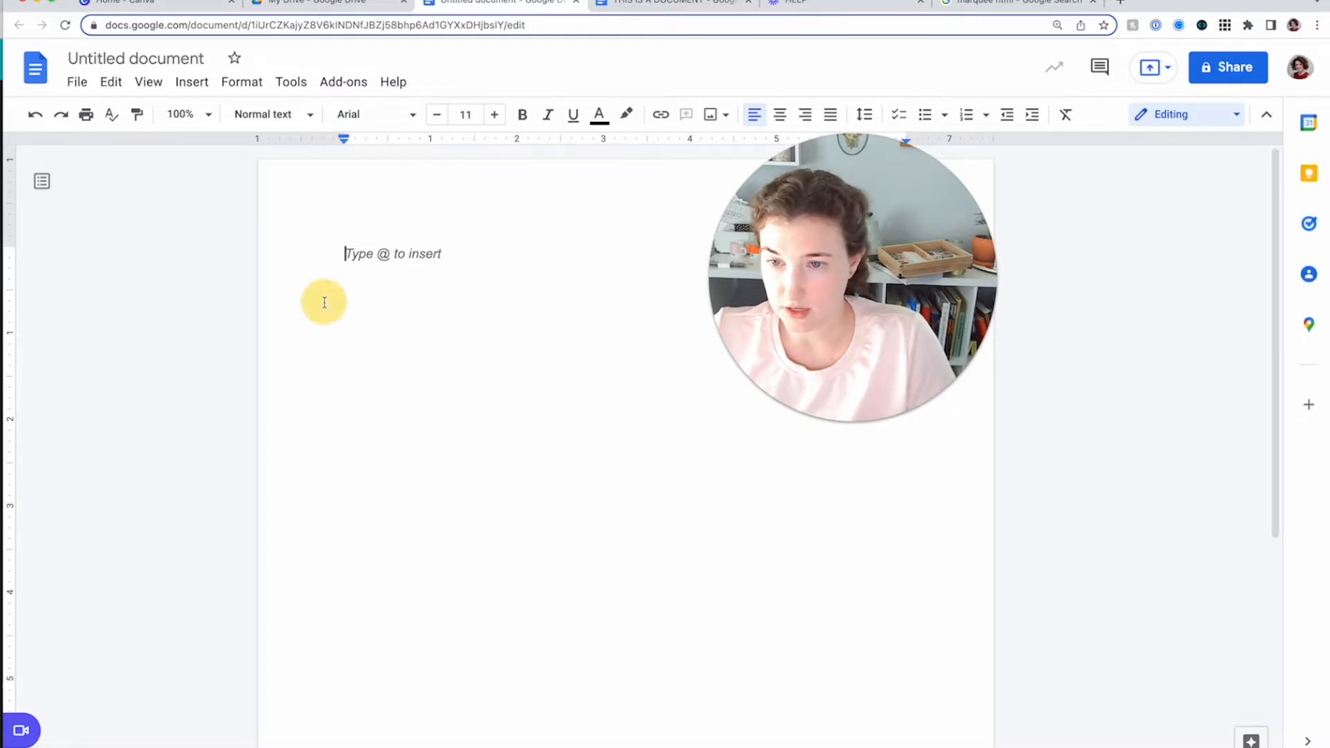
{"action": "type", "text": "THIS IS"}
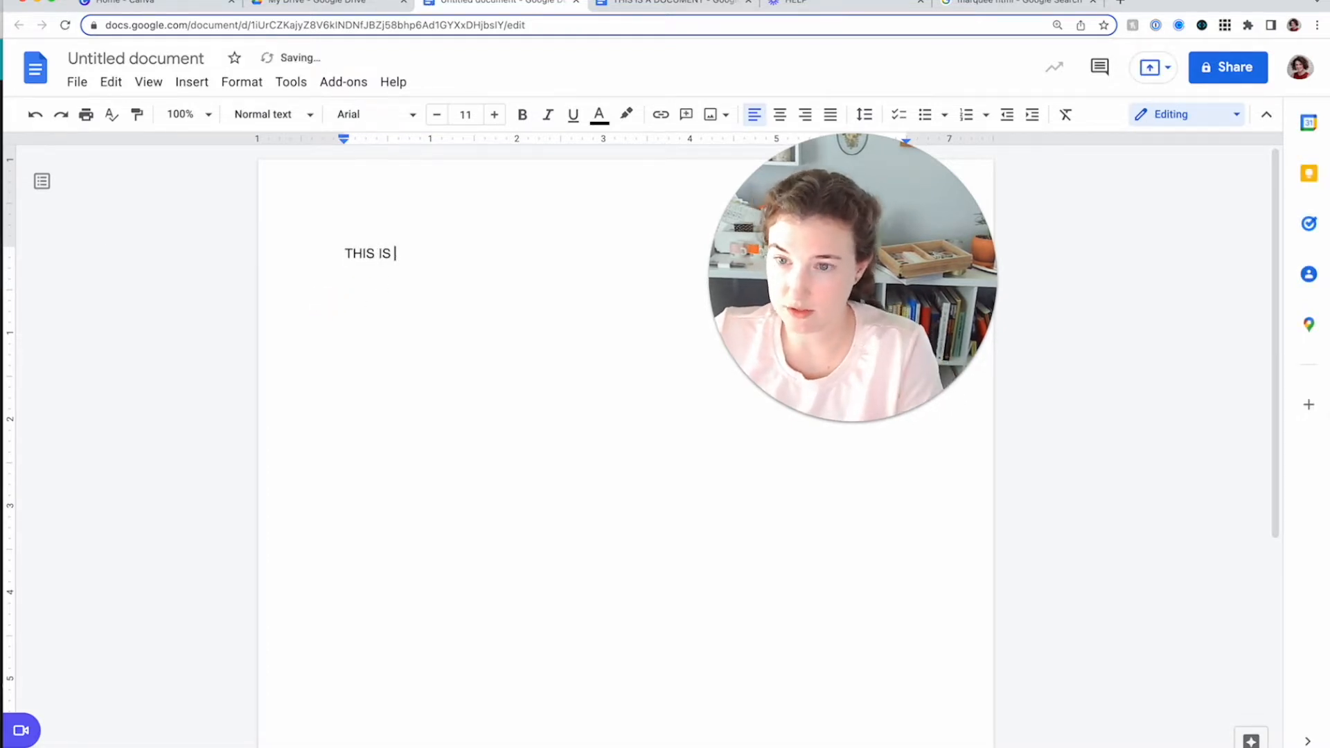
{"action": "type", "text": "A NEW DOCUMENT"}
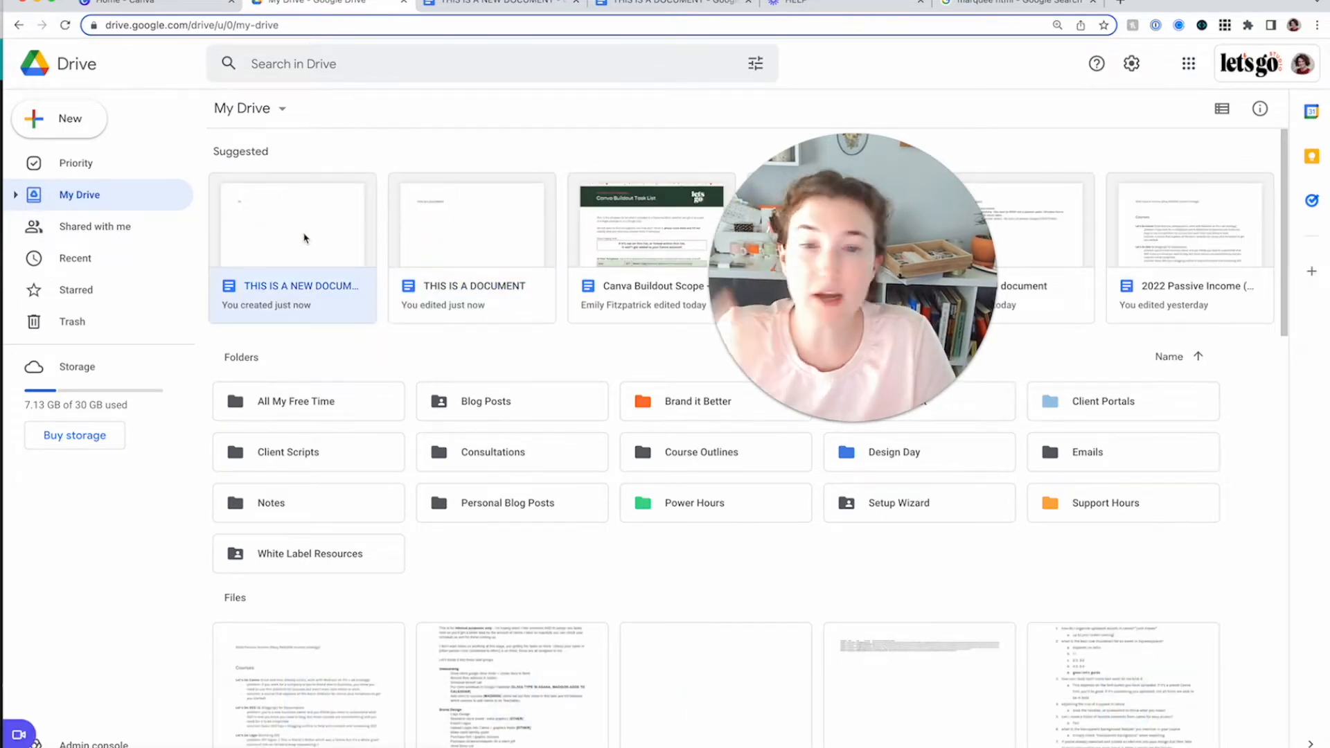
{"action": "mouse_move", "coordinate": [424, 332]}
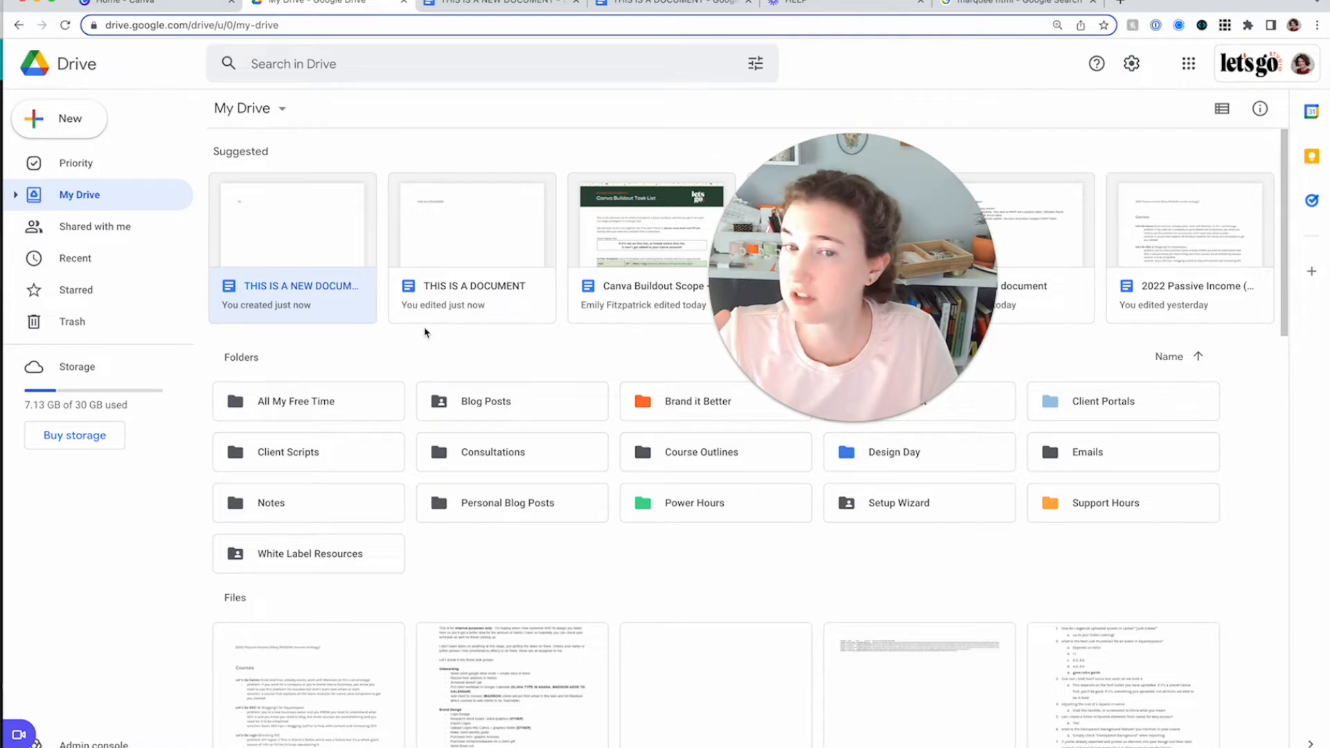
Scroll through My Drive and select the Design Day and Brand it Better folders
{"action": "scroll", "scroll_direction": "down", "scroll_amount": 3}
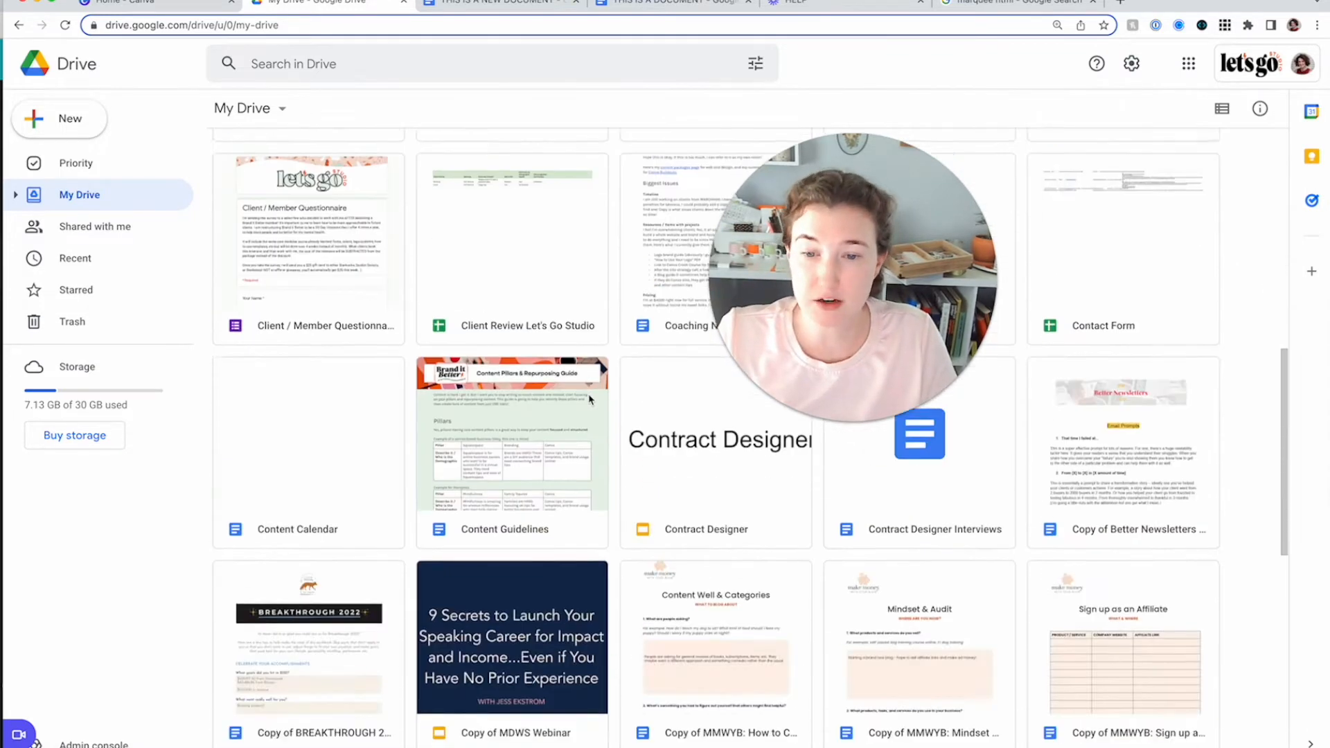
{"action": "scroll", "scroll_direction": "up", "scroll_amount": 3}
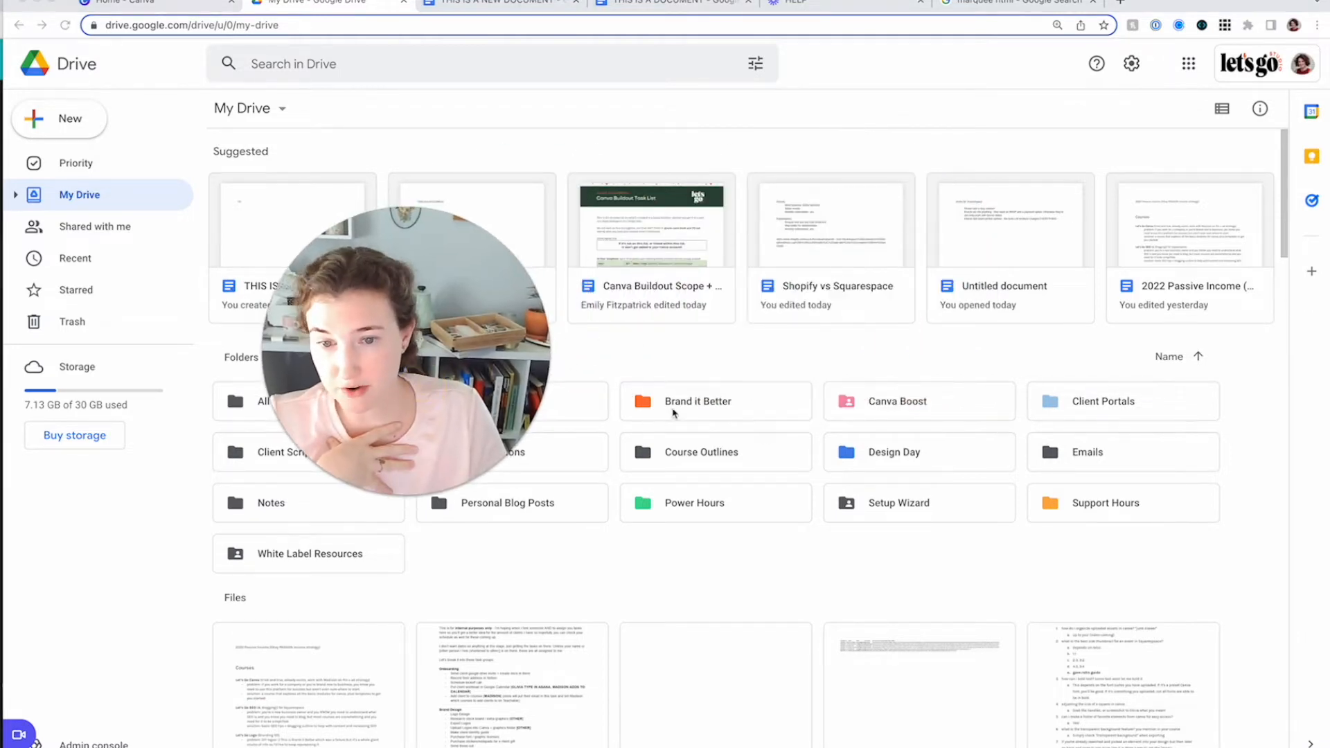
{"action": "left_click", "coordinate": [919, 451]}
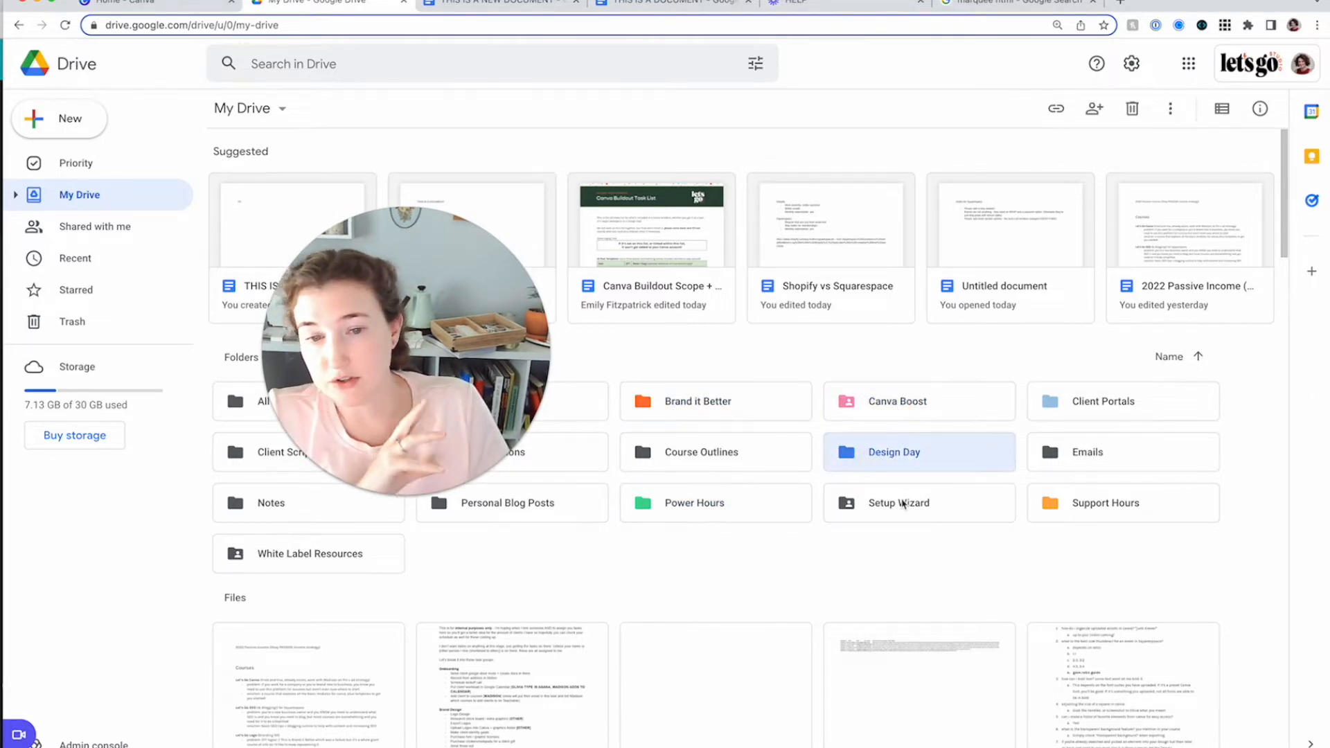
{"action": "left_click", "coordinate": [918, 401]}
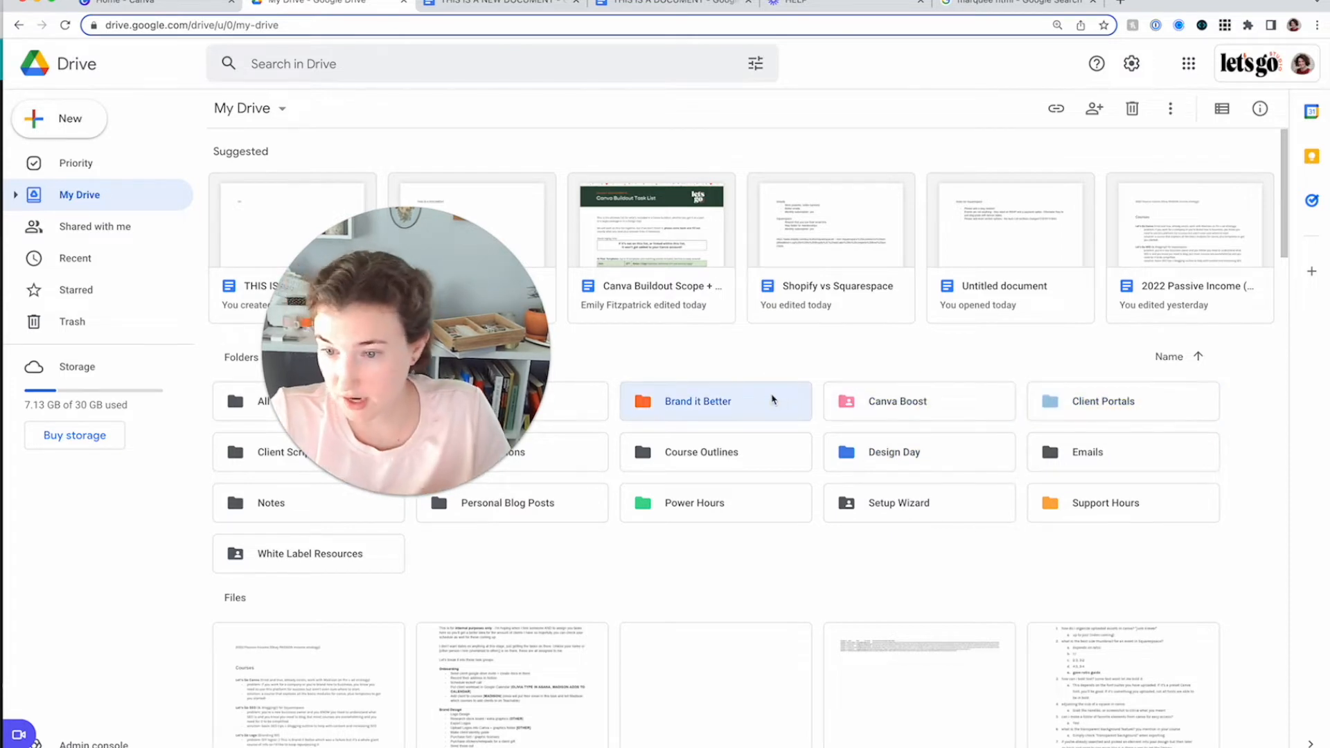
{"action": "mouse_move", "coordinate": [411, 386]}
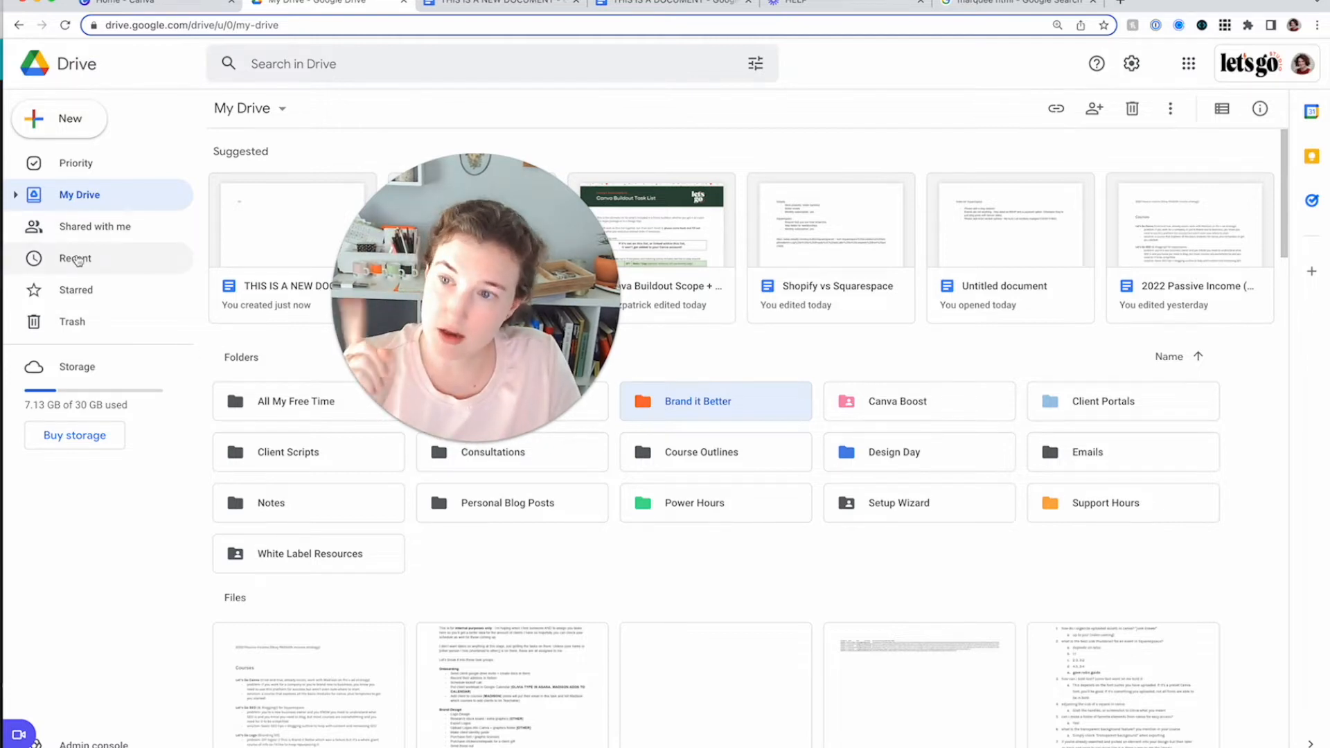
{"action": "mouse_move", "coordinate": [76, 290]}
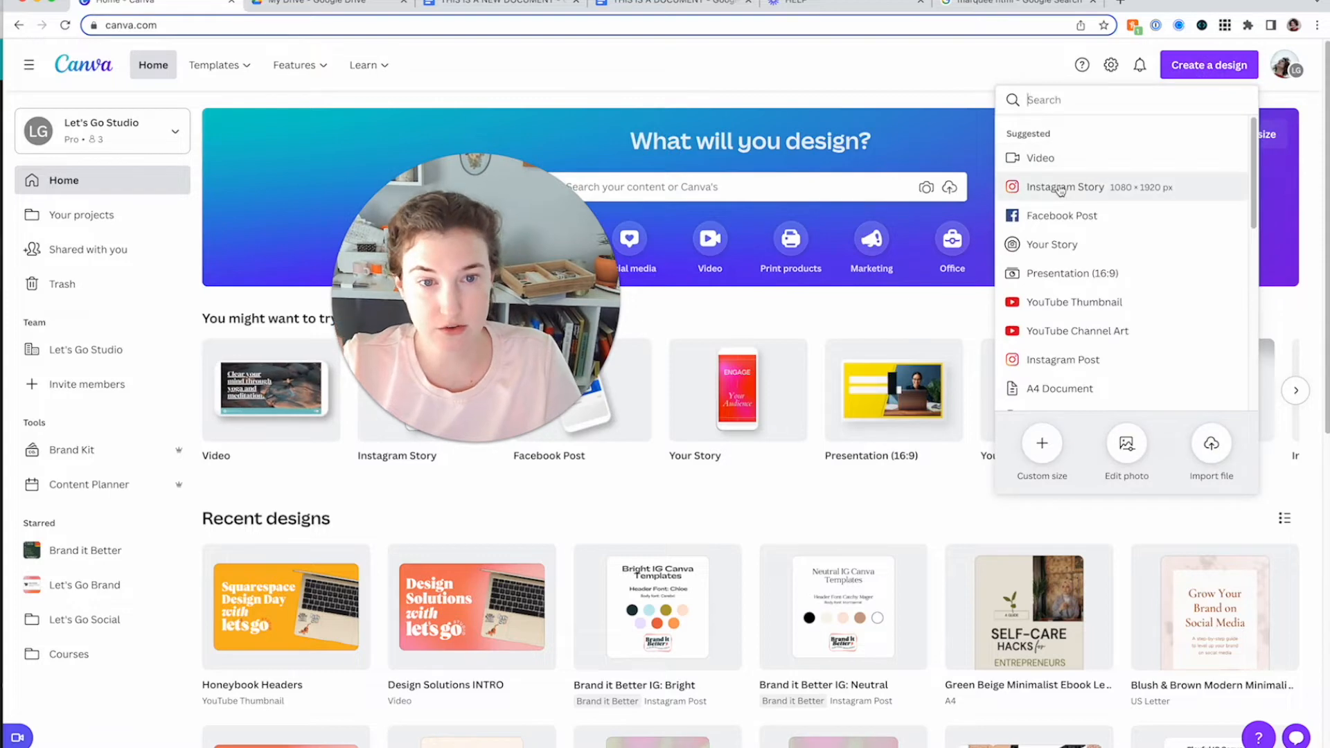
Start a new Instagram Story design from Create a design
{"action": "left_click", "coordinate": [1065, 186]}
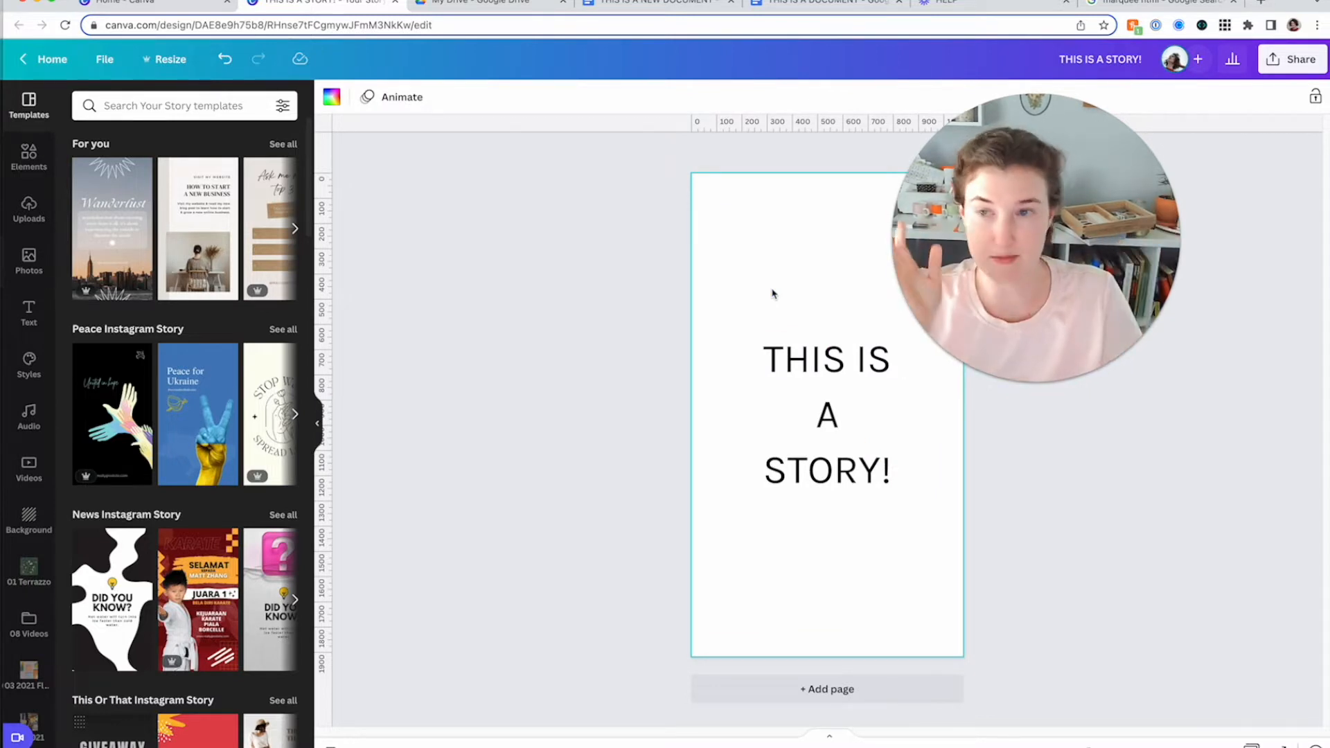
{"action": "mouse_move", "coordinate": [646, 313]}
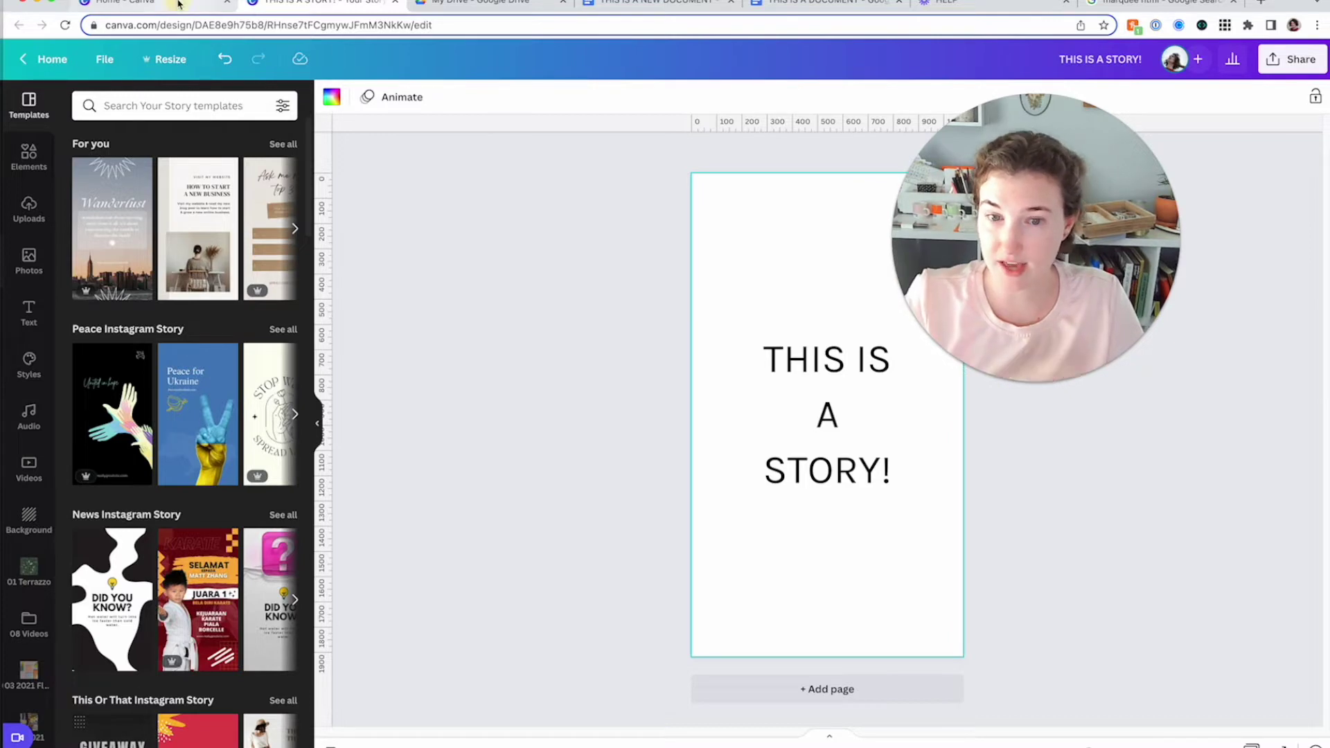
Go back to the Canva home page through the Home tab
{"action": "left_click", "coordinate": [52, 59]}
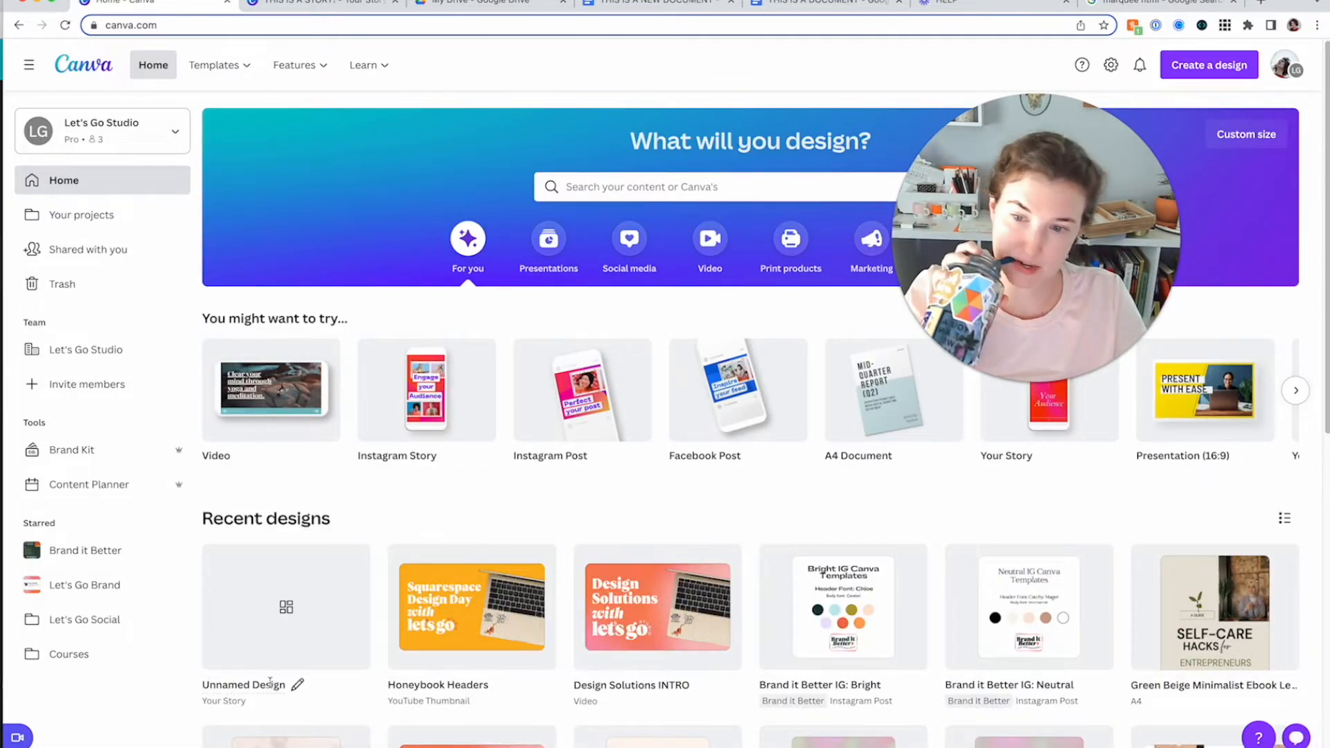
{"action": "mouse_move", "coordinate": [352, 562]}
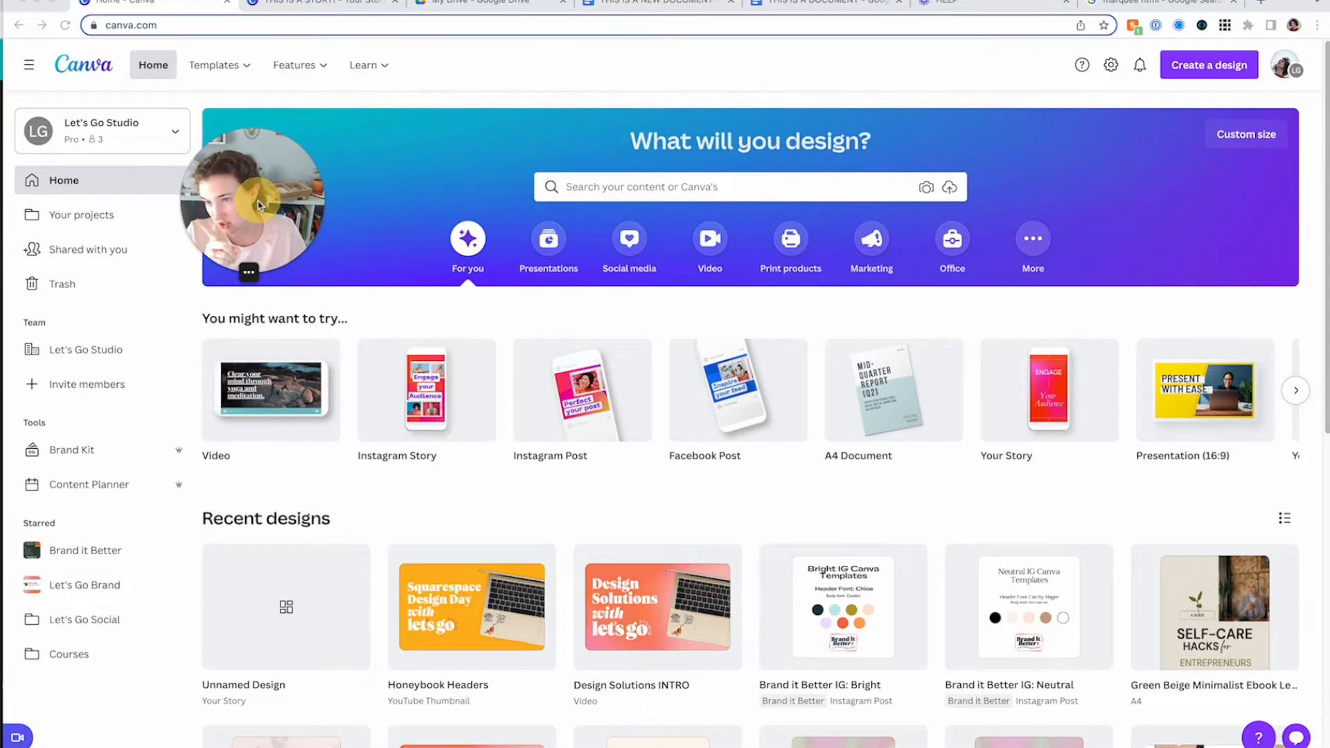
Open Your projects, show all folders, and open the Let's Go Brand folder
{"action": "left_click", "coordinate": [82, 215]}
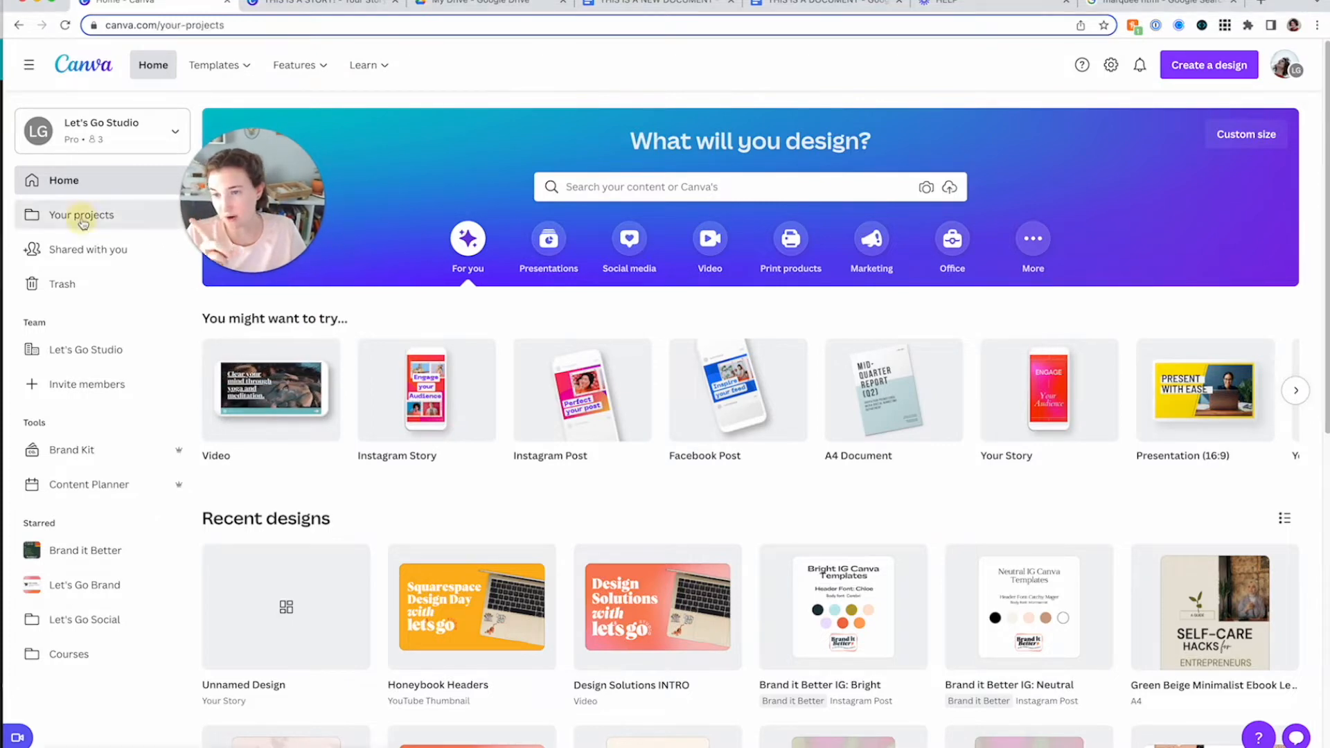
{"action": "left_click", "coordinate": [82, 215]}
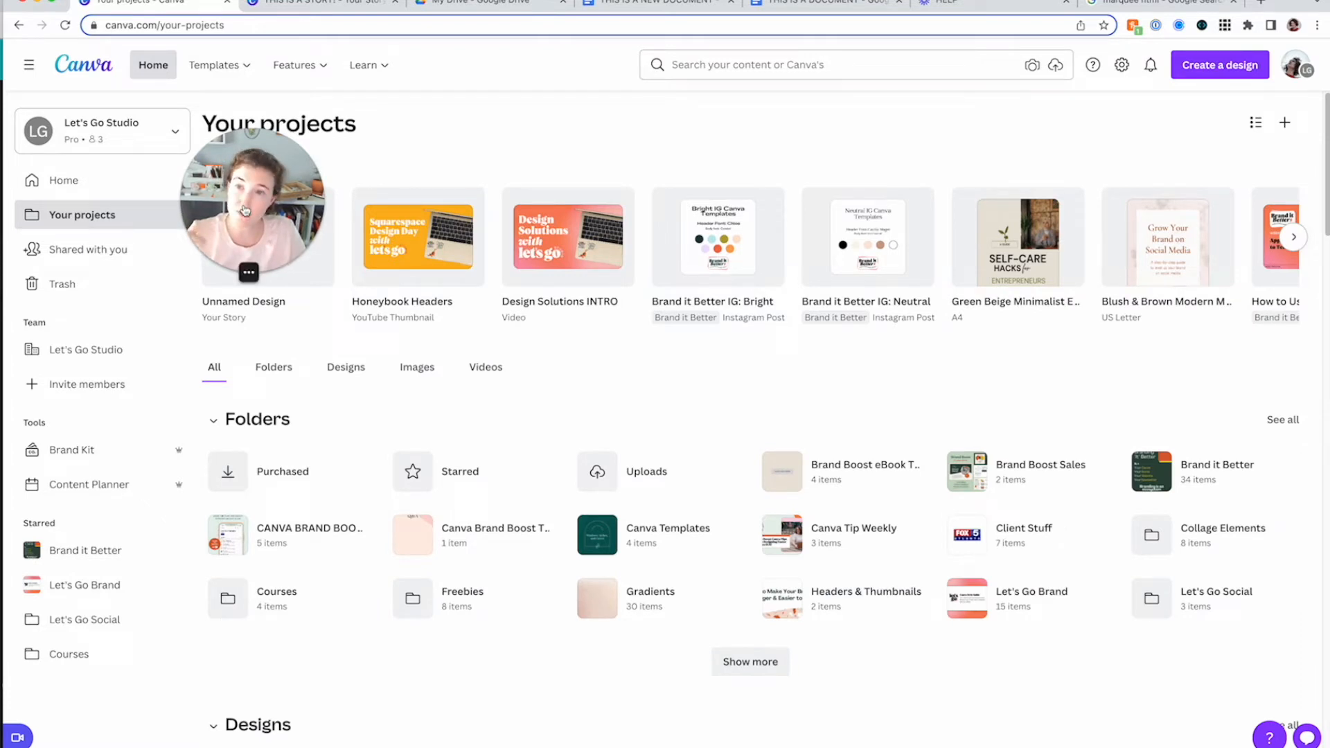
{"action": "left_click", "coordinate": [479, 3]}
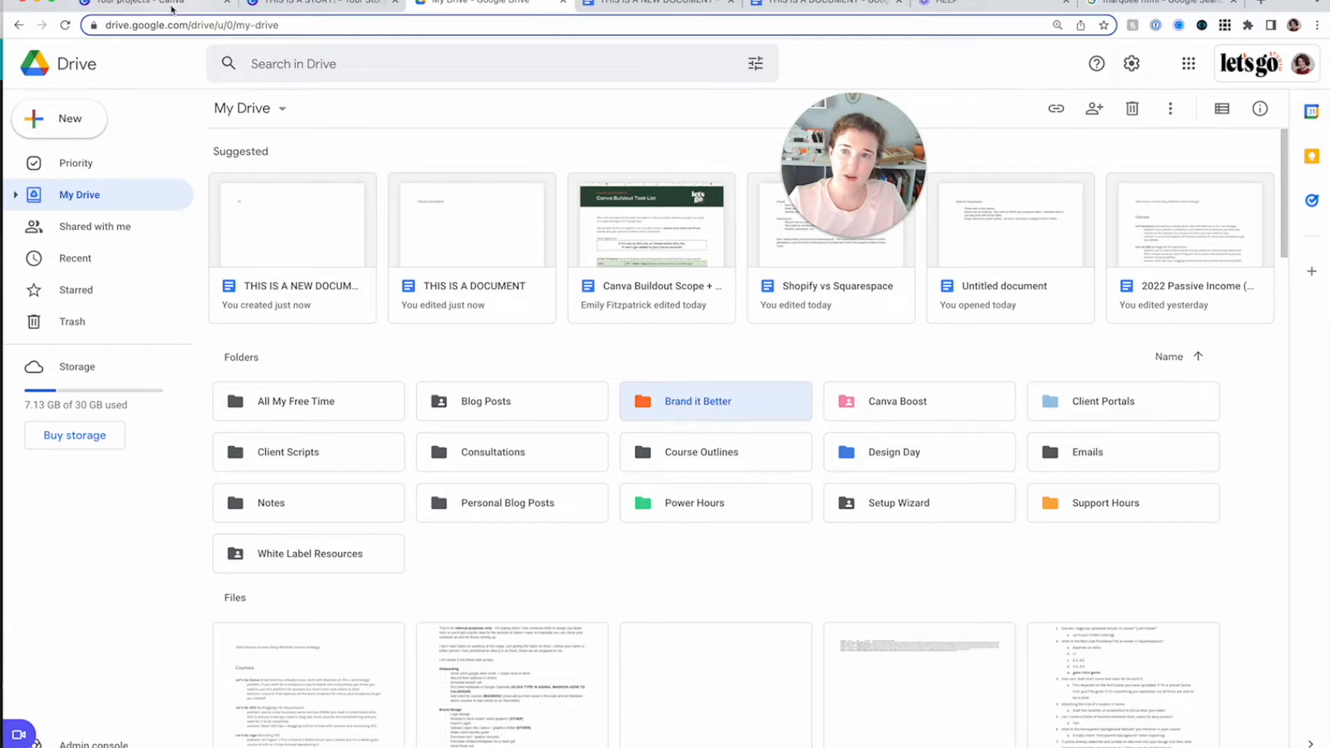
{"action": "left_click", "coordinate": [140, 3]}
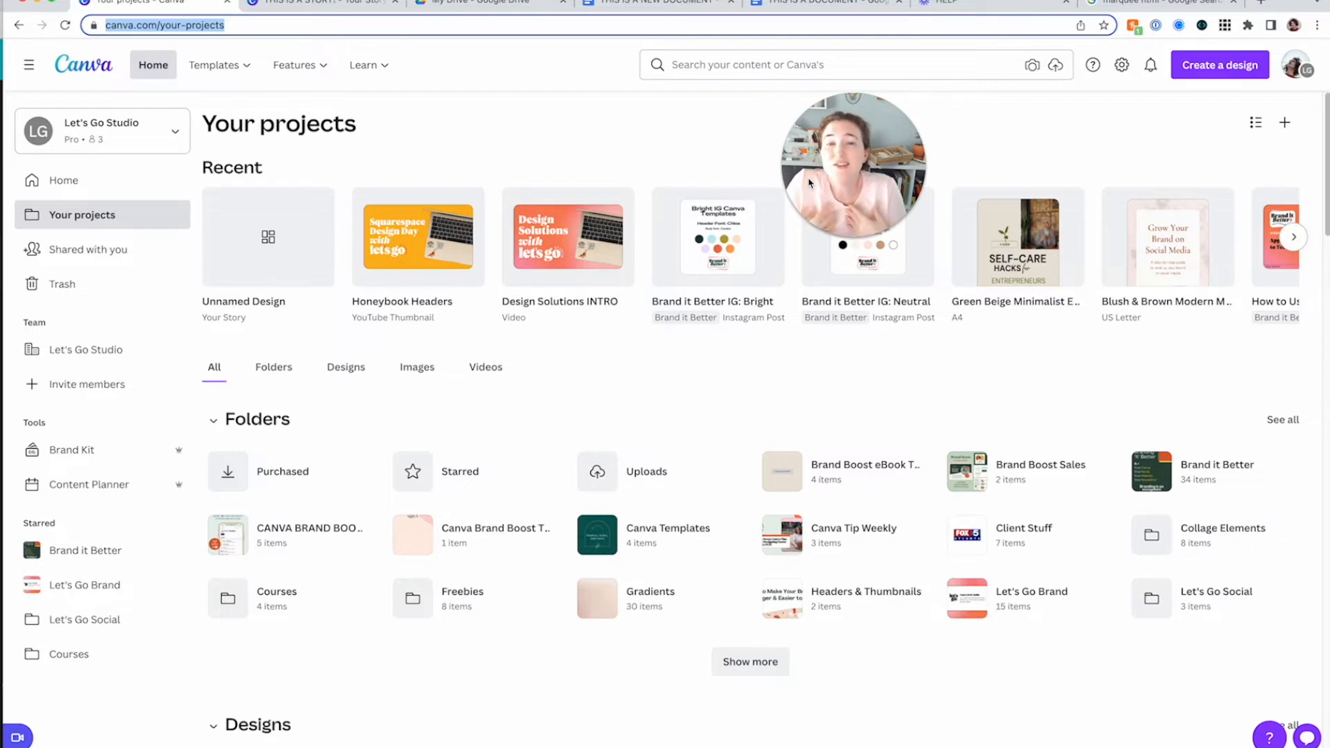
{"action": "left_click", "coordinate": [749, 661]}
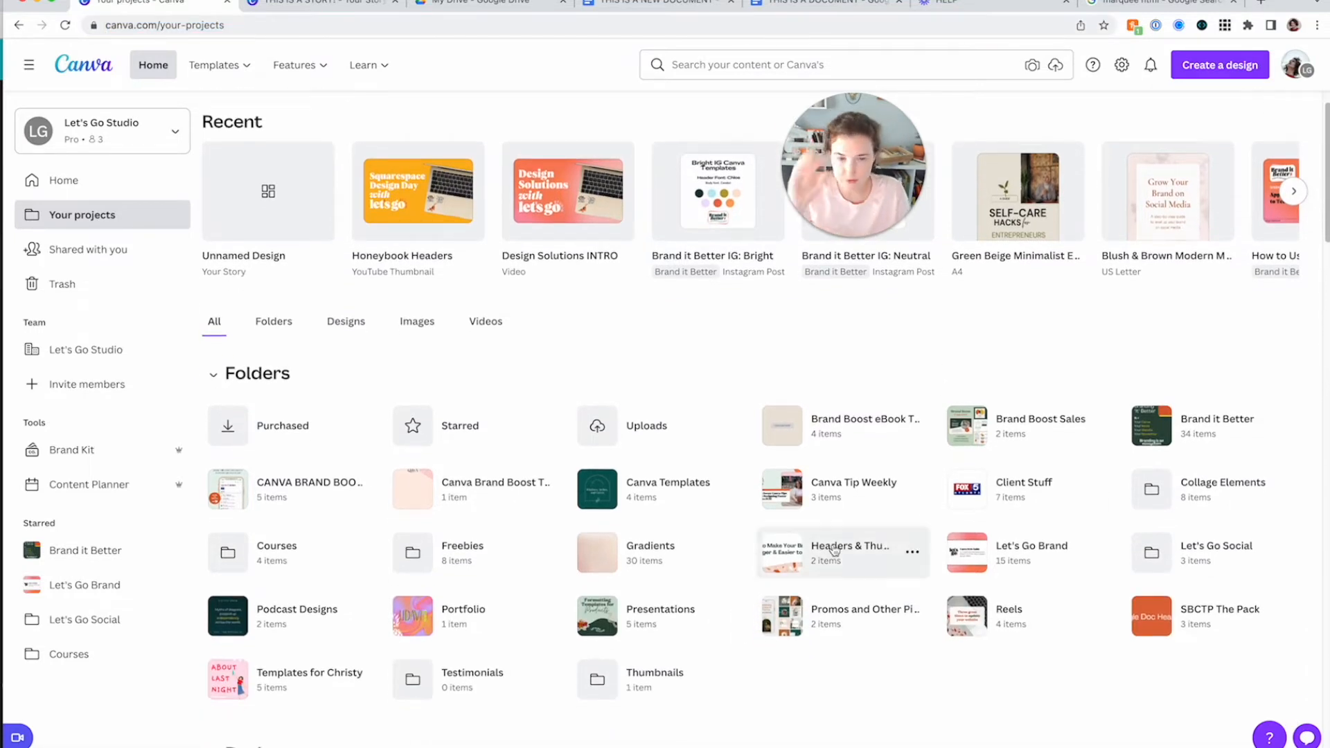
{"action": "mouse_move", "coordinate": [1187, 434]}
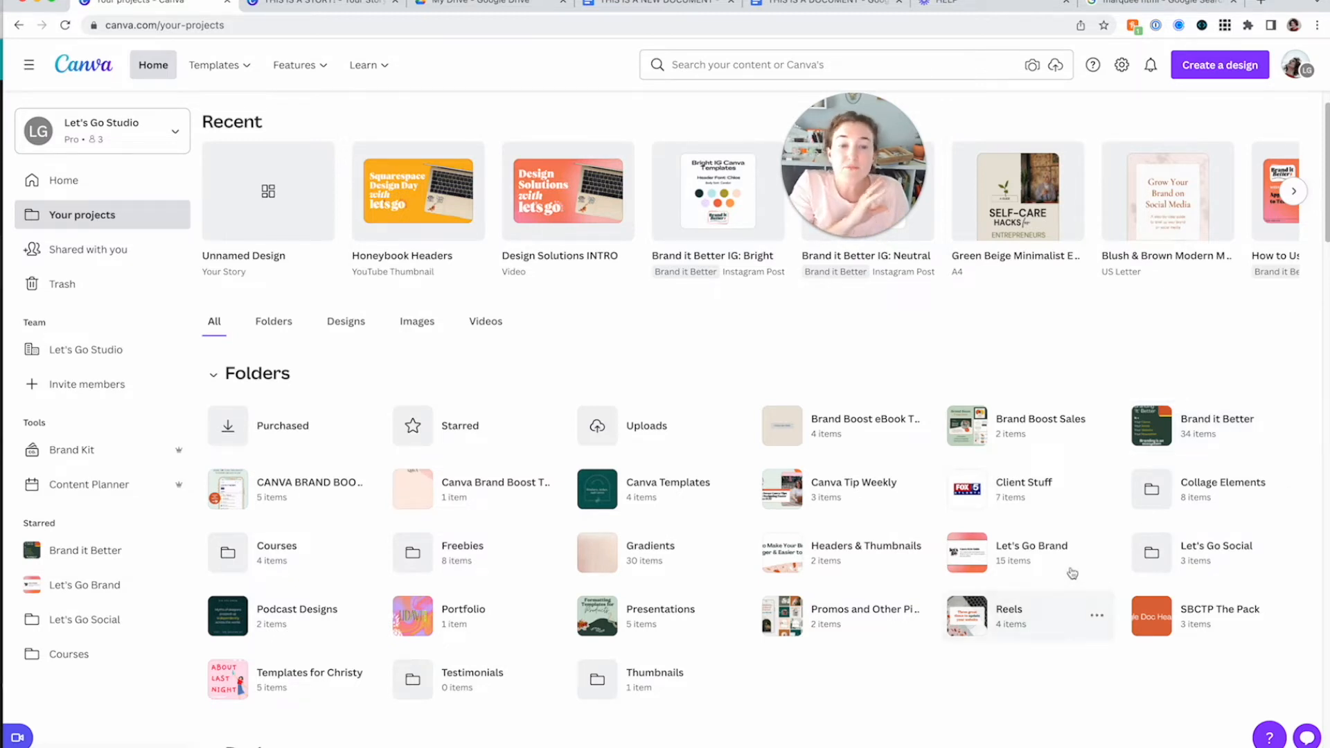
{"action": "left_click", "coordinate": [1031, 545]}
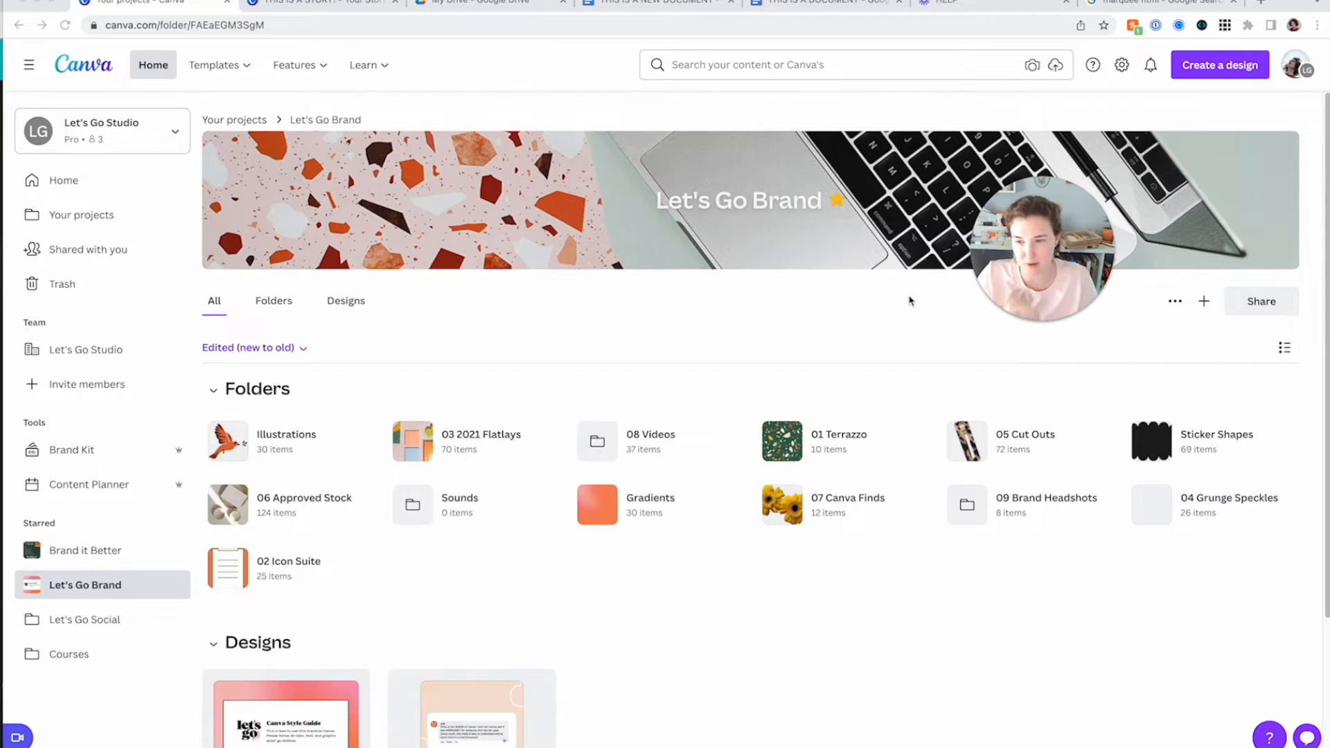
Sort Let's Go Brand by Name (A-Z) and return to it from subfolders
{"action": "left_click", "coordinate": [249, 347]}
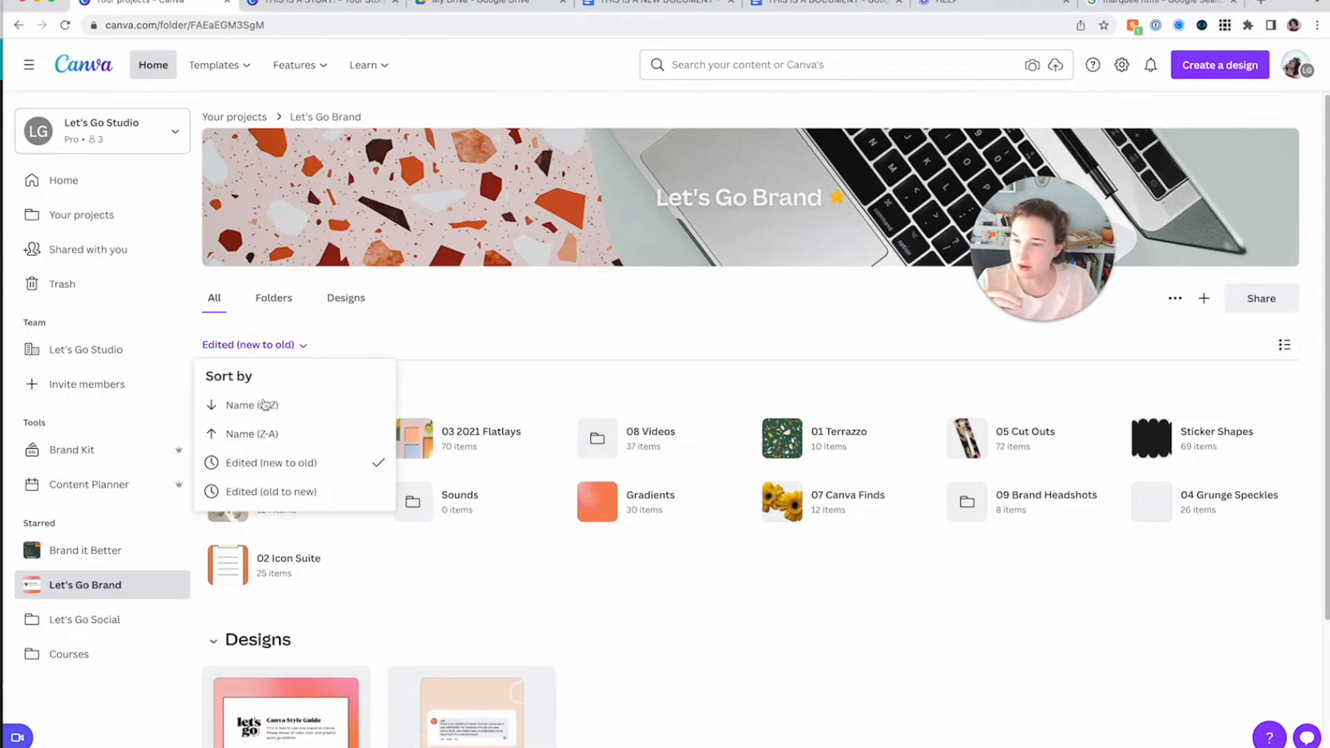
{"action": "left_click", "coordinate": [251, 405]}
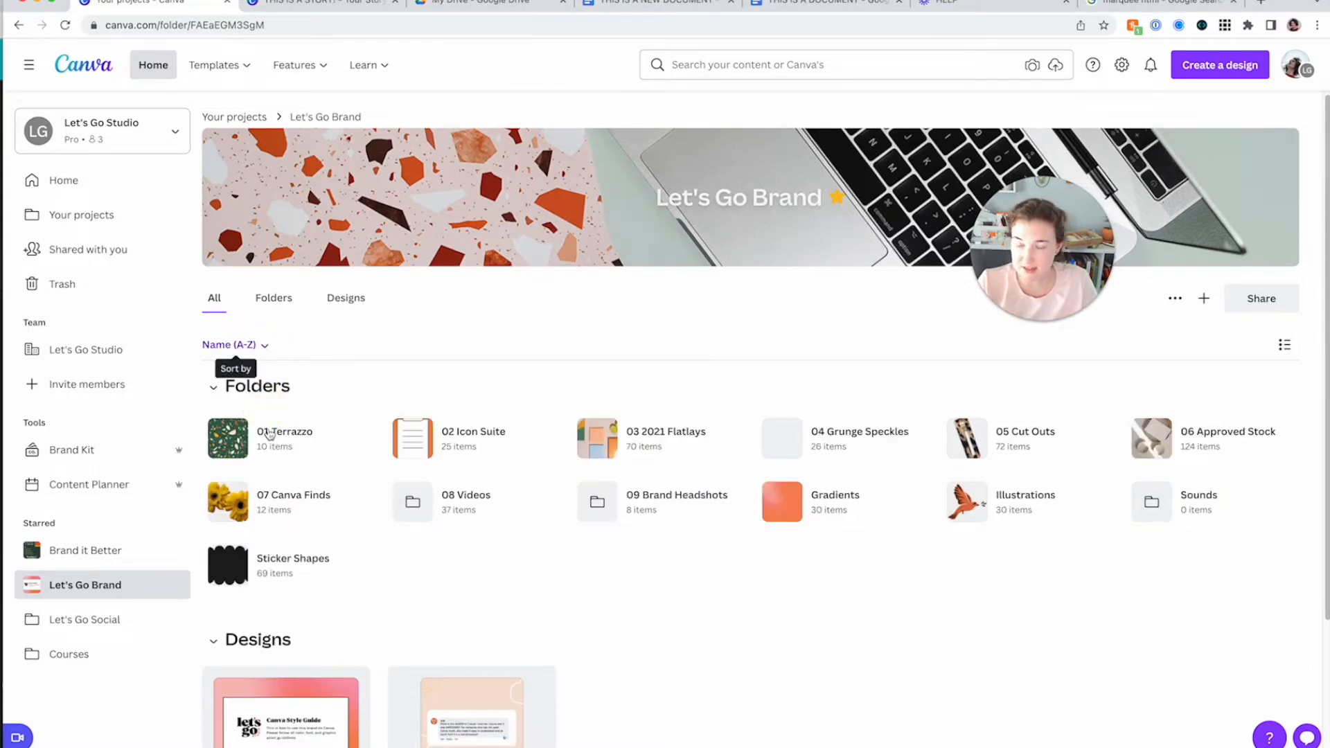
{"action": "mouse_move", "coordinate": [361, 409]}
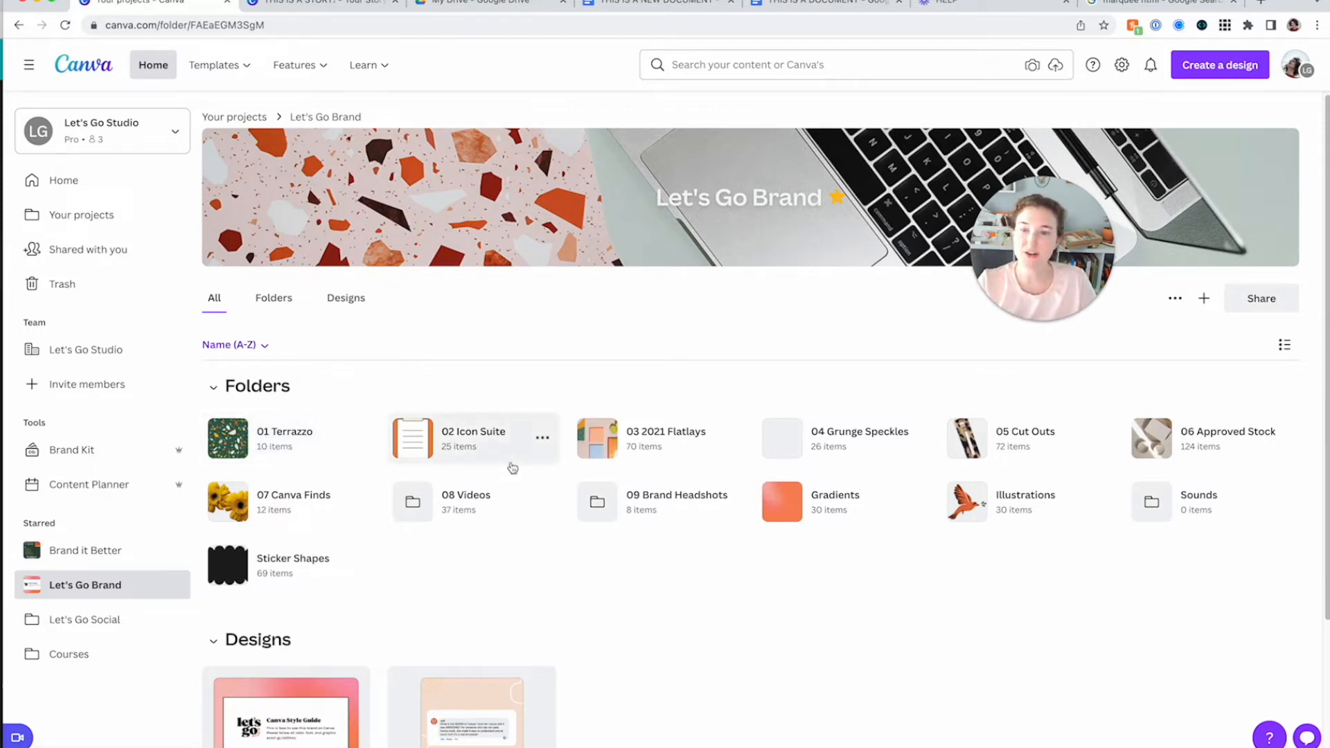
{"action": "mouse_move", "coordinate": [676, 462]}
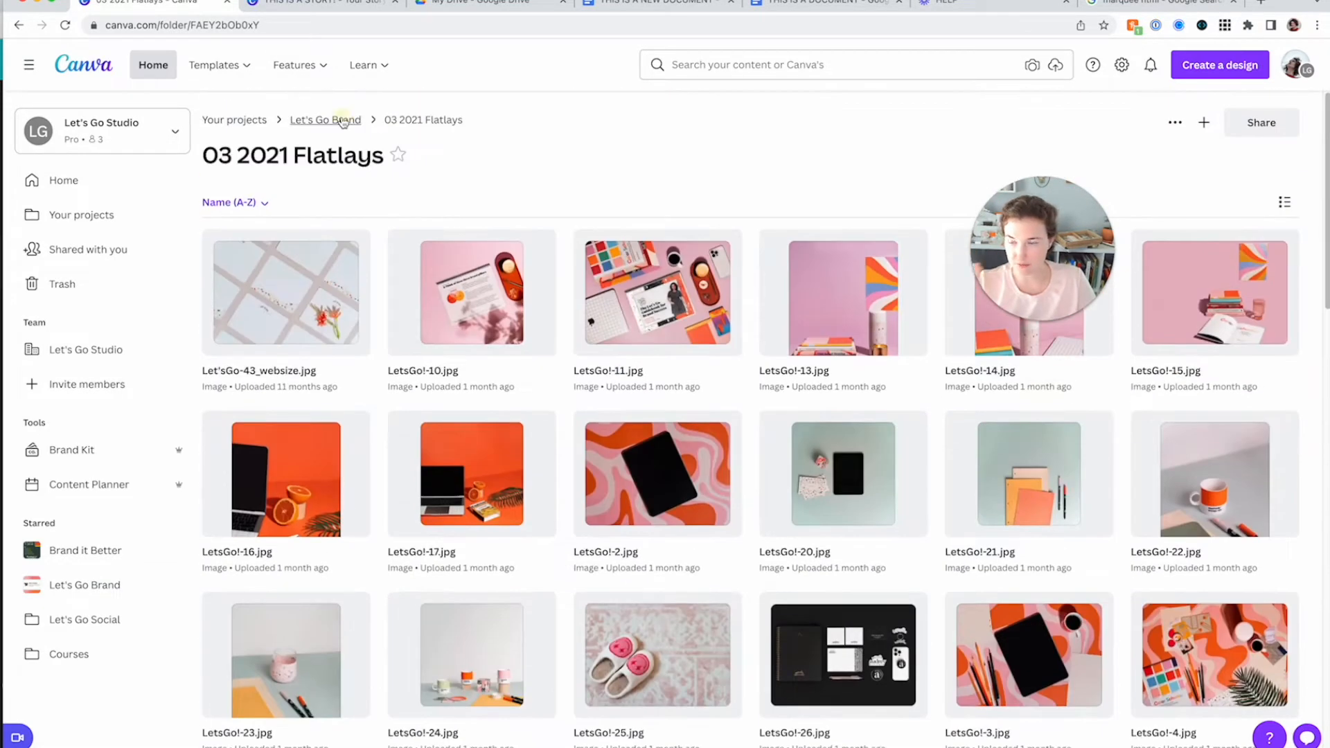
{"action": "left_click", "coordinate": [325, 120]}
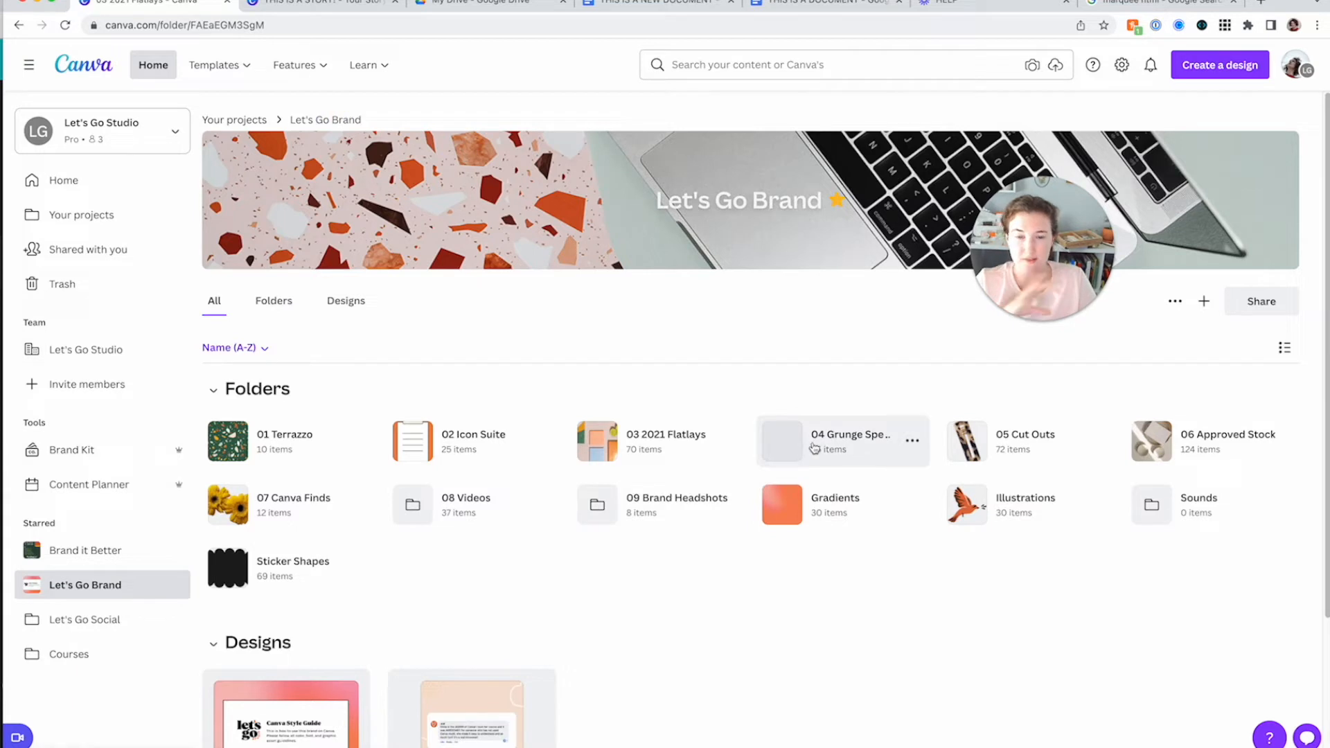
{"action": "mouse_move", "coordinate": [893, 528]}
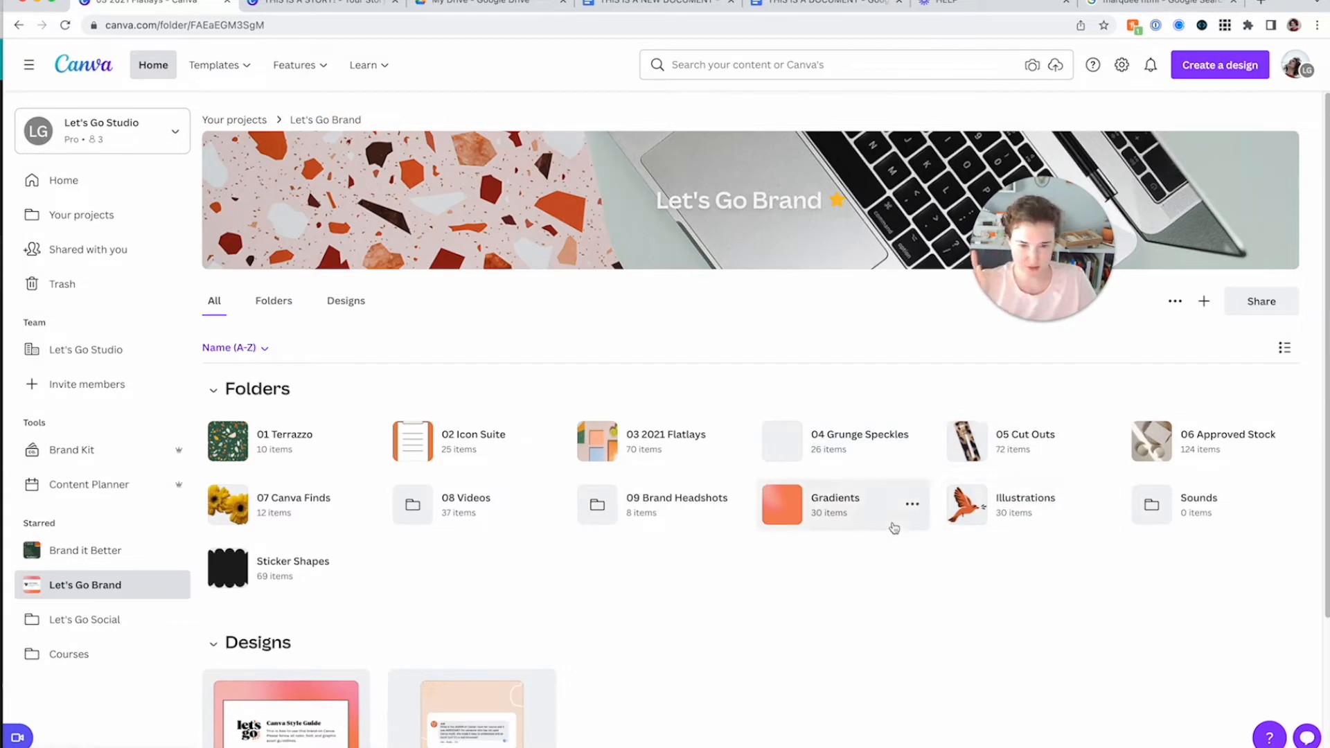
{"action": "mouse_move", "coordinate": [674, 521]}
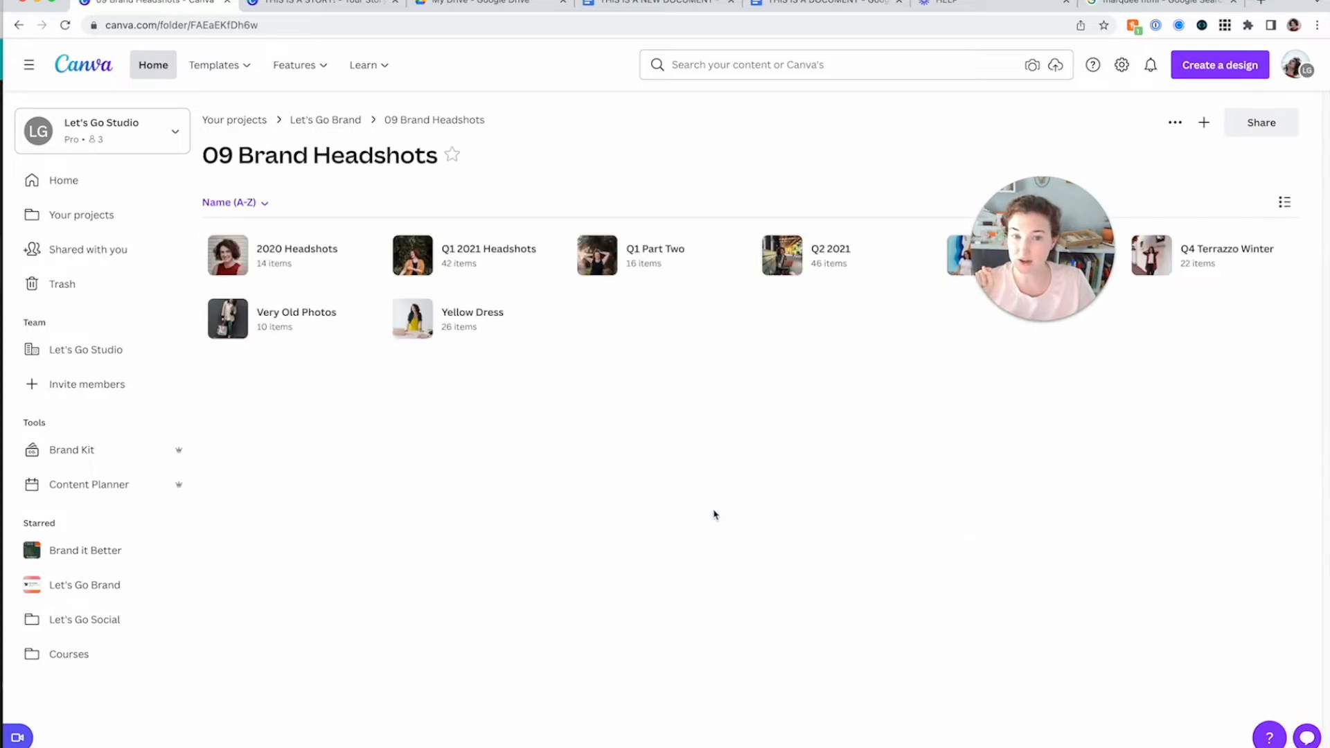
{"action": "mouse_move", "coordinate": [655, 255]}
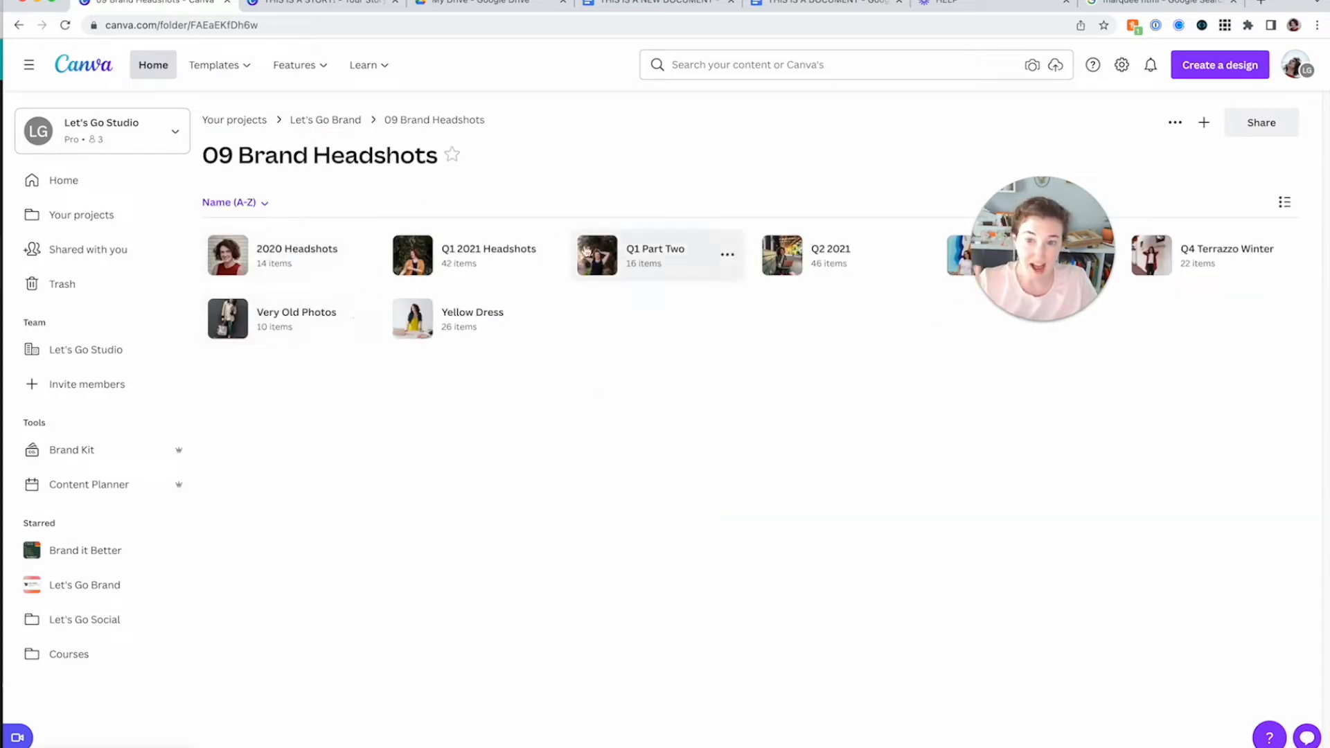
{"action": "mouse_move", "coordinate": [820, 276]}
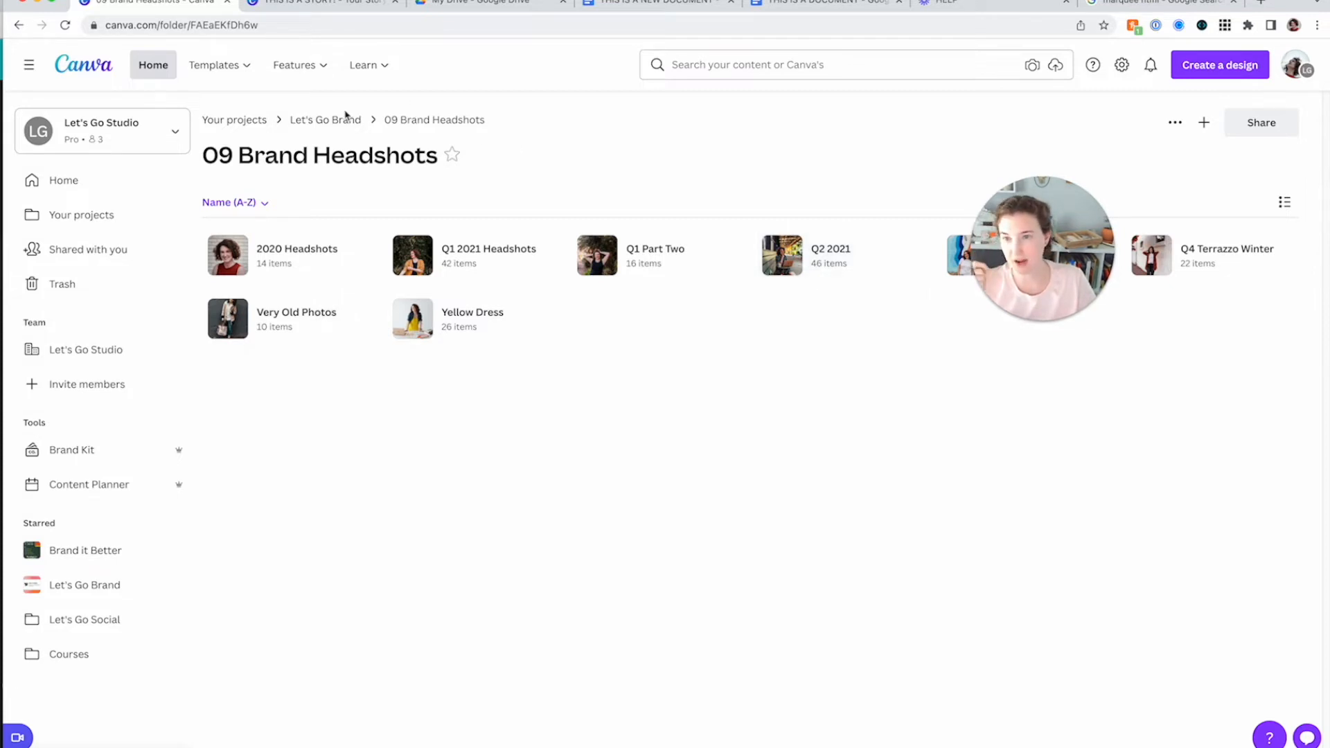
{"action": "left_click", "coordinate": [325, 120]}
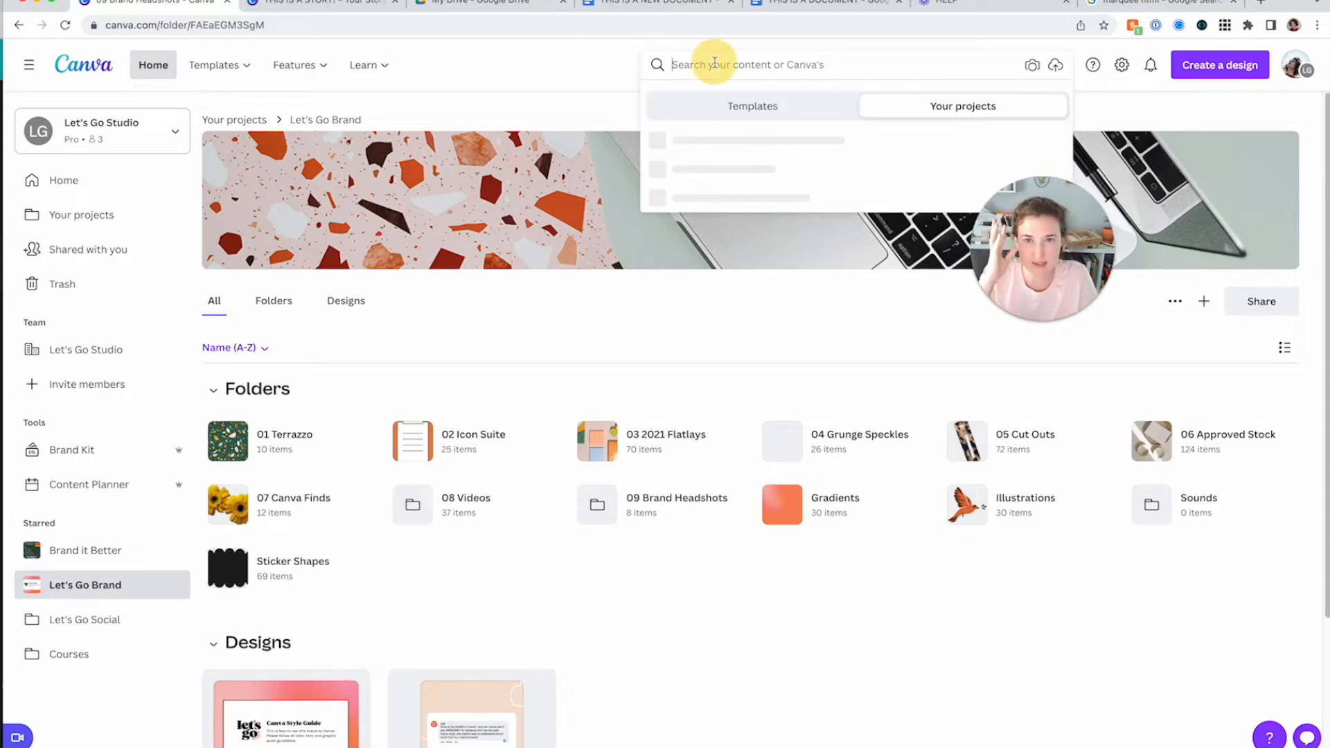
Search for 'carousel', comparing Templates with Your projects and ending on Your projects
{"action": "type", "text": "carousel"}
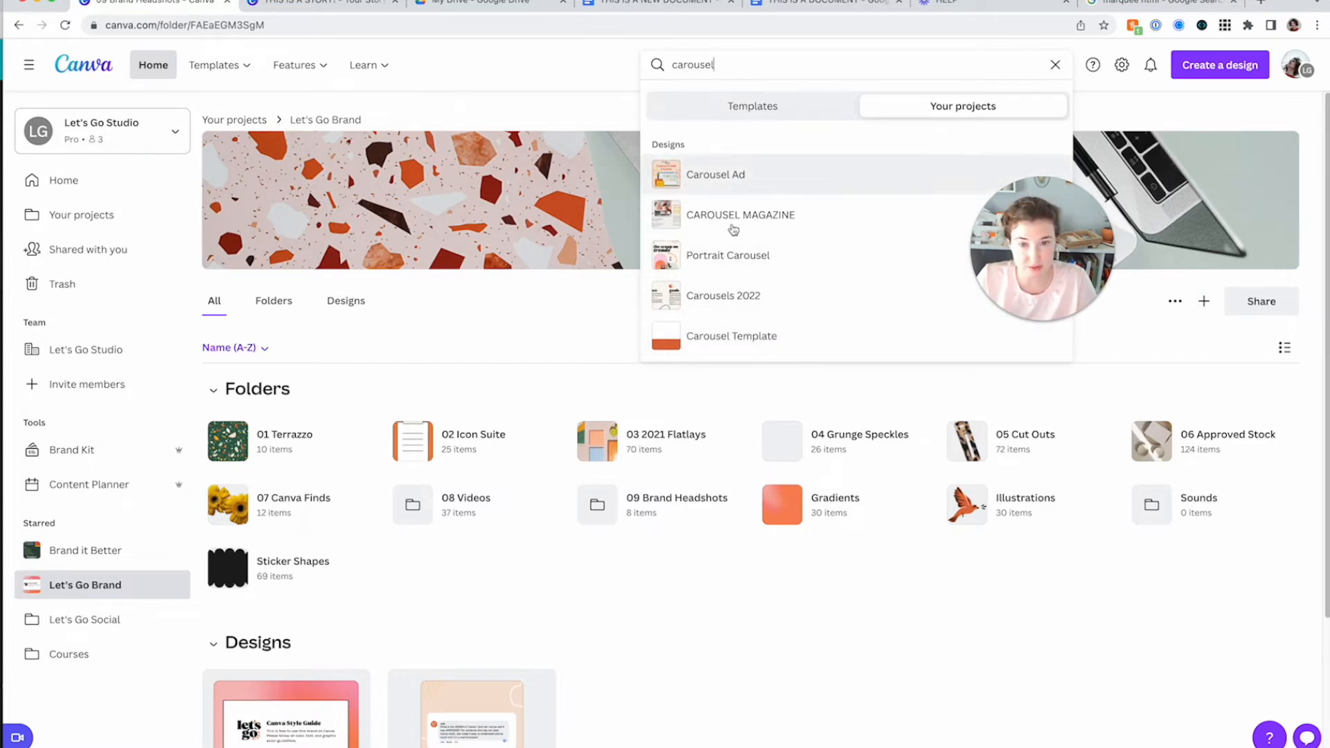
{"action": "left_click", "coordinate": [752, 105]}
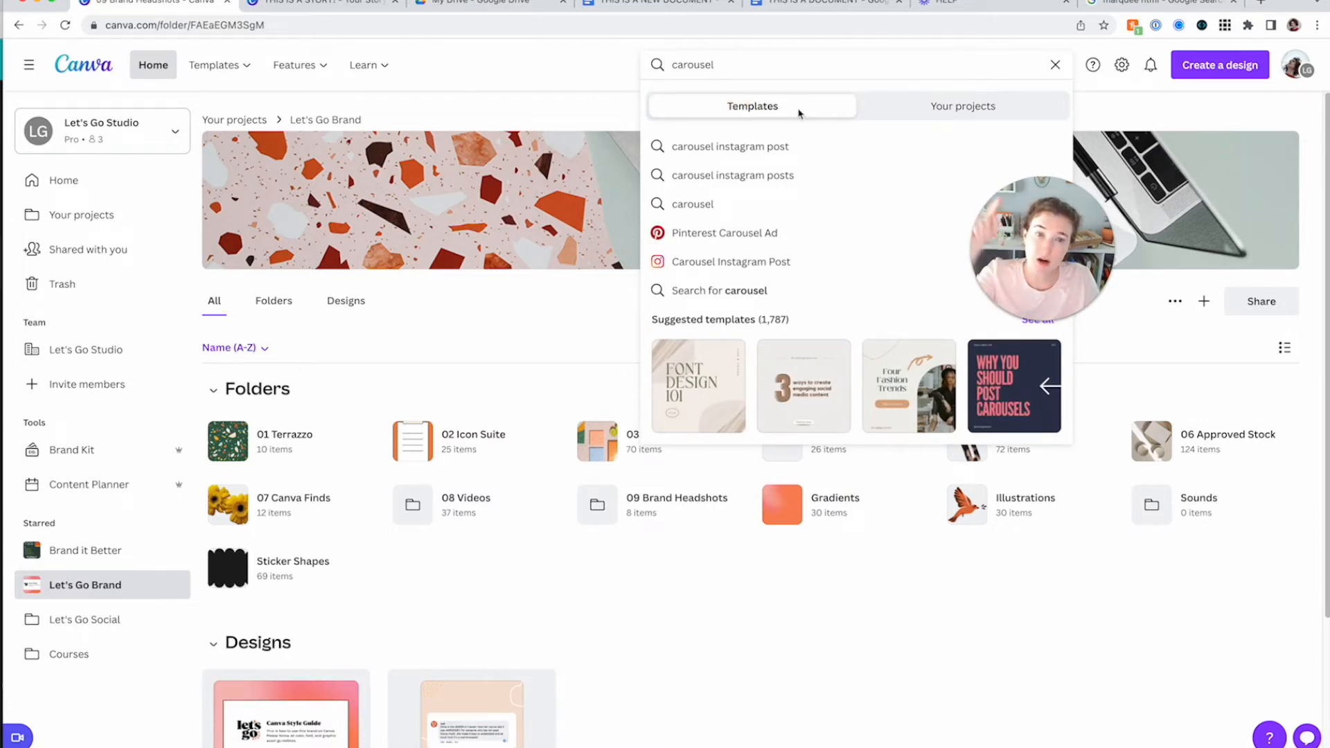
{"action": "left_click", "coordinate": [962, 106]}
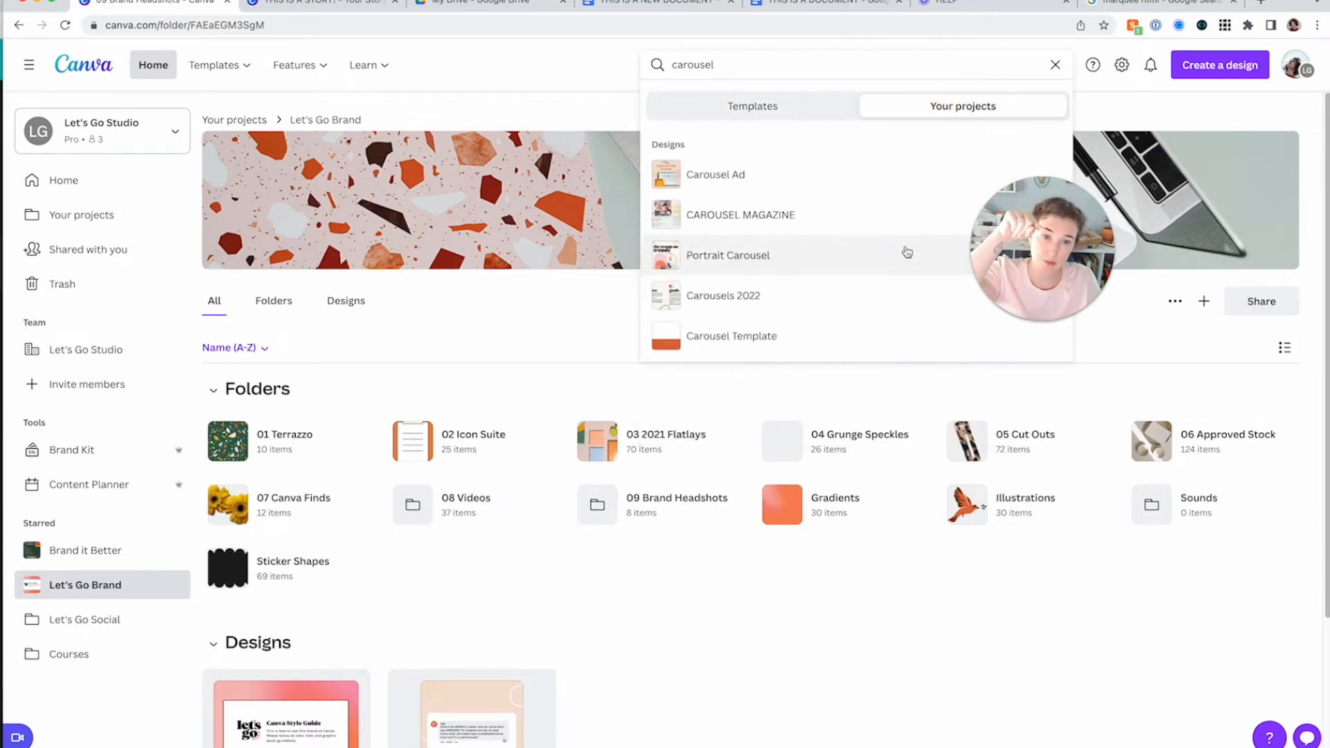
{"action": "mouse_move", "coordinate": [947, 118]}
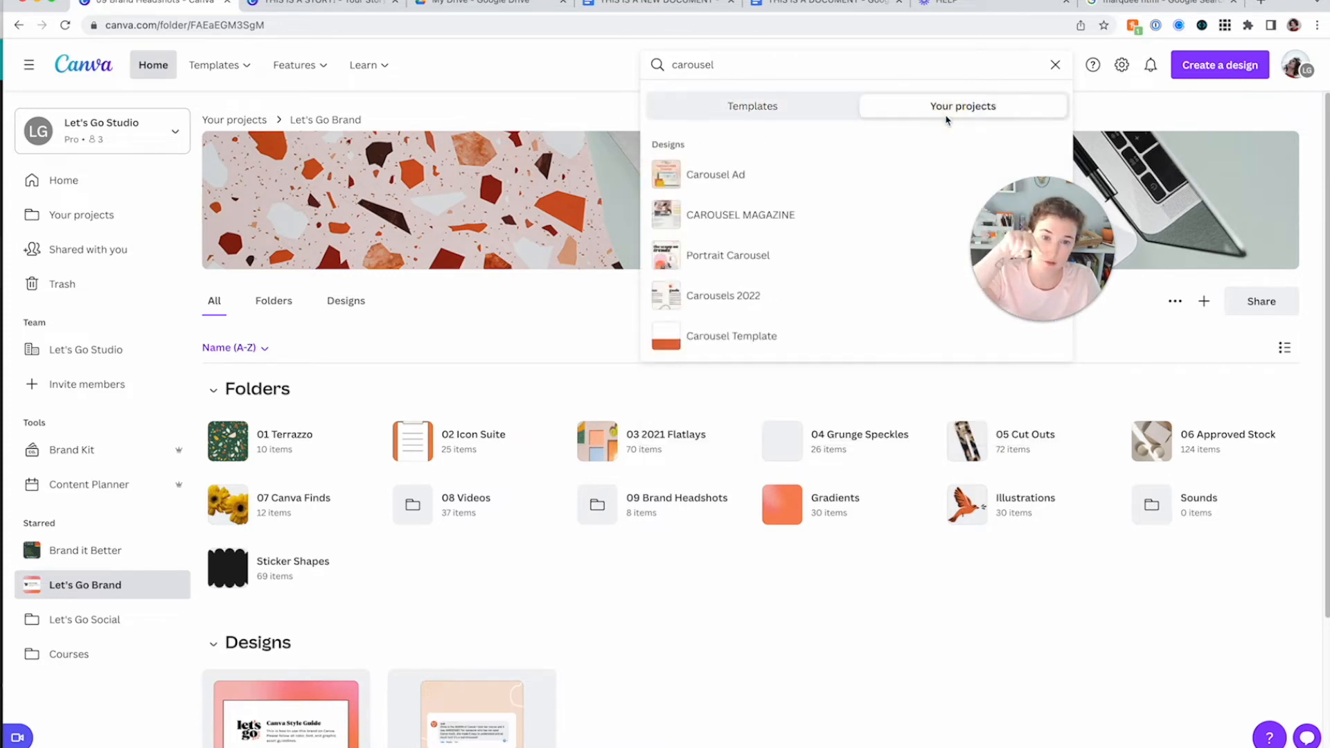
{"action": "left_click", "coordinate": [752, 106]}
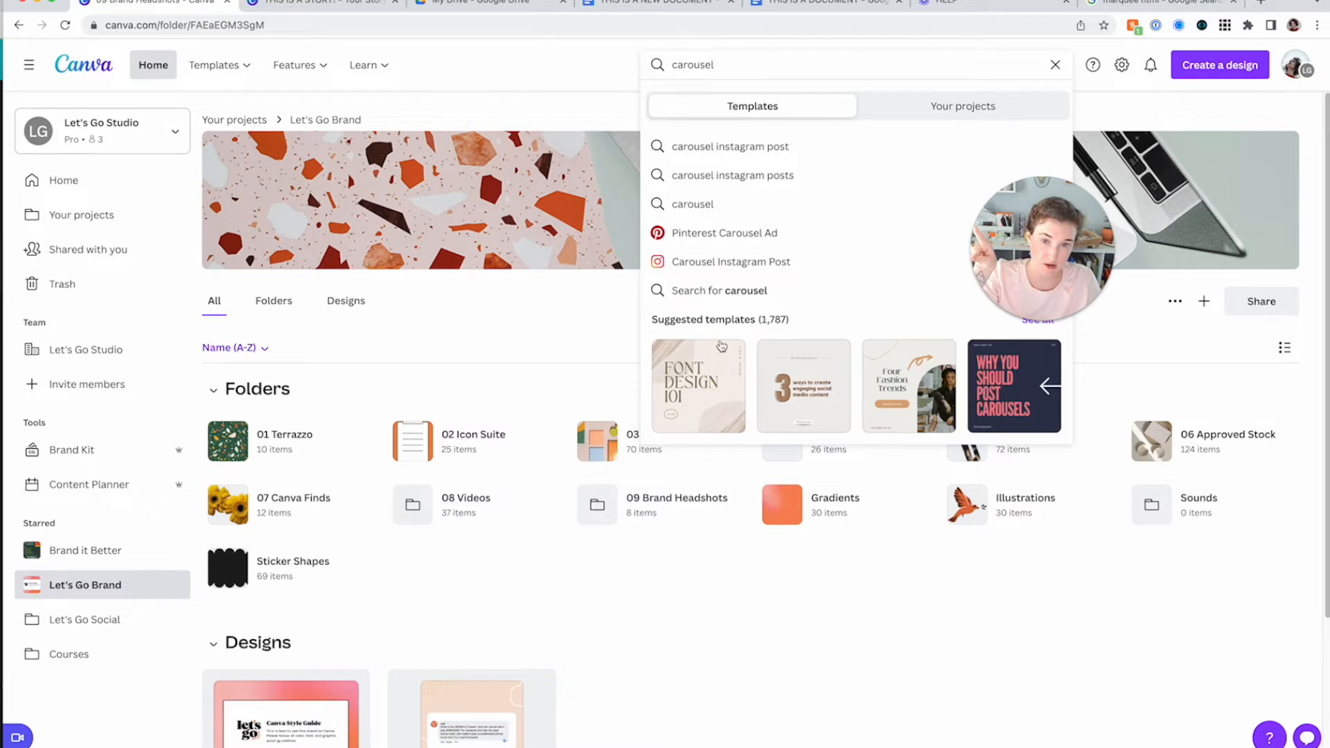
{"action": "left_click", "coordinate": [963, 106]}
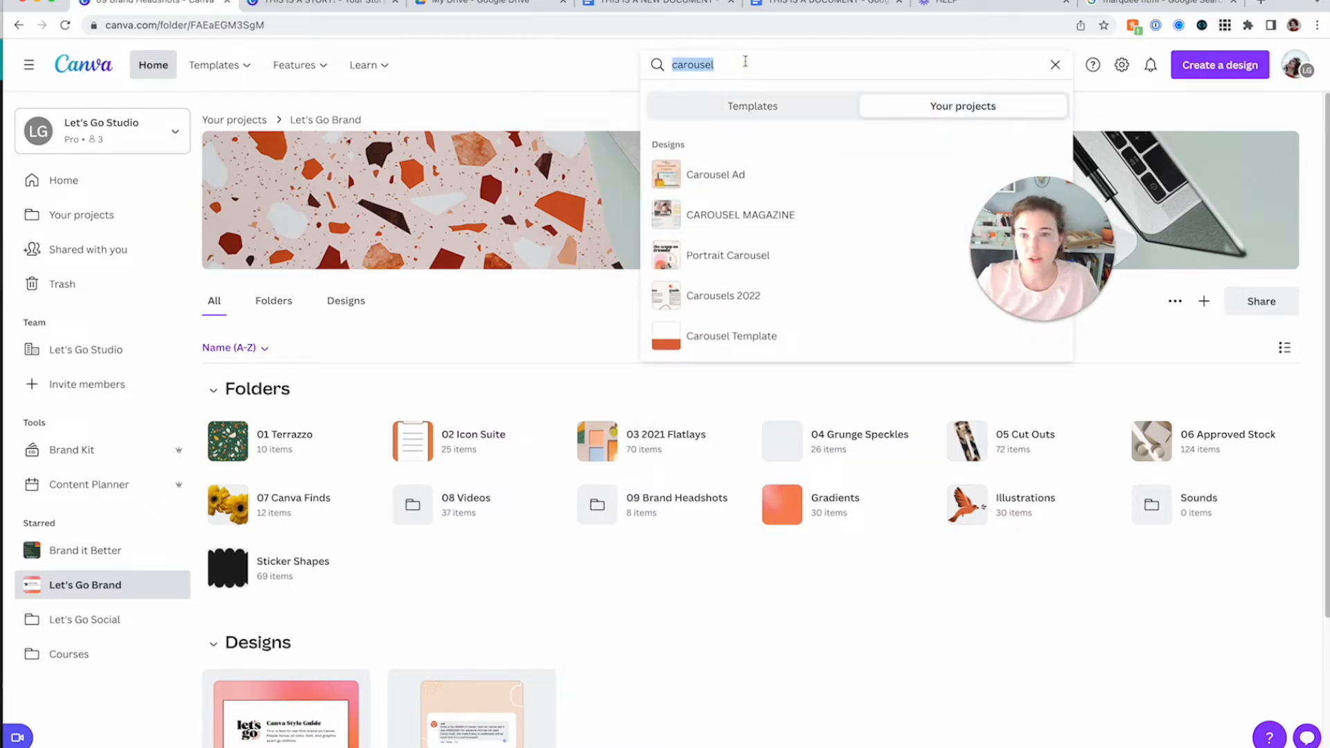
Search projects for 'brand guide', then dismiss the results dropdown
{"action": "type", "text": "brand guide"}
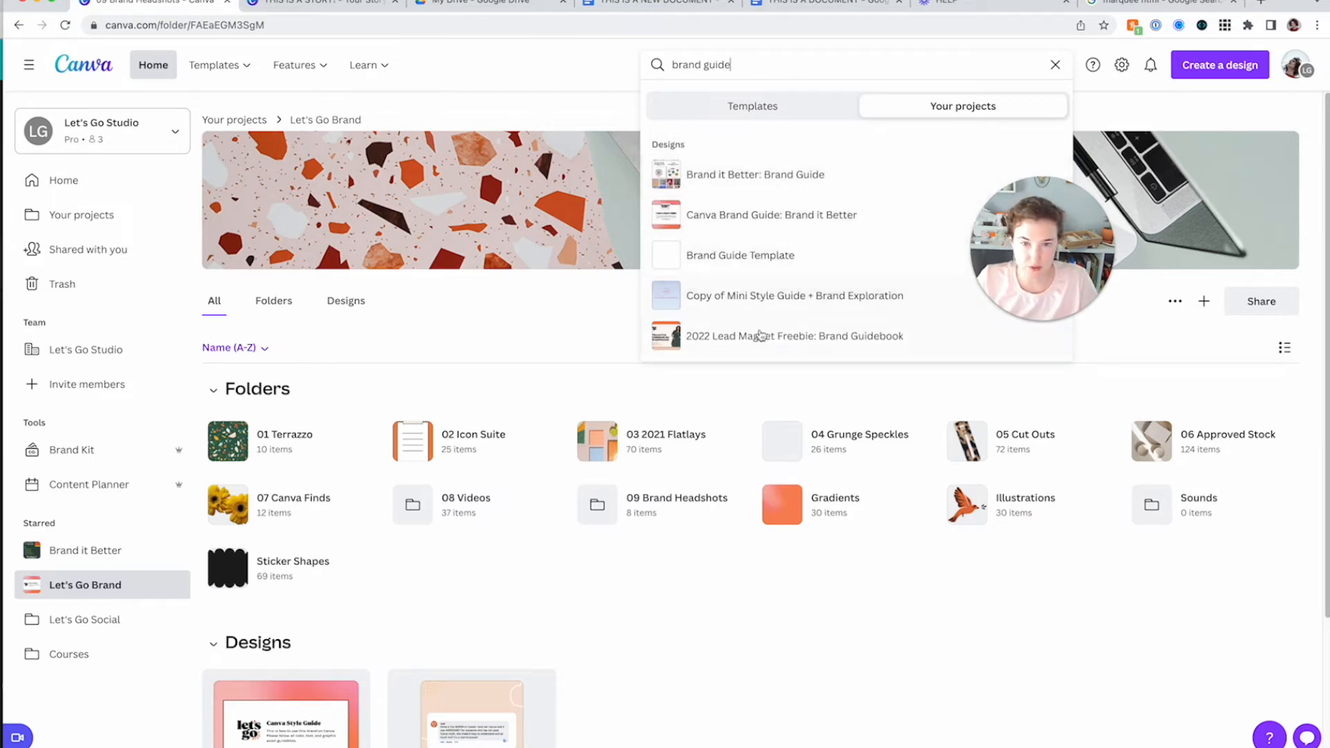
{"action": "mouse_move", "coordinate": [752, 307]}
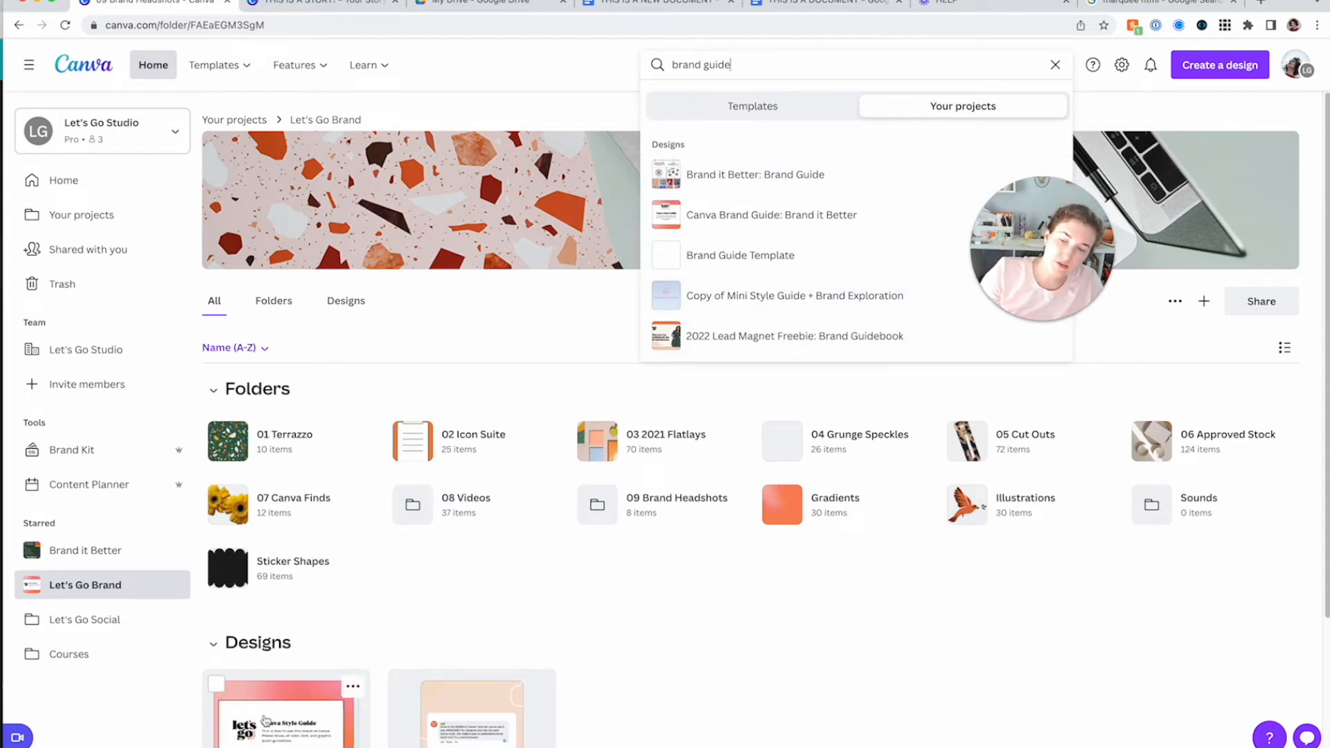
{"action": "mouse_move", "coordinate": [796, 197]}
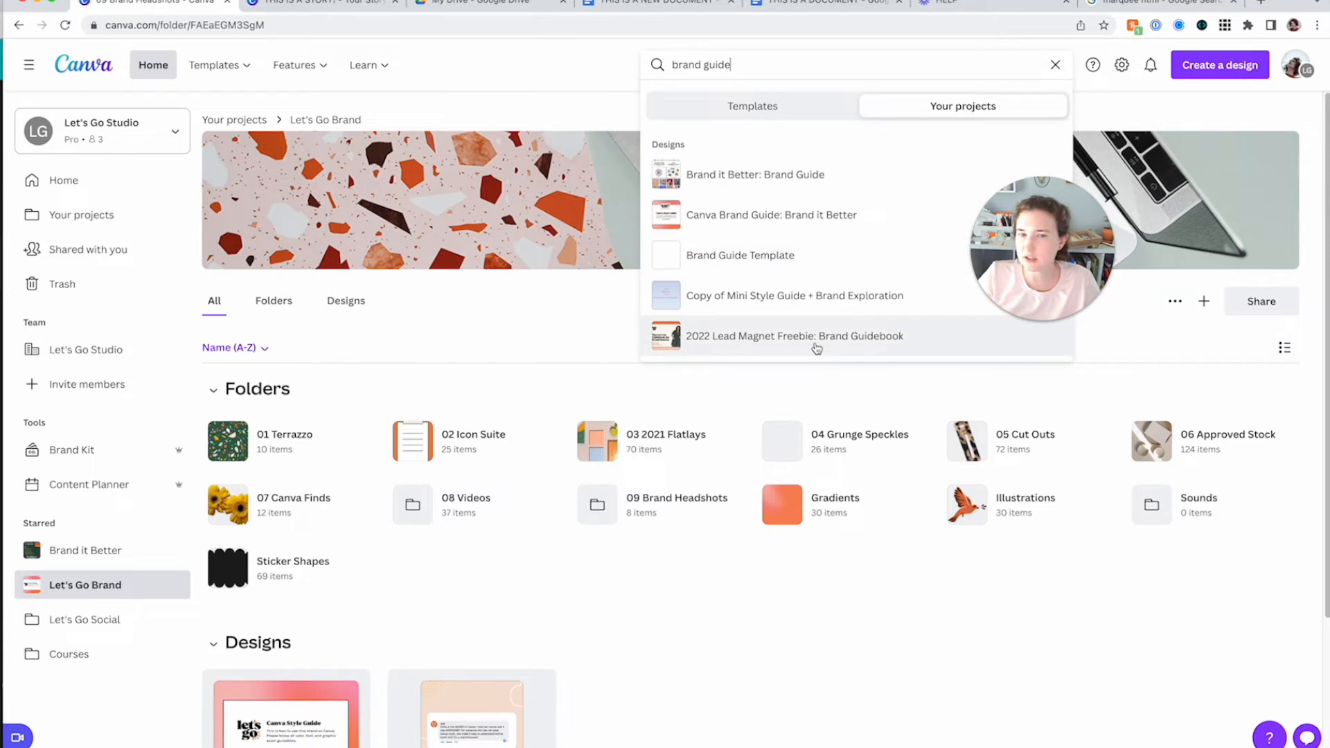
{"action": "left_click", "coordinate": [813, 633]}
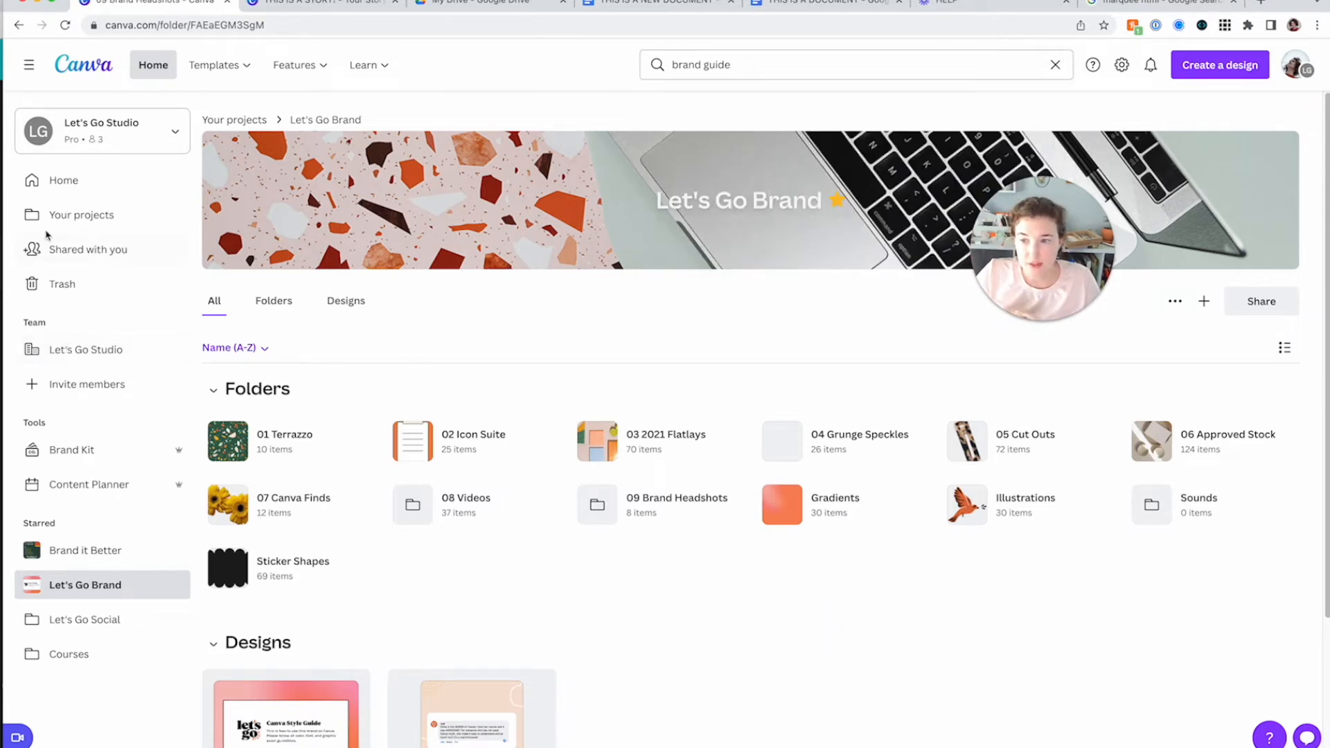
Browse the Your projects overview, scrolling through its folders and designs
{"action": "left_click", "coordinate": [82, 215]}
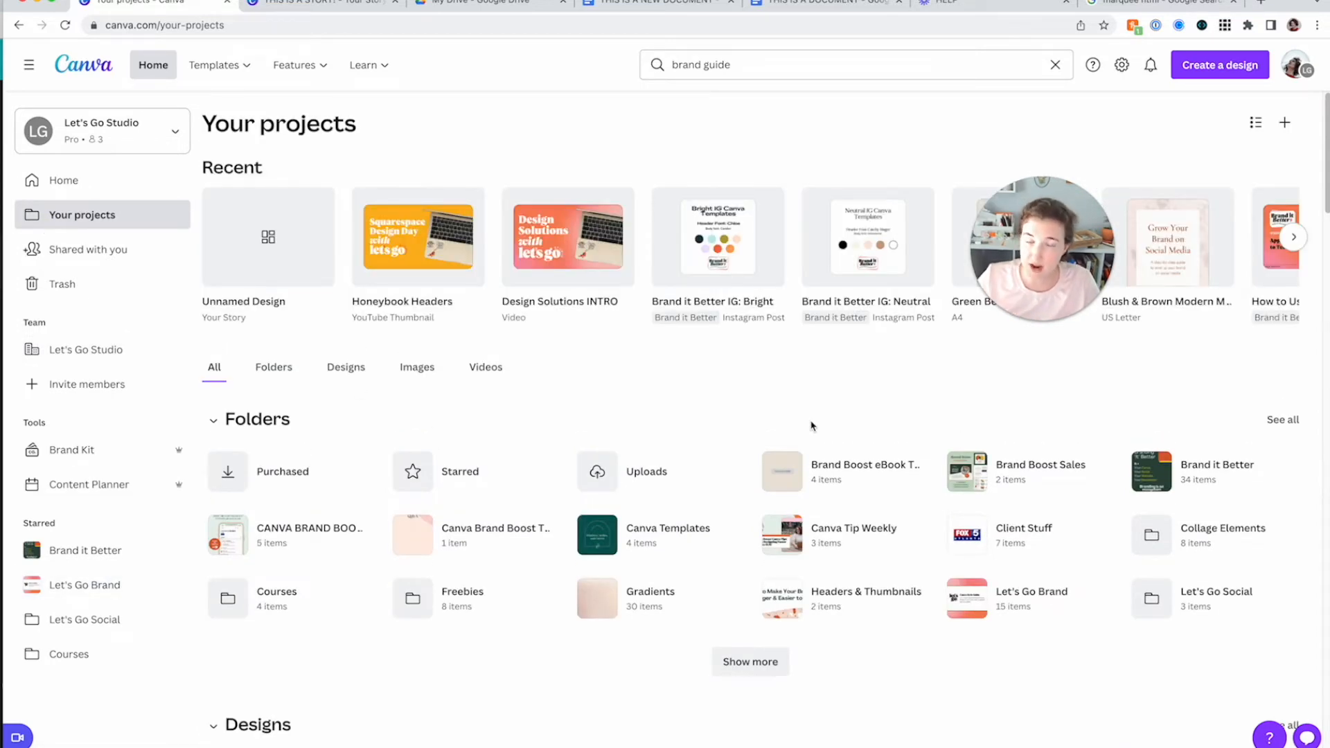
{"action": "scroll", "scroll_direction": "down", "scroll_amount": 3}
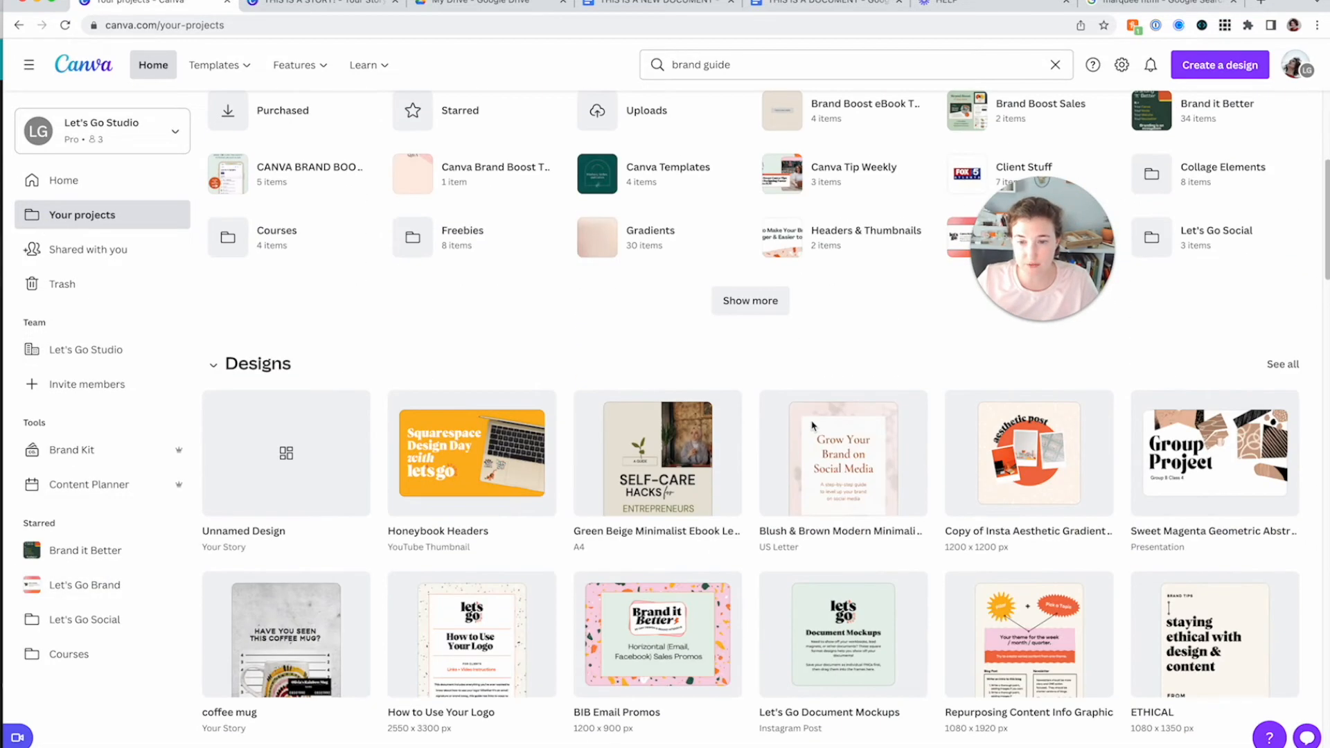
{"action": "scroll", "scroll_direction": "up", "scroll_amount": 3}
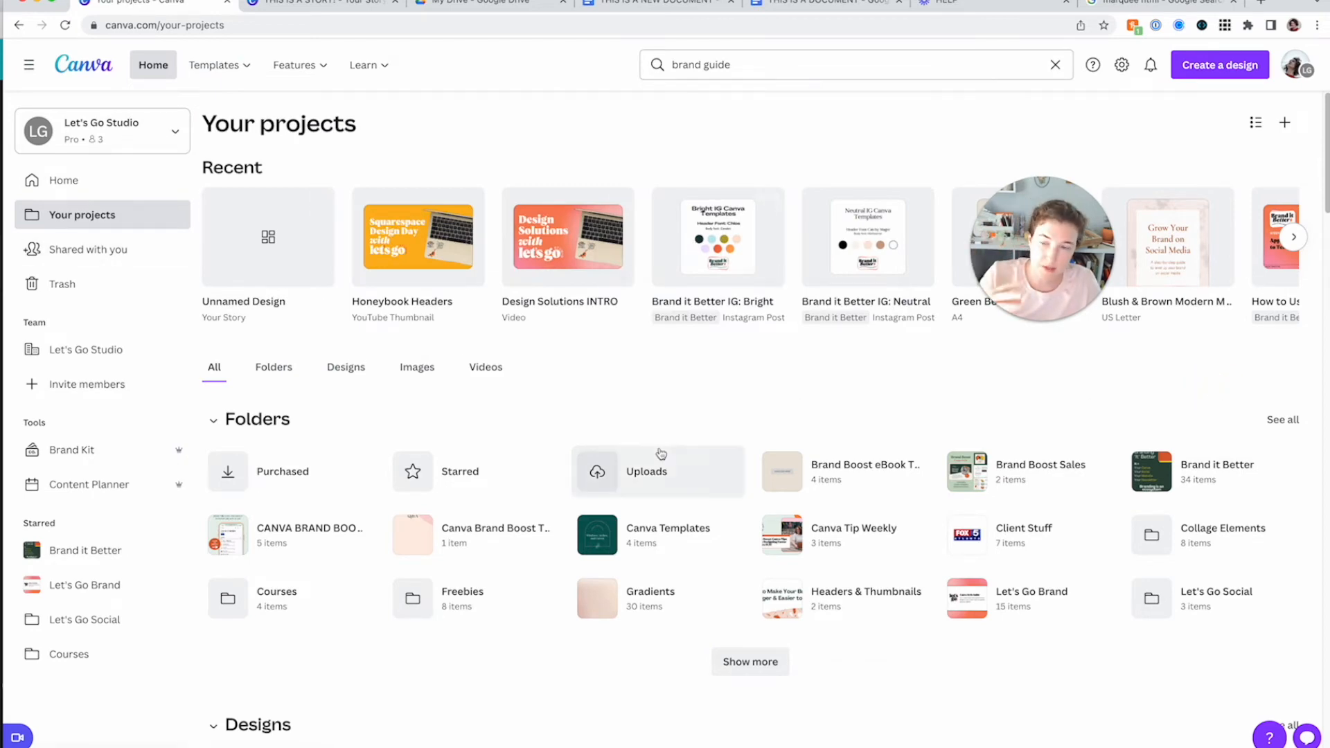
{"action": "scroll", "scroll_direction": "down", "scroll_amount": 3}
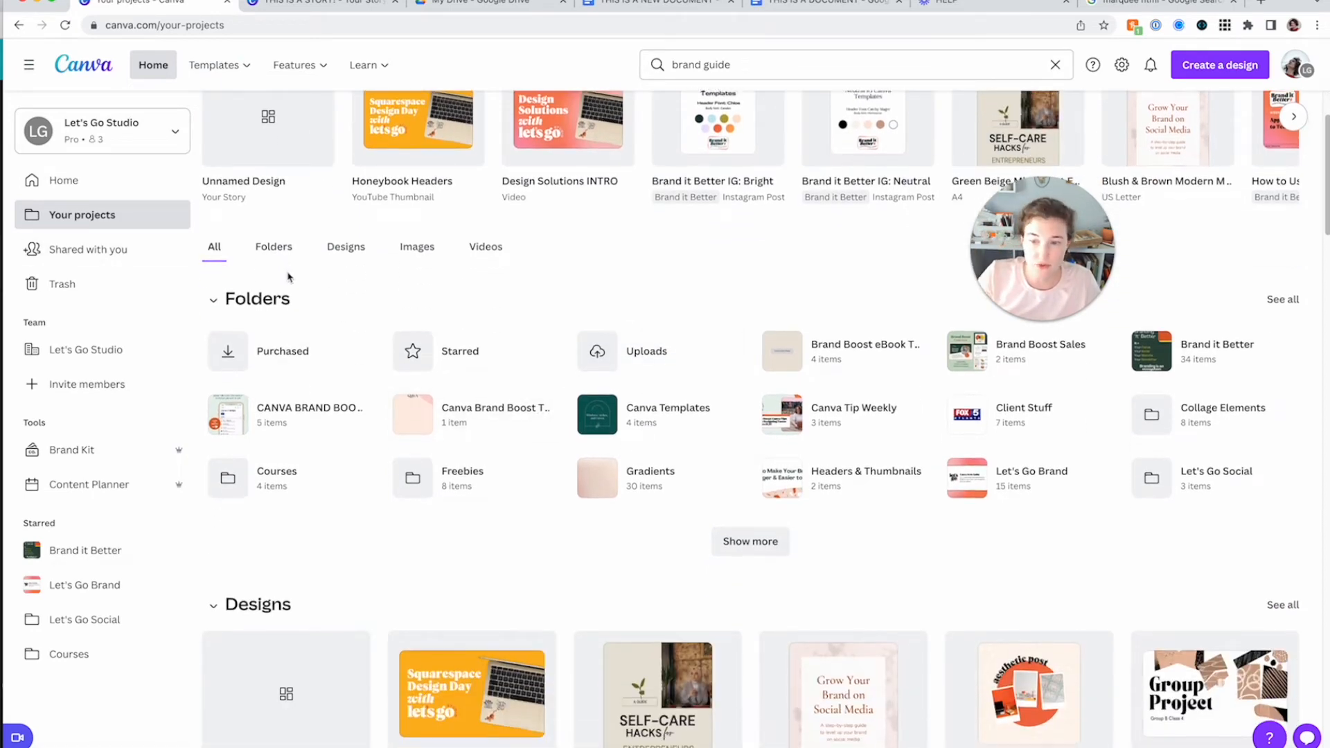
{"action": "scroll", "scroll_direction": "down", "scroll_amount": 3}
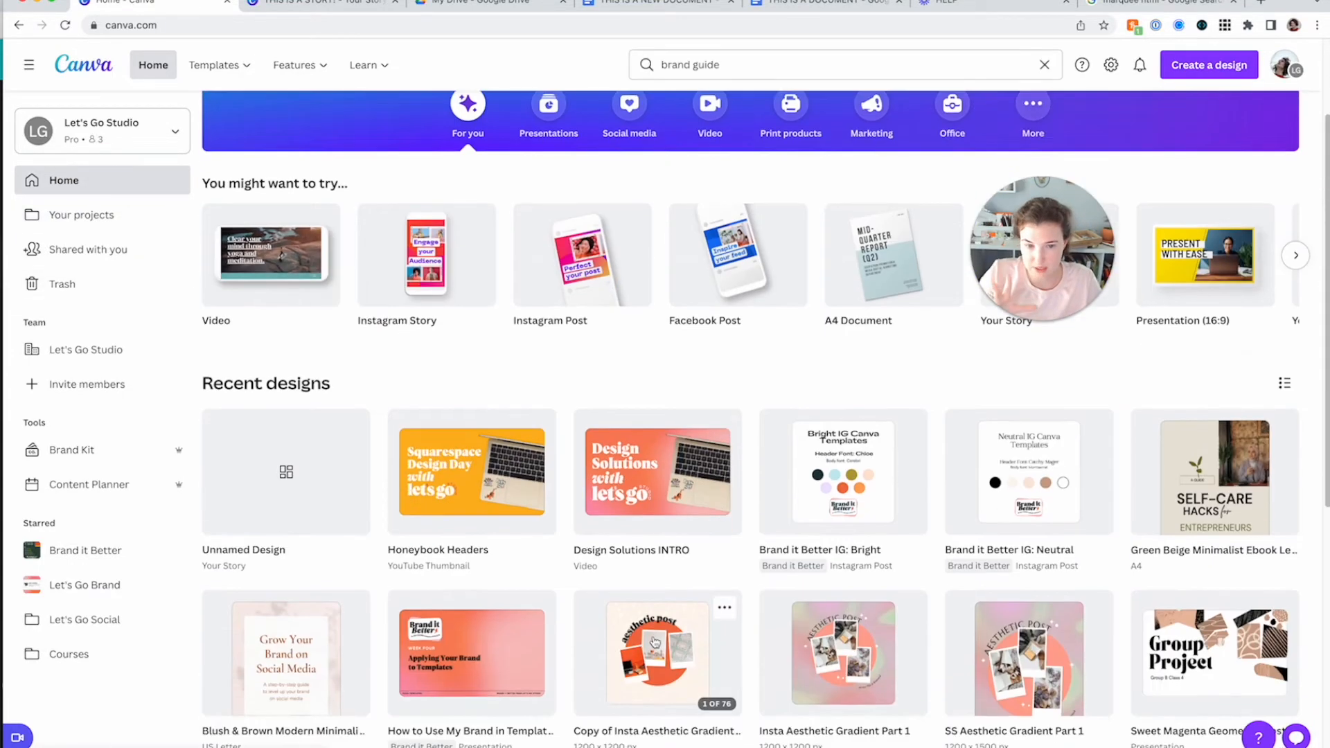
{"action": "scroll", "scroll_direction": "down", "scroll_amount": 3}
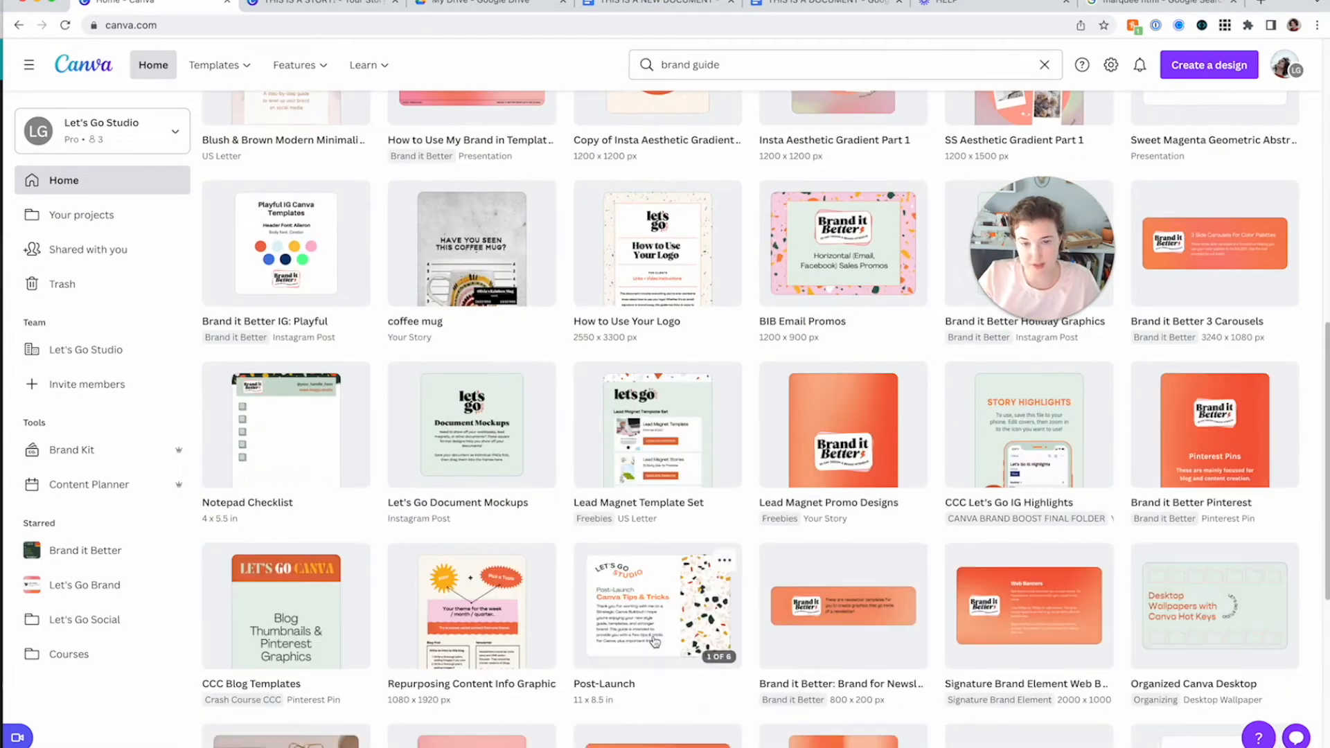
{"action": "scroll", "scroll_direction": "down", "scroll_amount": 3}
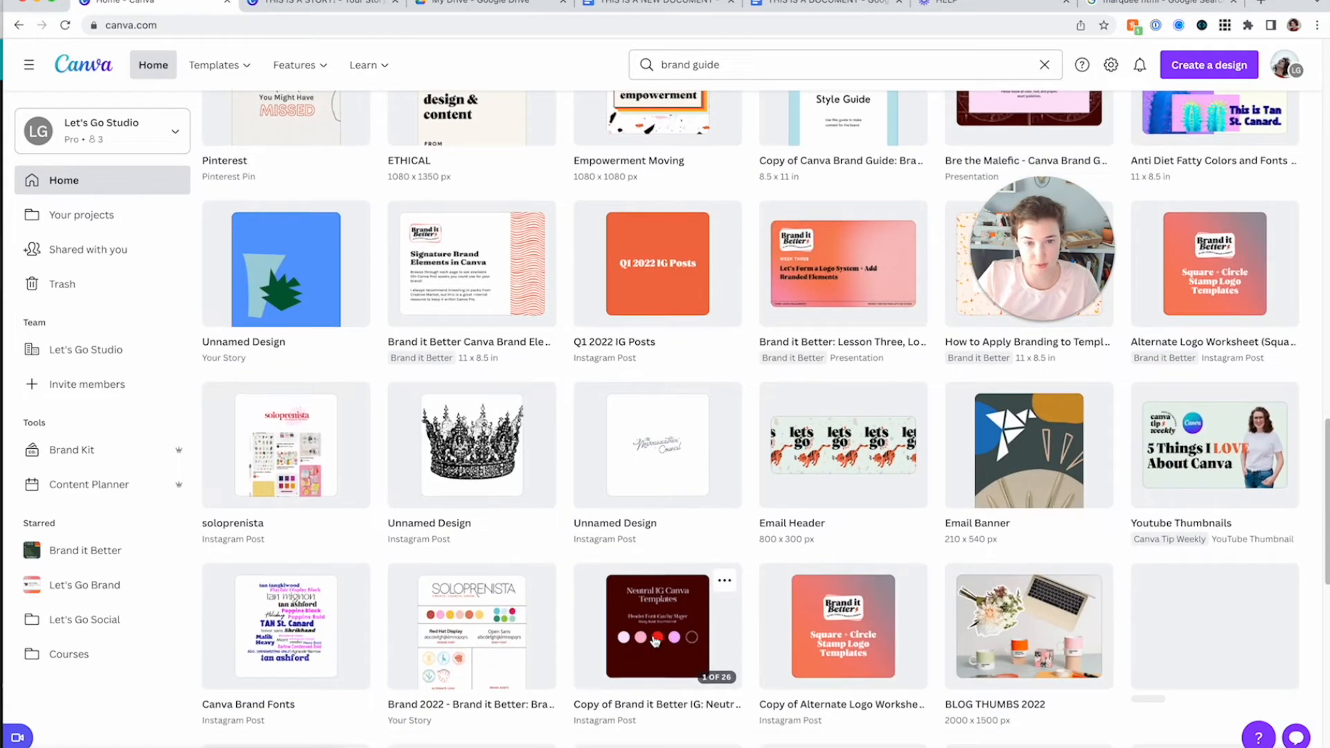
{"action": "scroll", "scroll_direction": "down", "scroll_amount": 3}
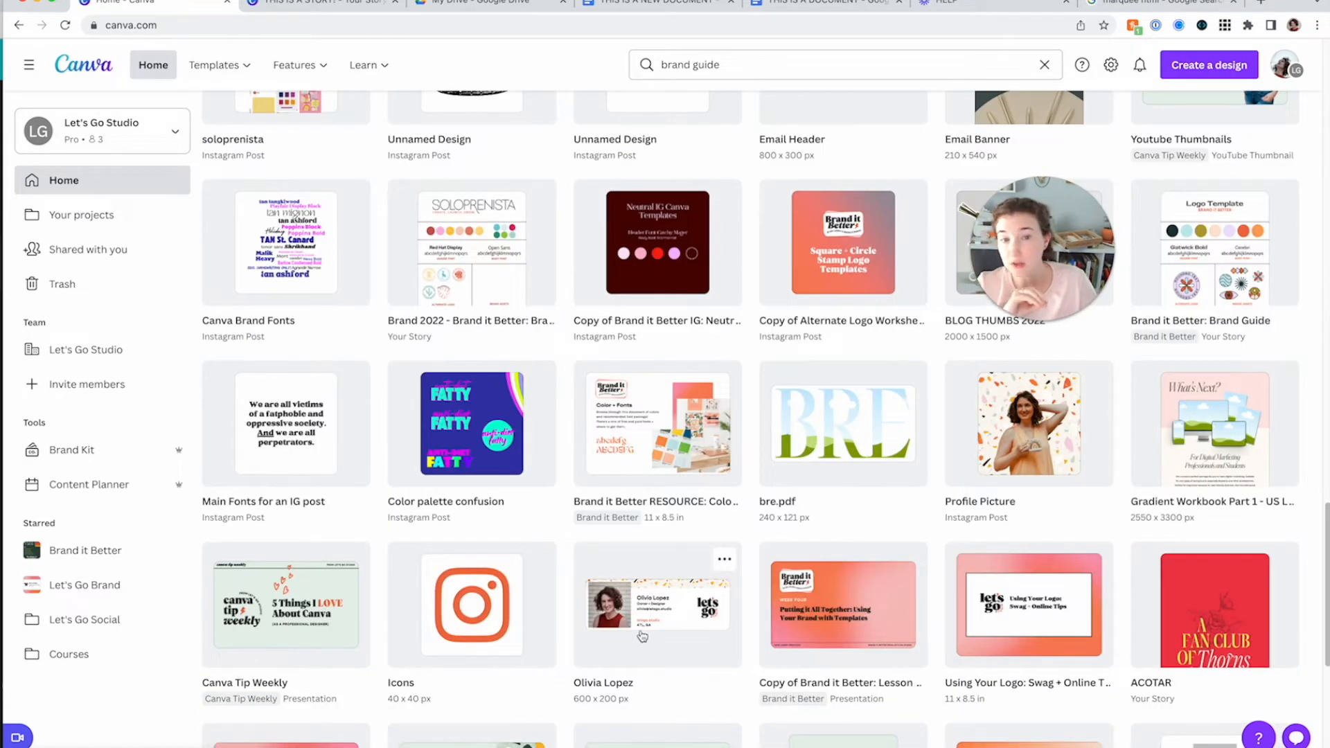
{"action": "scroll", "scroll_direction": "down", "scroll_amount": 3}
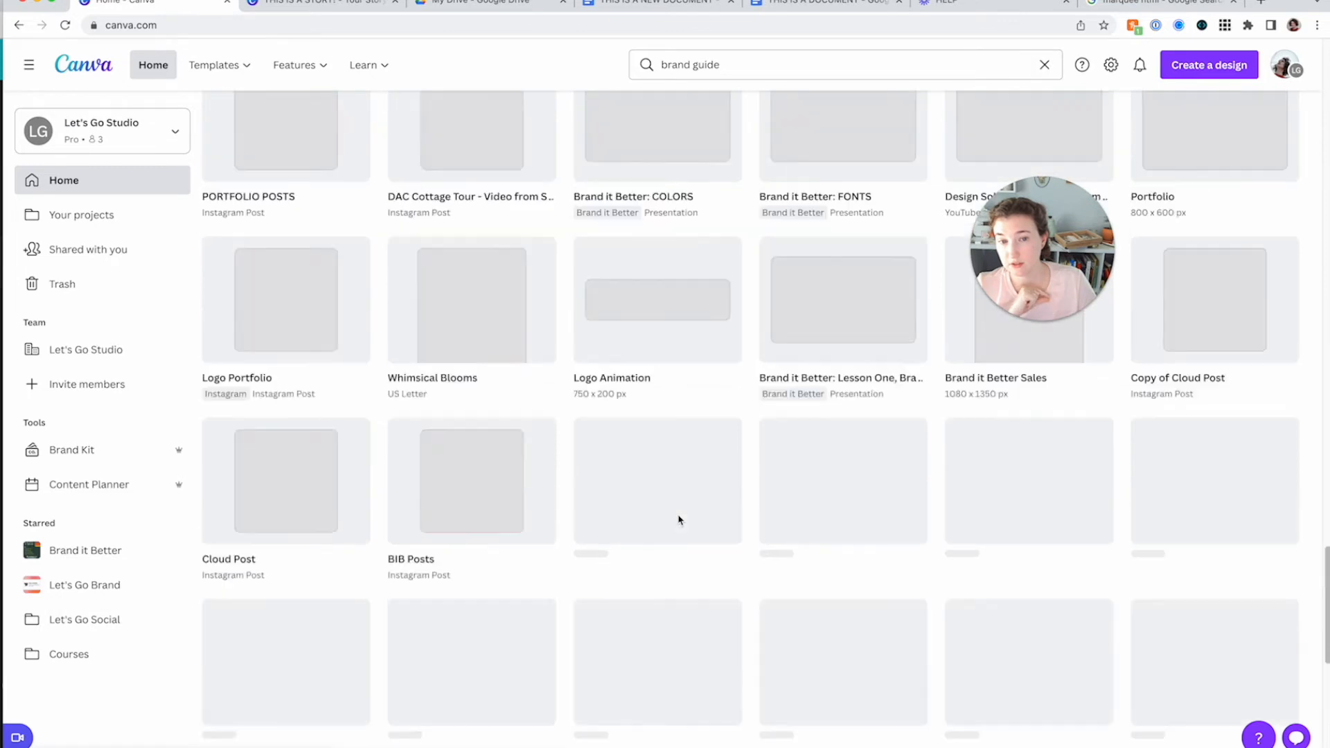
{"action": "scroll", "scroll_direction": "down", "scroll_amount": 3}
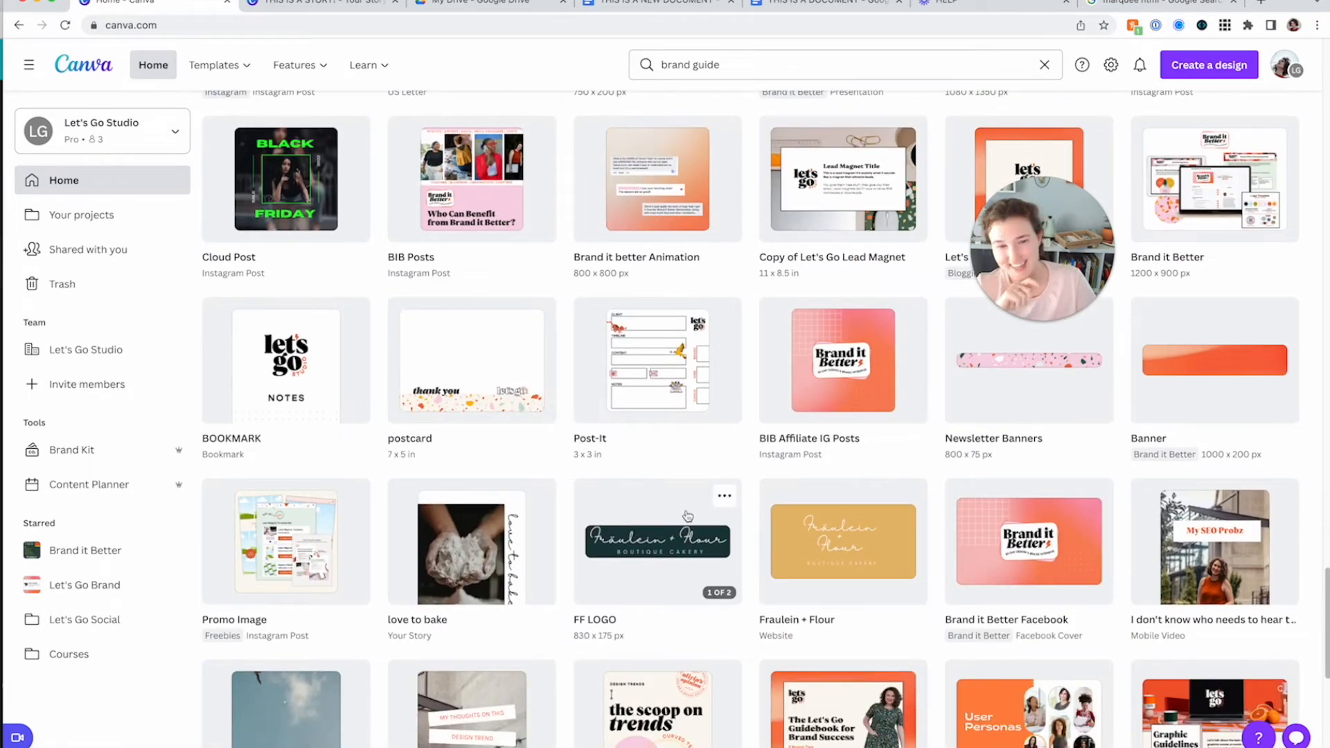
{"action": "scroll", "scroll_direction": "down", "scroll_amount": 3}
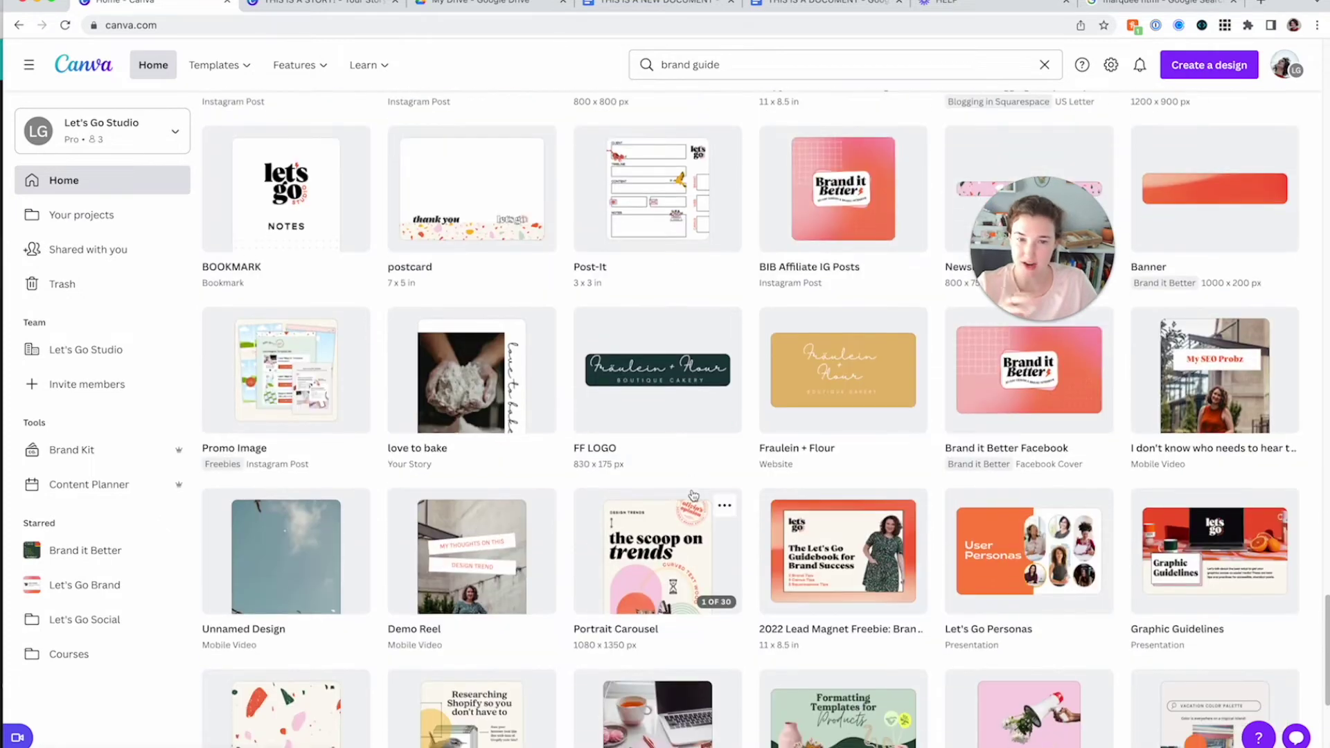
{"action": "scroll", "scroll_direction": "down", "scroll_amount": 3}
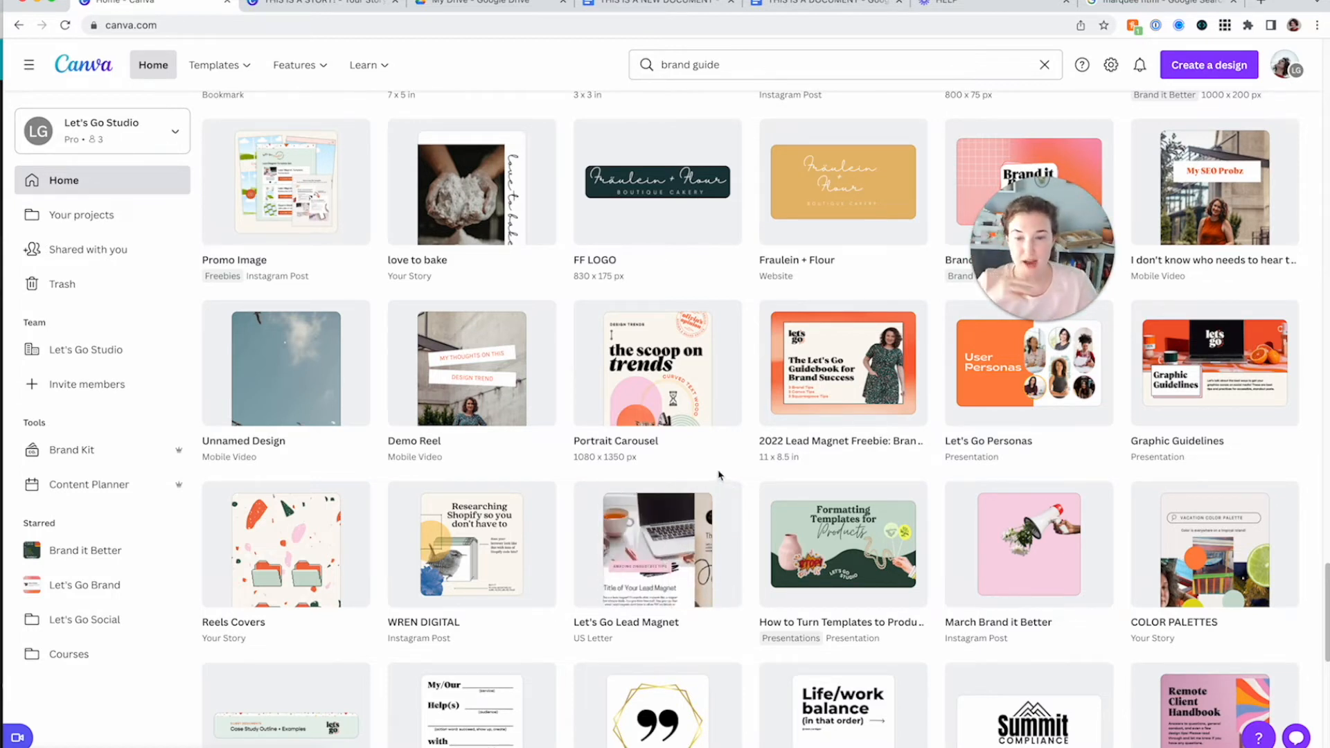
{"action": "scroll", "scroll_direction": "down", "scroll_amount": 3}
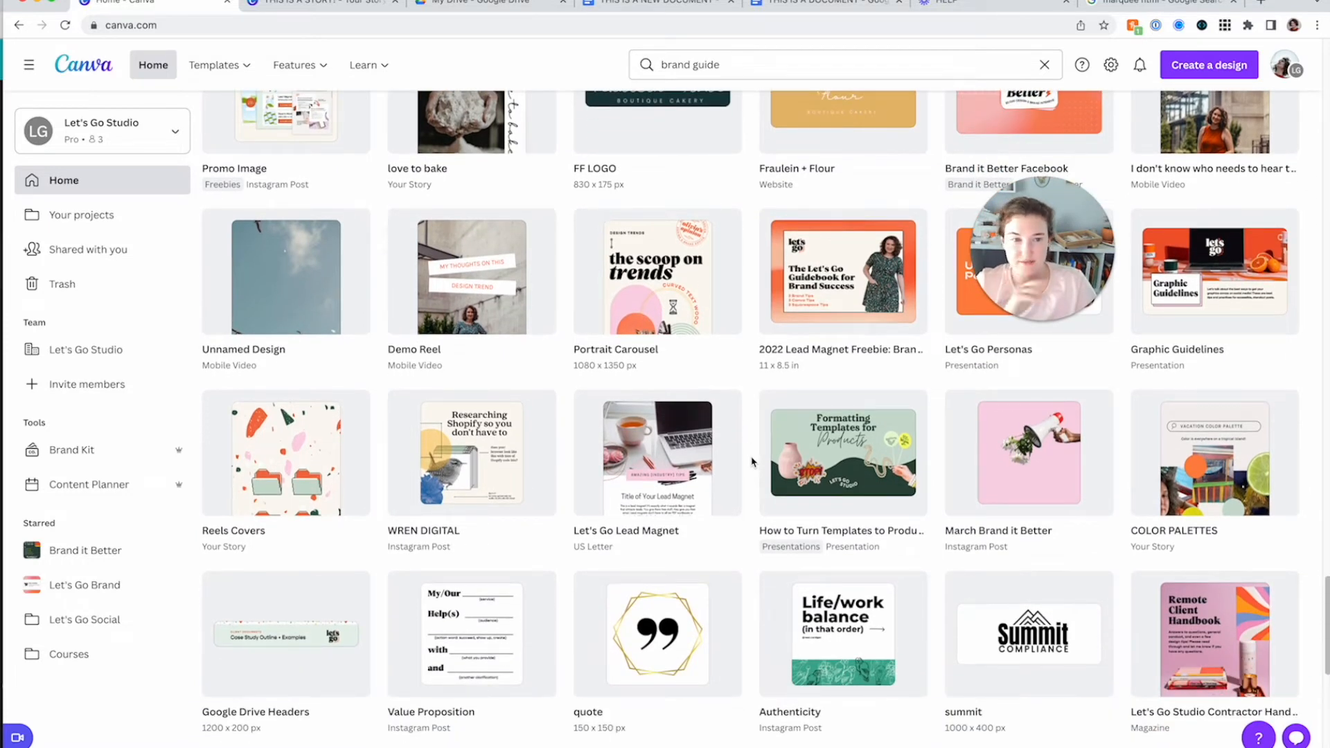
{"action": "mouse_move", "coordinate": [1197, 280]}
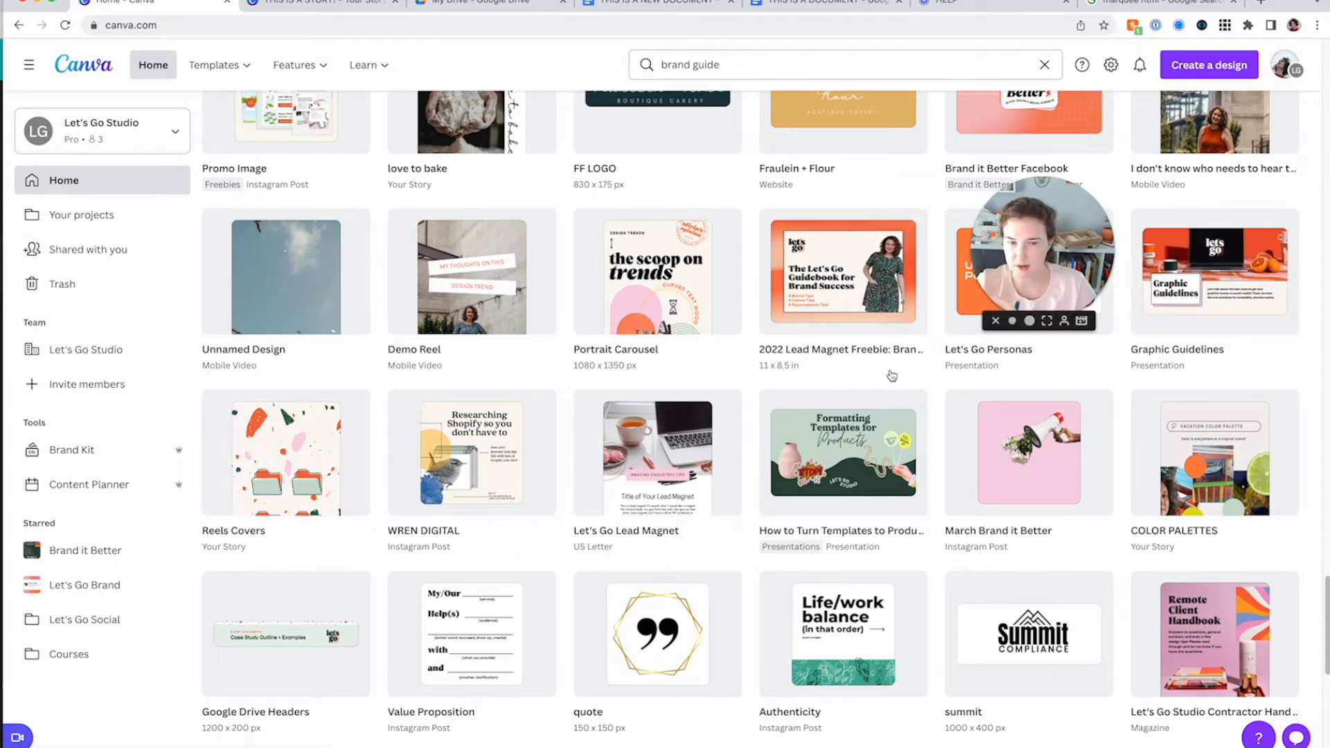
{"action": "scroll", "scroll_direction": "down", "scroll_amount": 3}
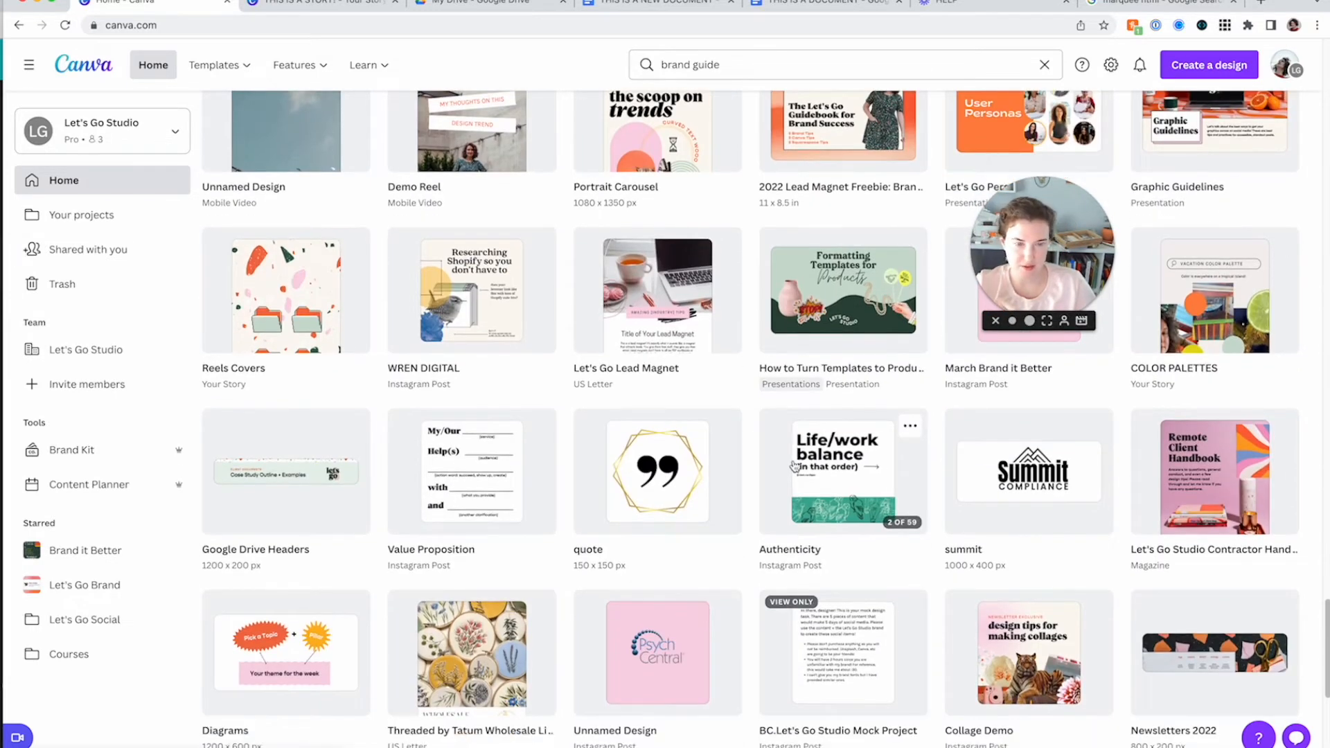
{"action": "scroll", "scroll_direction": "down", "scroll_amount": 3}
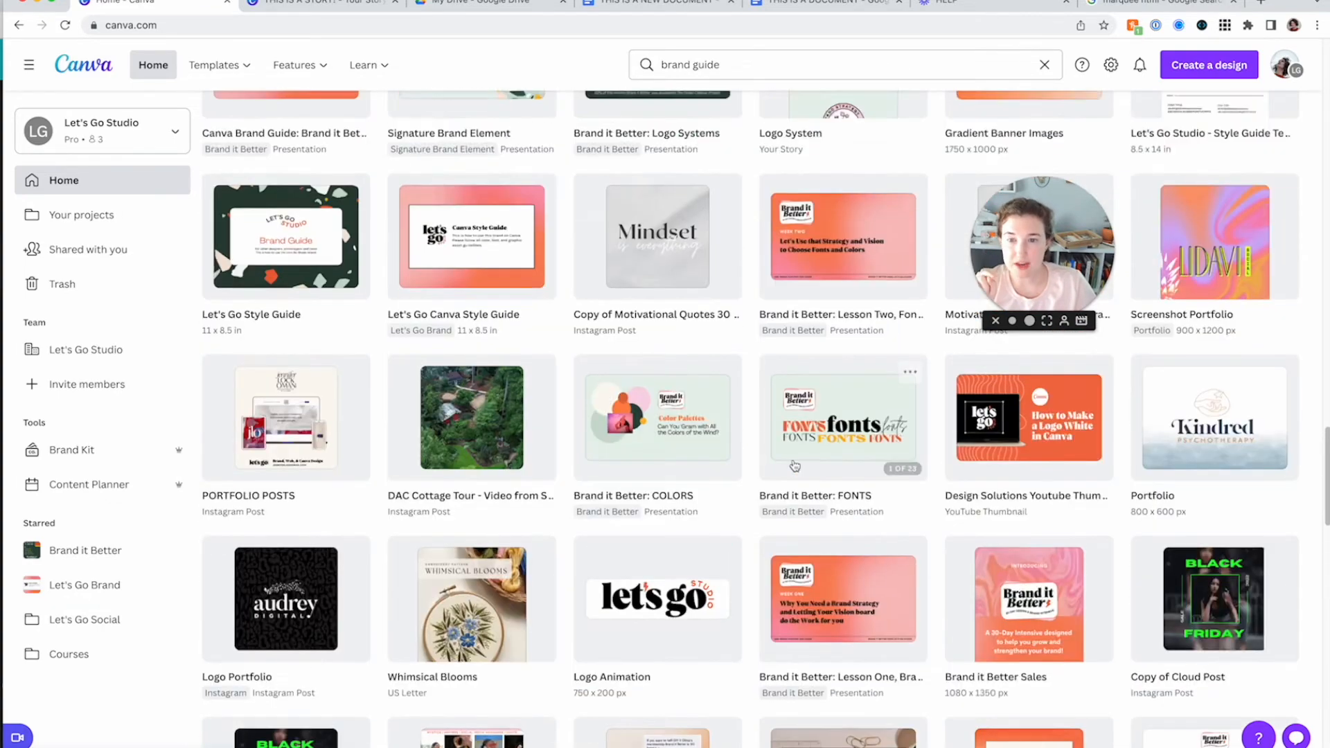
{"action": "scroll", "scroll_direction": "up", "scroll_amount": 3}
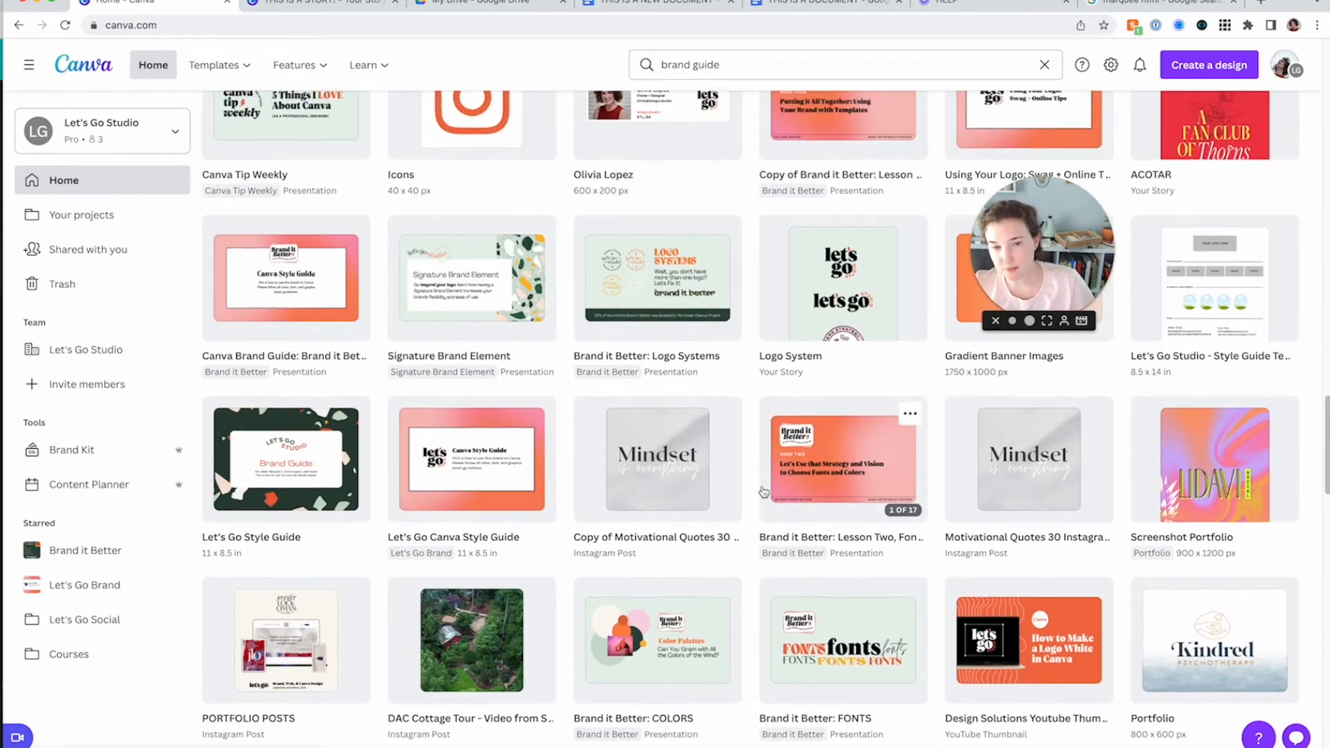
{"action": "scroll", "scroll_direction": "up", "scroll_amount": 3}
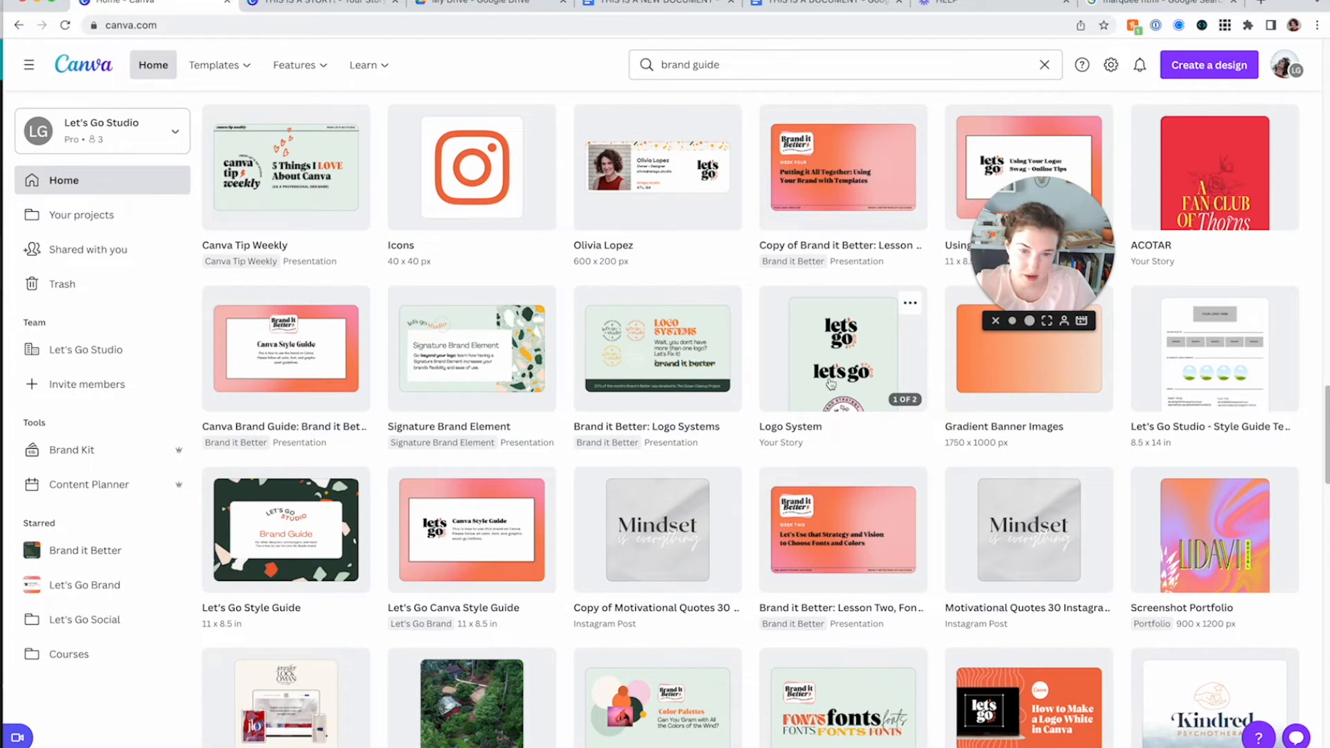
{"action": "mouse_move", "coordinate": [632, 363]}
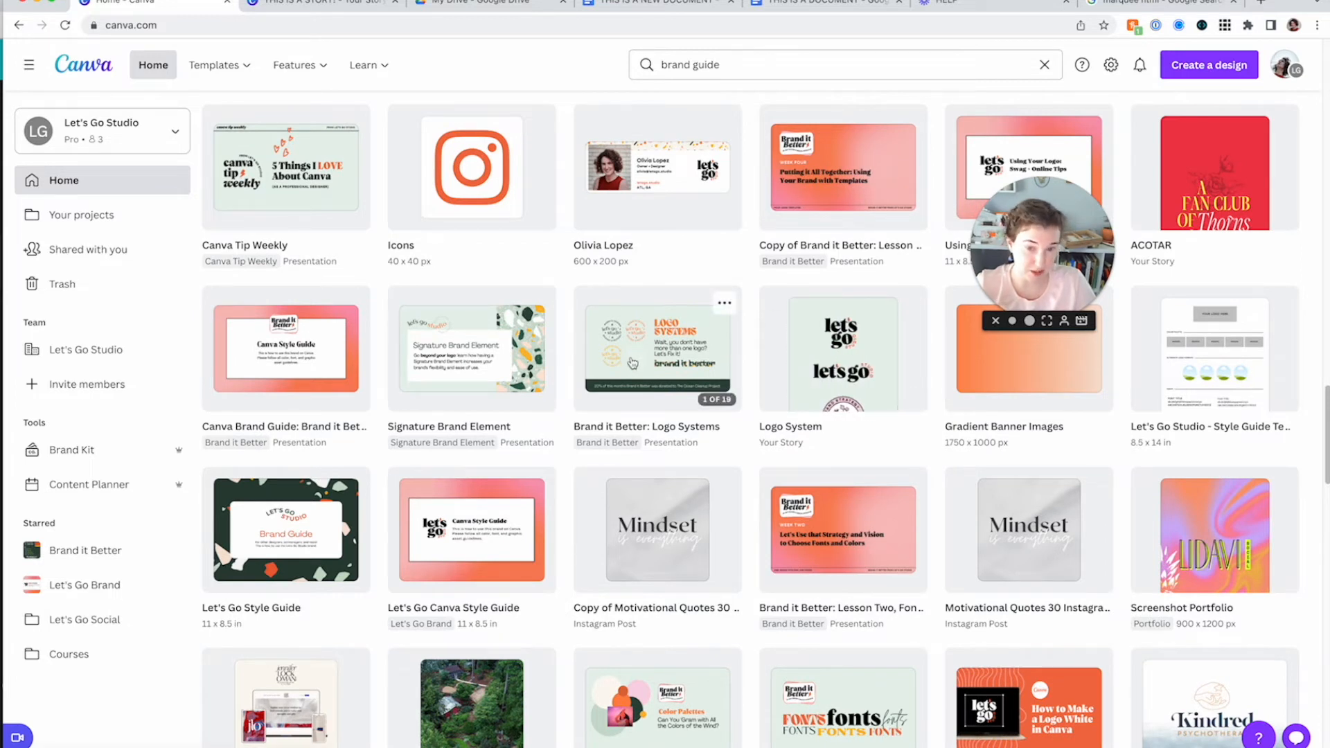
{"action": "mouse_move", "coordinate": [601, 450]}
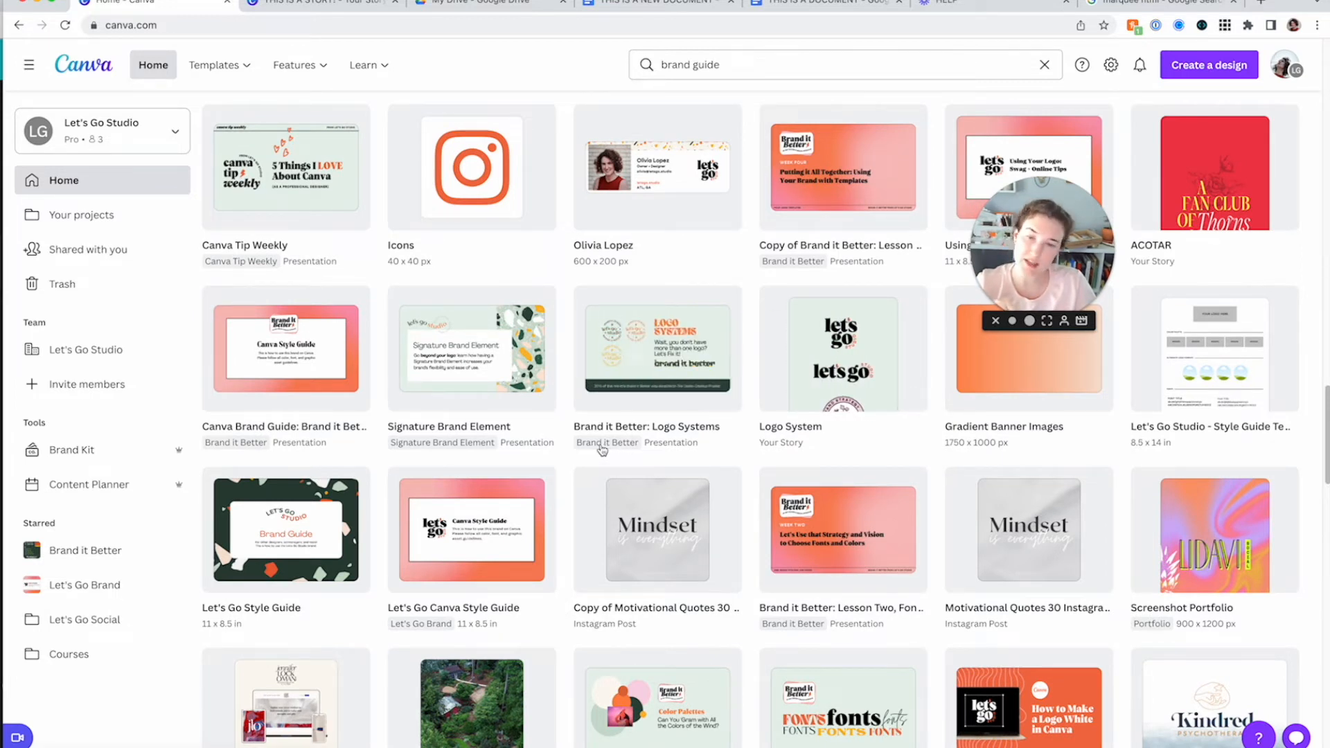
{"action": "mouse_move", "coordinate": [789, 408]}
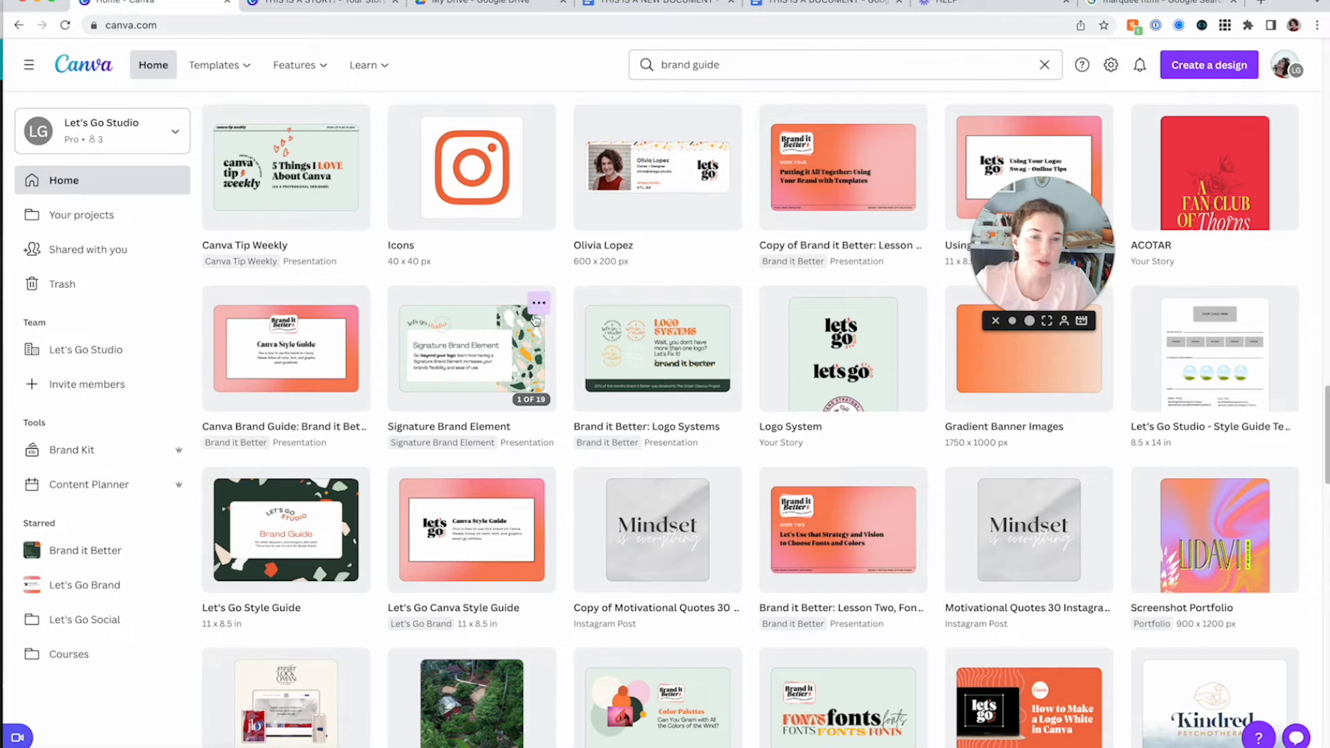
{"action": "left_click", "coordinate": [908, 303]}
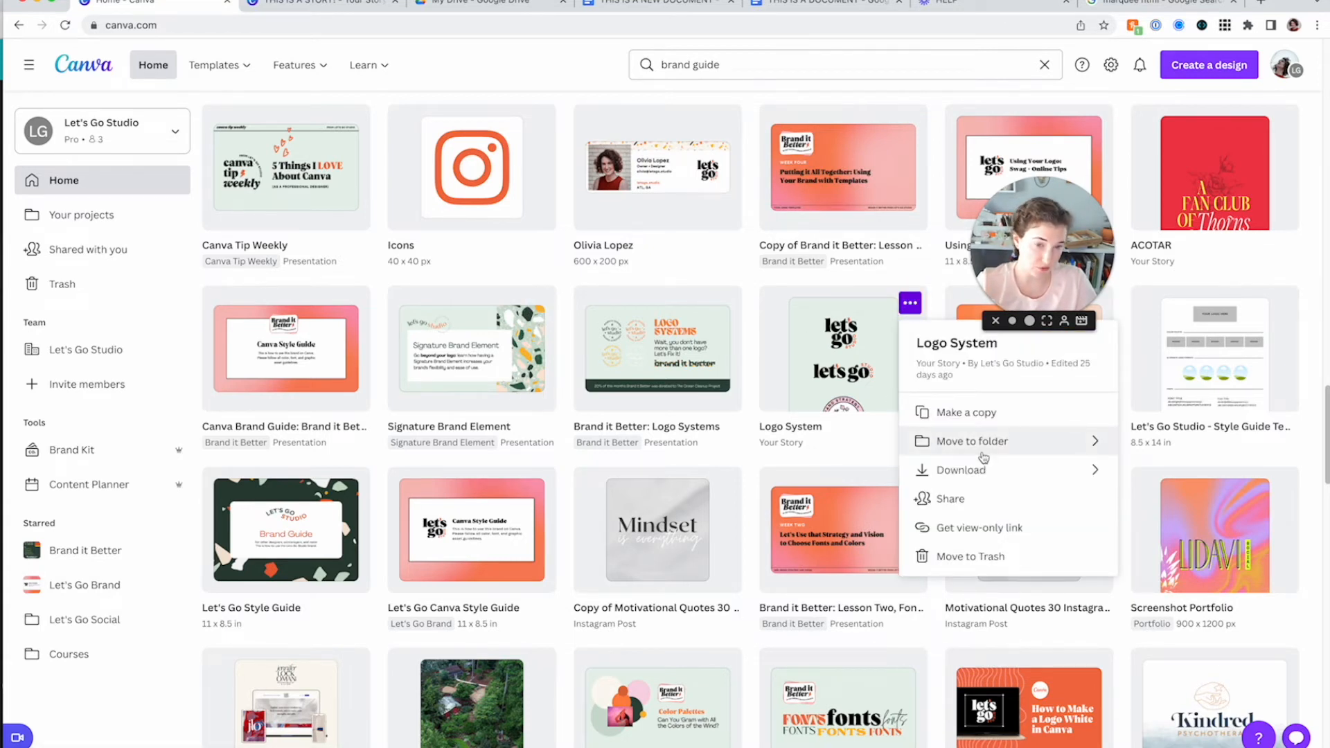
{"action": "left_click", "coordinate": [973, 441]}
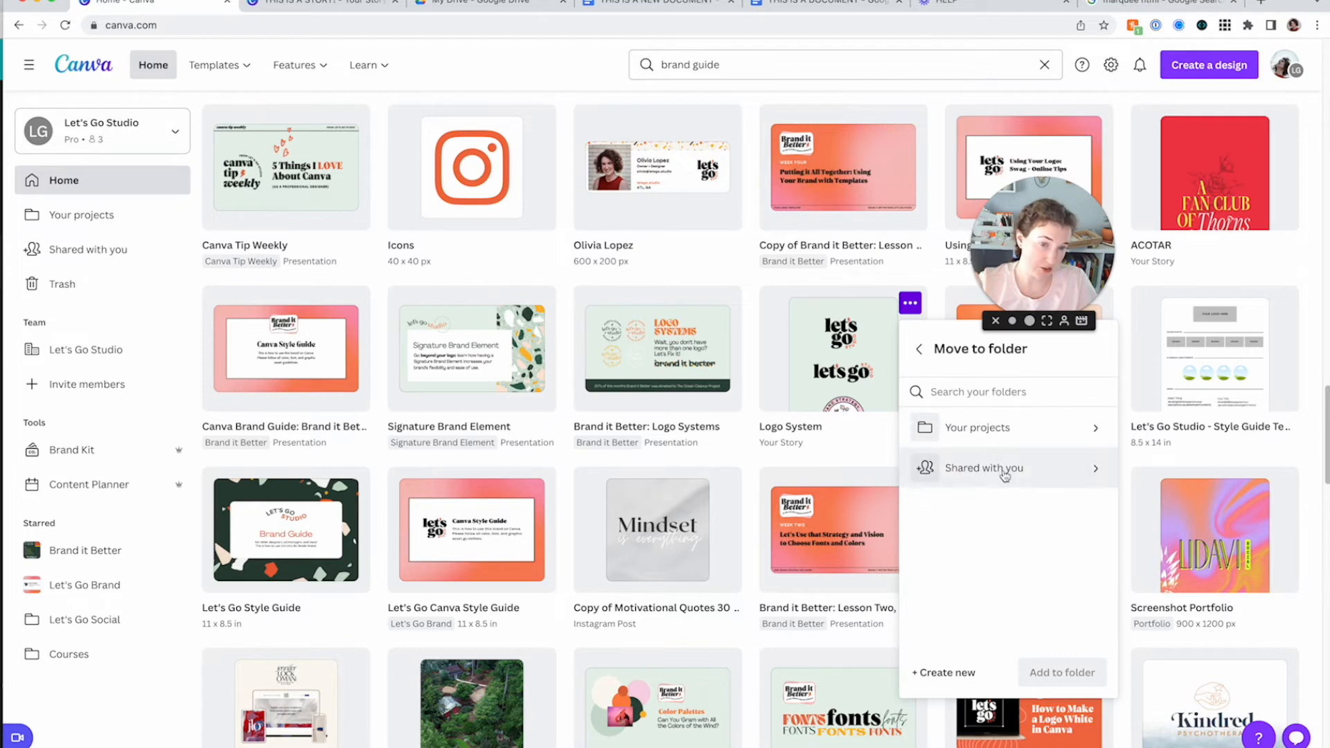
{"action": "type", "text": "bran"}
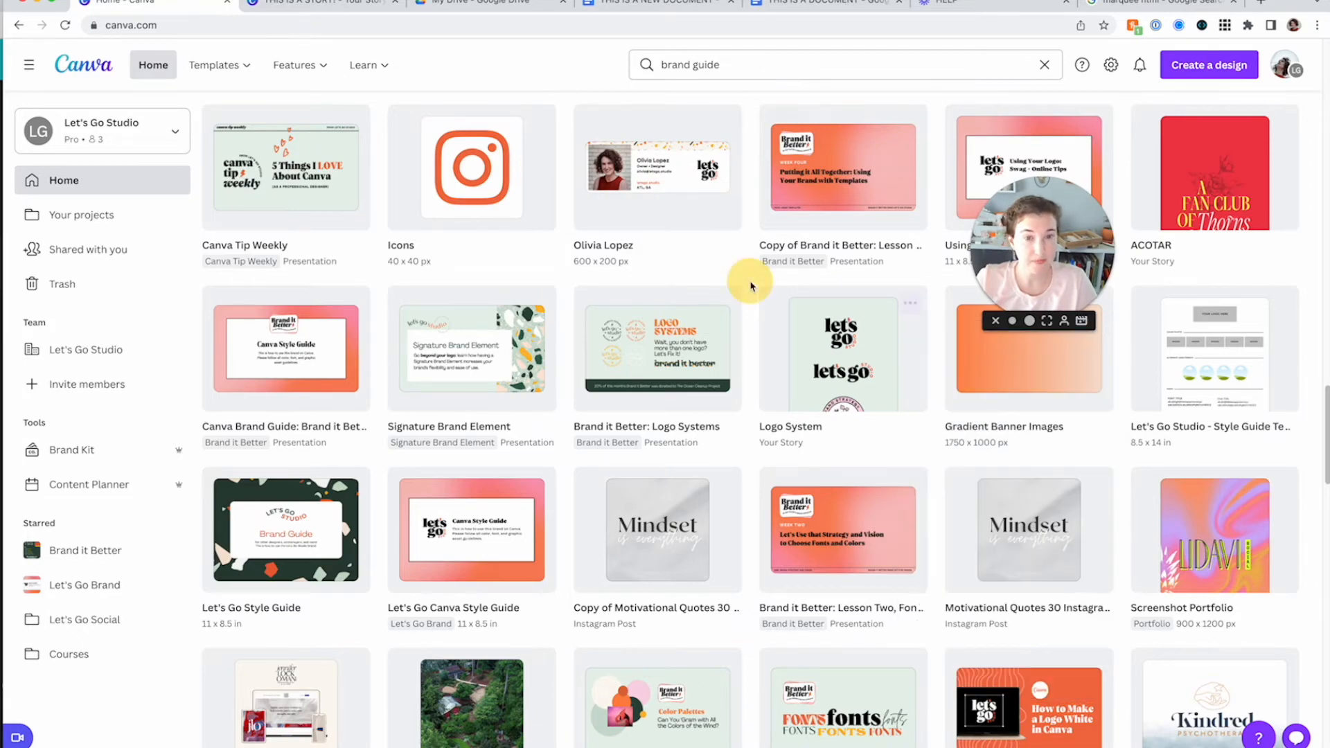
{"action": "left_click", "coordinate": [1044, 65]}
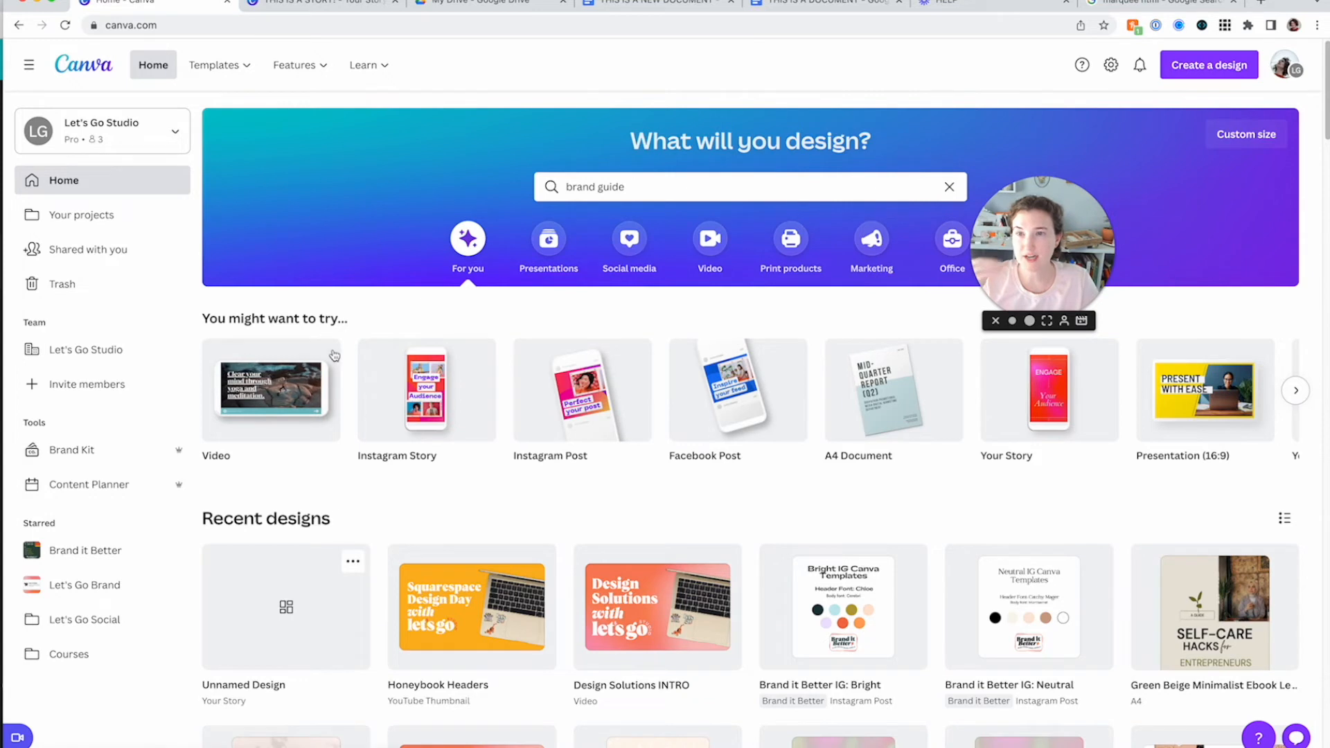
{"action": "mouse_move", "coordinate": [453, 626]}
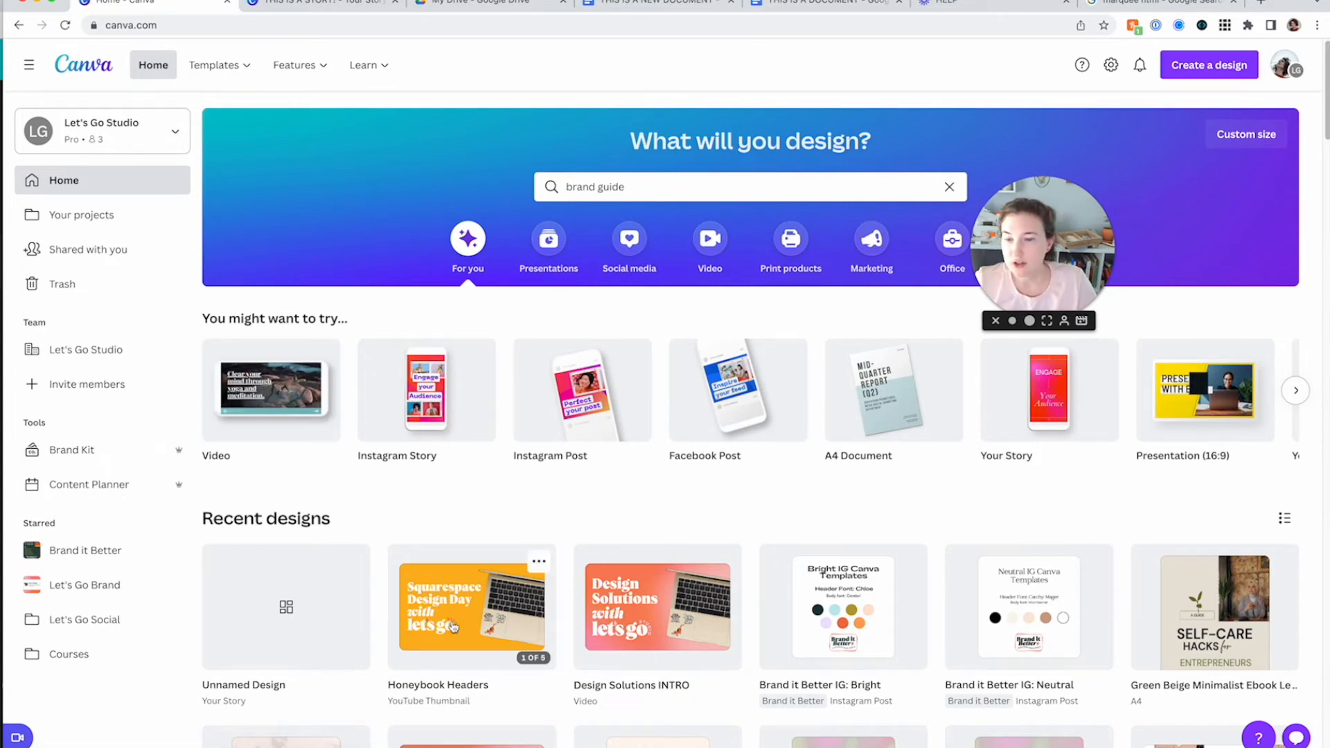
Open the Honeybook Headers design showing the orange 'Squarespace Design Day' page
{"action": "left_click", "coordinate": [471, 607]}
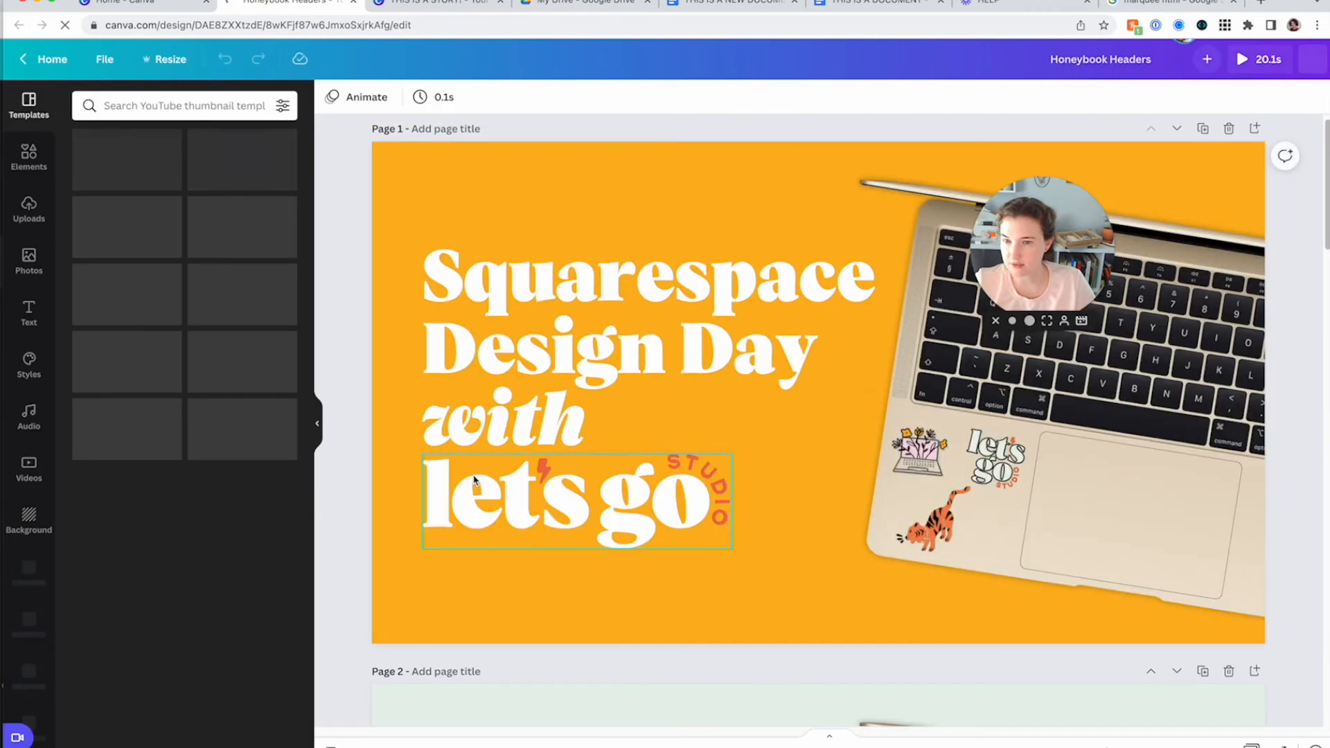
{"action": "scroll", "scroll_direction": "down", "scroll_amount": 3}
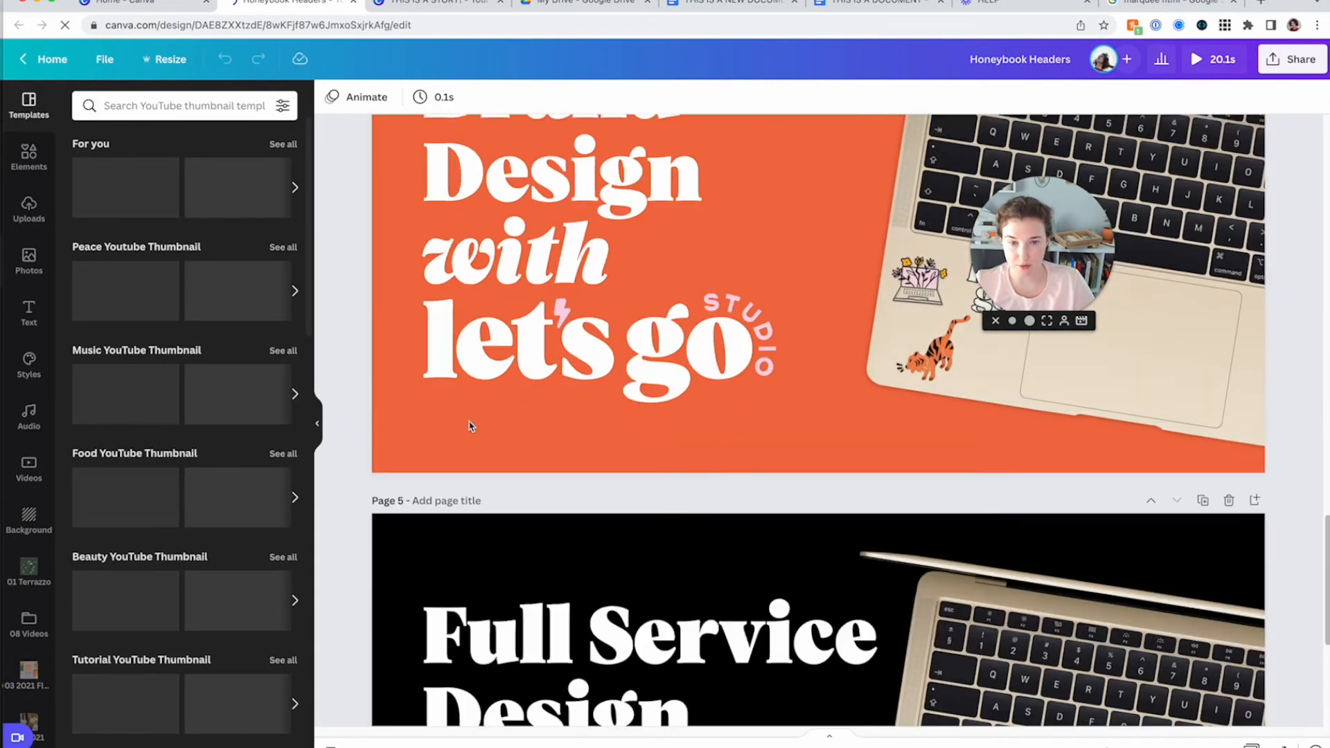
{"action": "scroll", "scroll_direction": "down", "scroll_amount": 3}
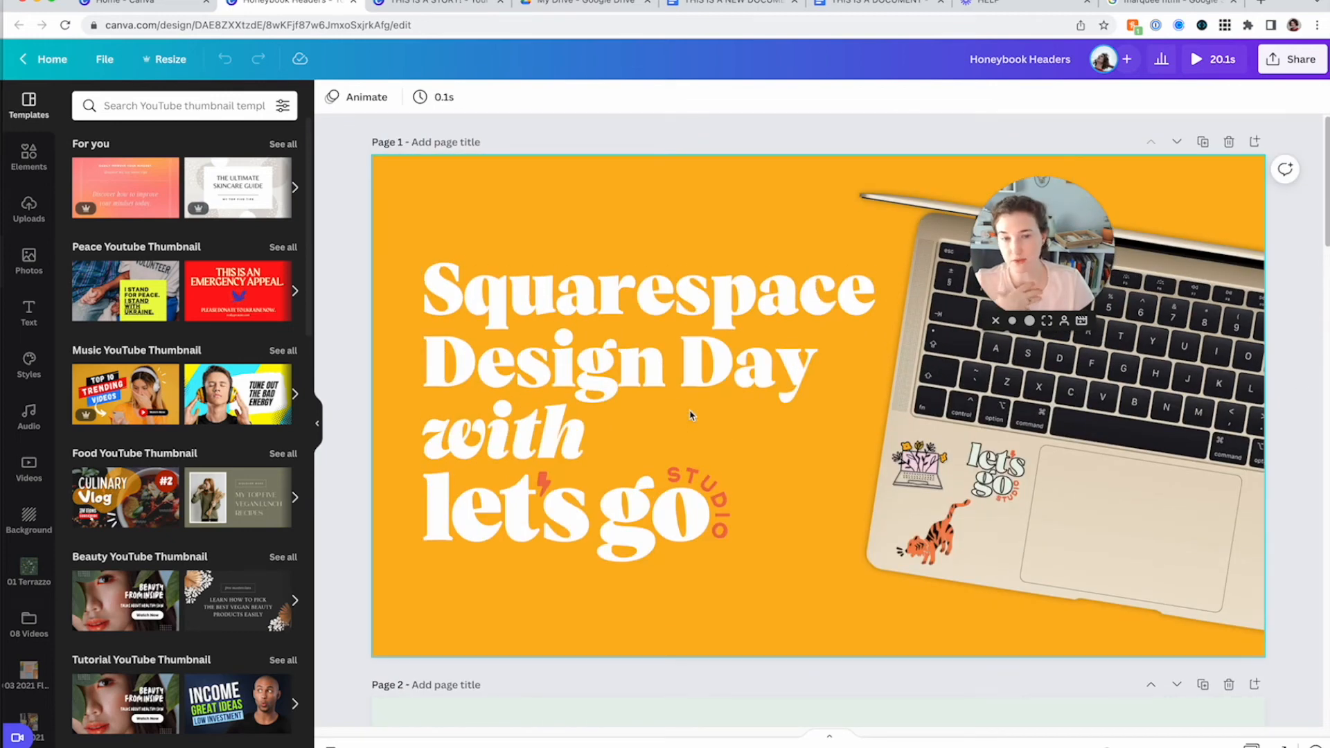
{"action": "mouse_move", "coordinate": [683, 422]}
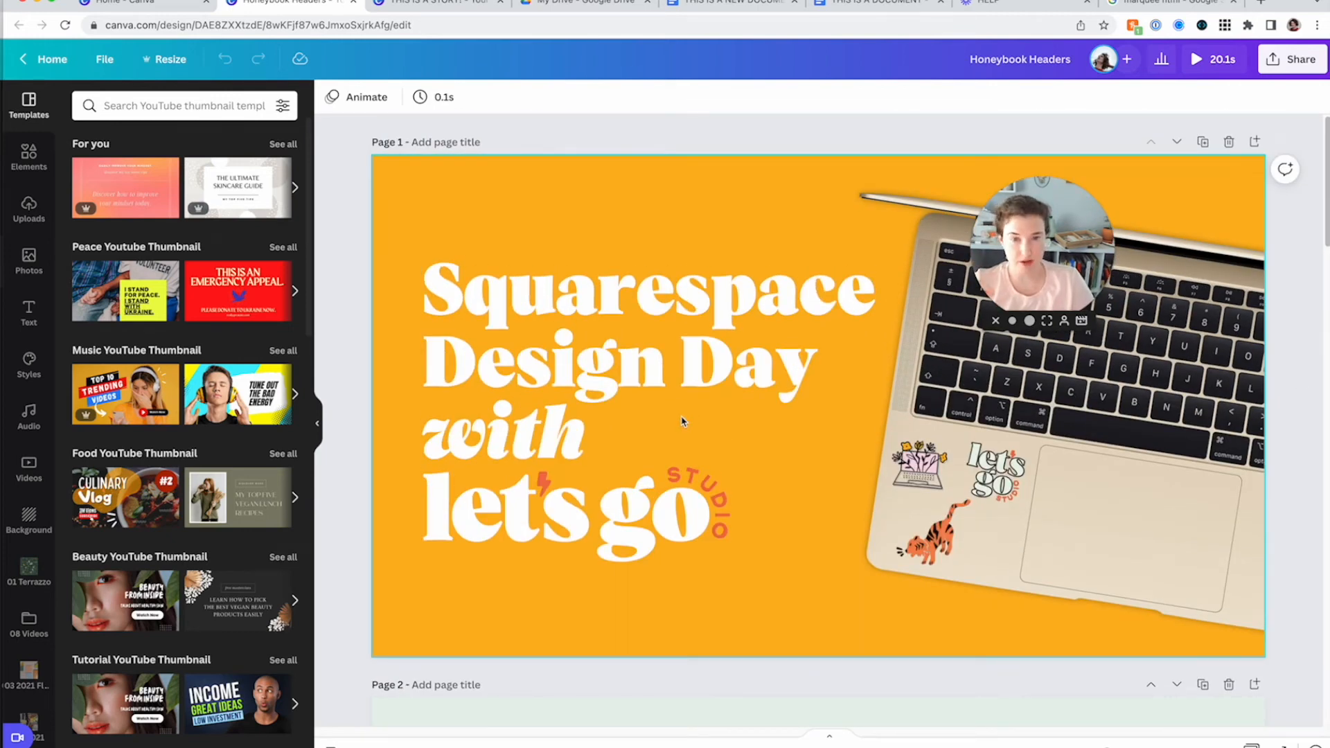
{"action": "left_click", "coordinate": [649, 348]}
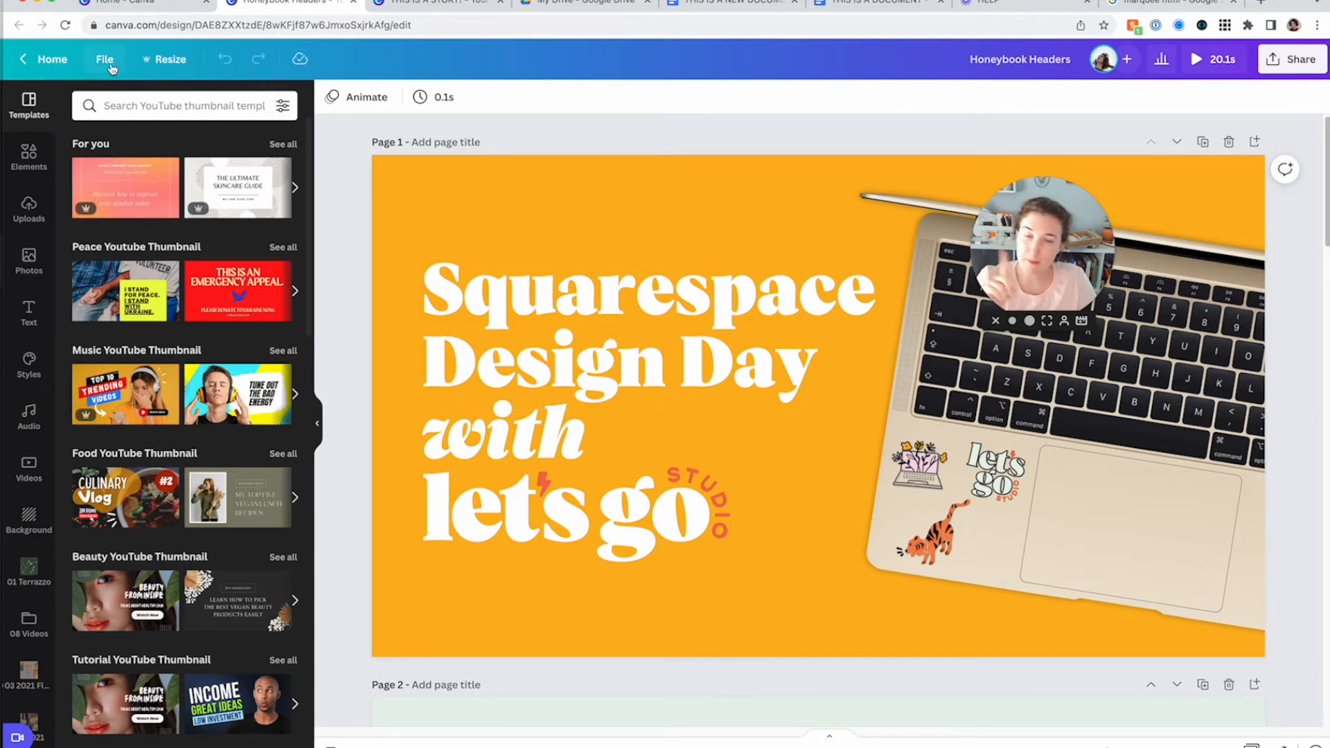
Save Honeybook Headers into the Headers & Thumbnails folder, then return to the home page
{"action": "left_click", "coordinate": [104, 59]}
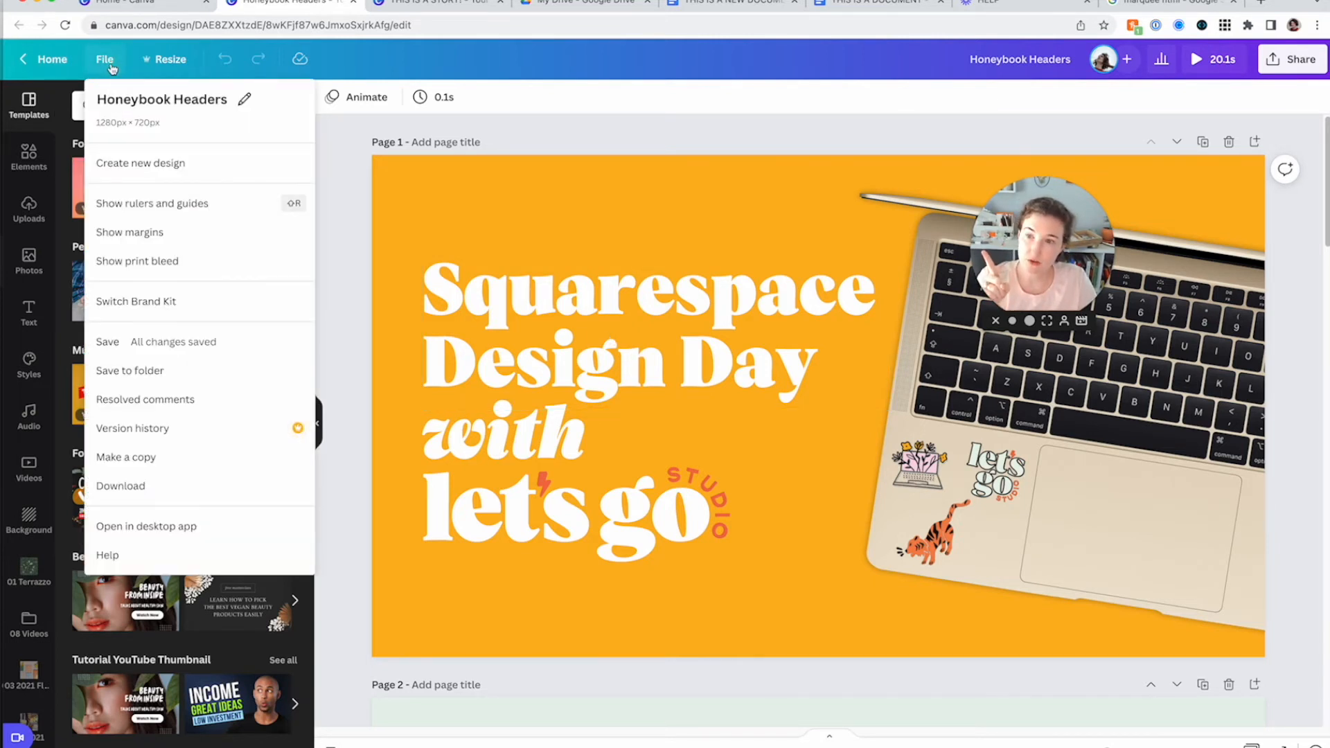
{"action": "left_click", "coordinate": [130, 370]}
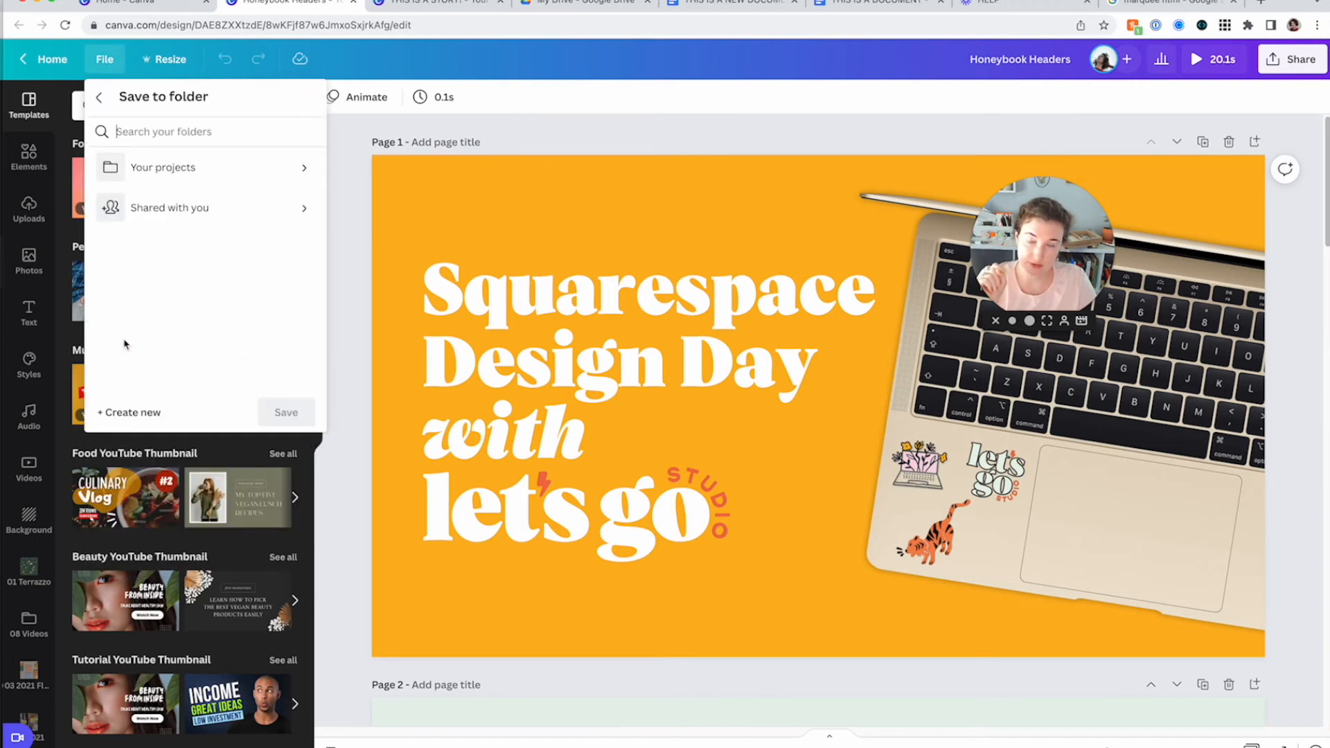
{"action": "type", "text": "header"}
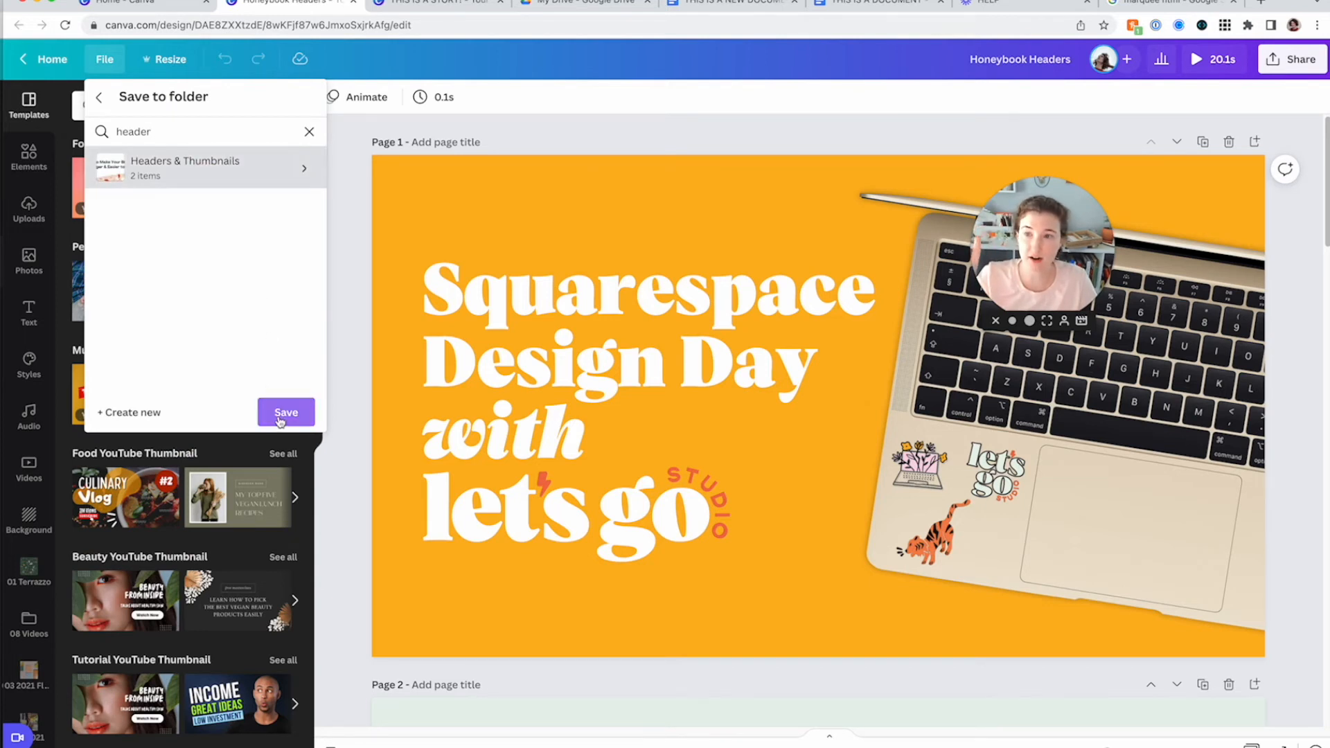
{"action": "left_click", "coordinate": [286, 412]}
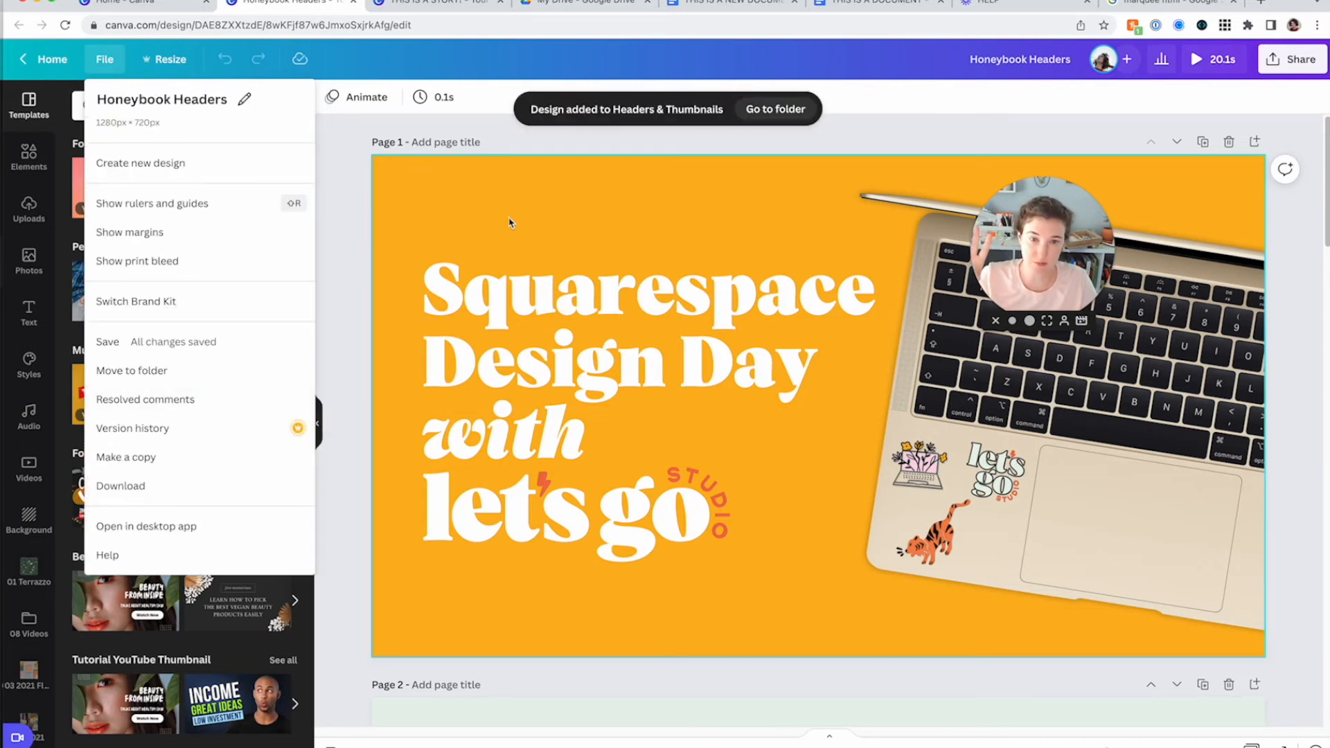
{"action": "left_click", "coordinate": [509, 222]}
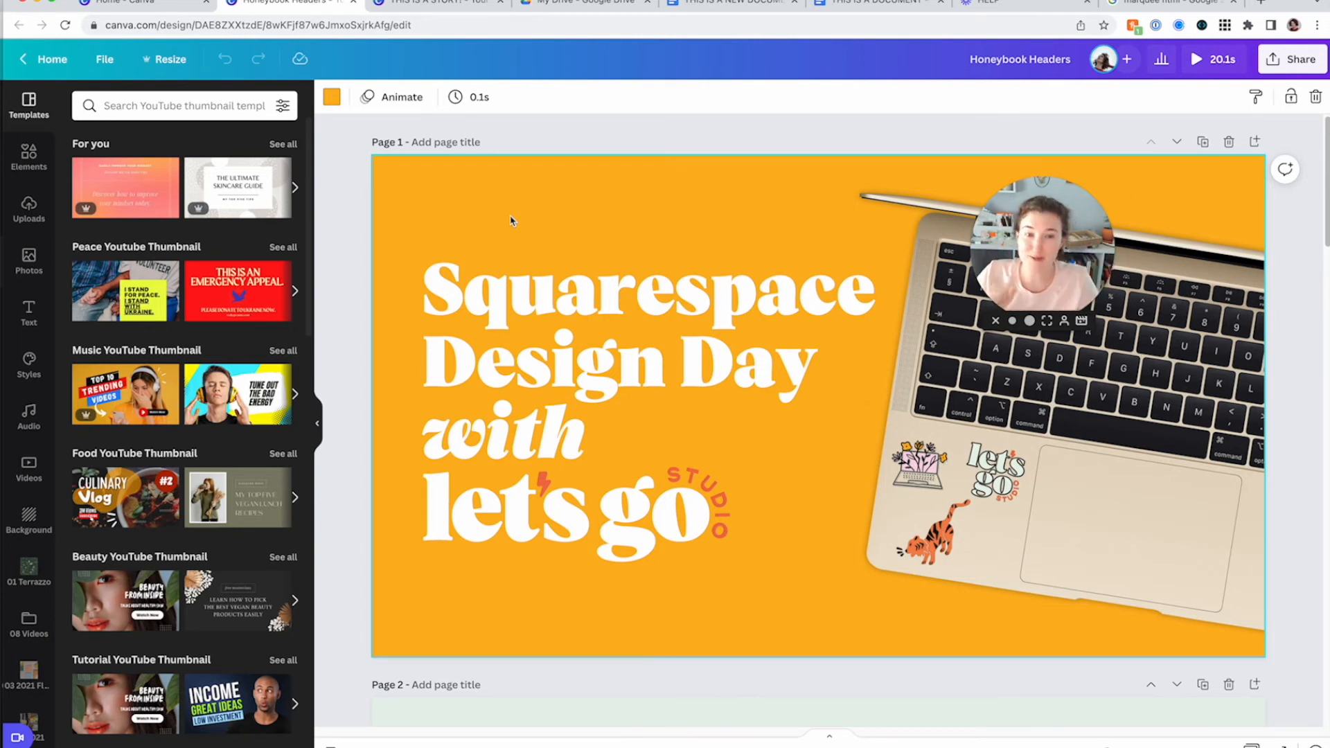
{"action": "left_click", "coordinate": [44, 58]}
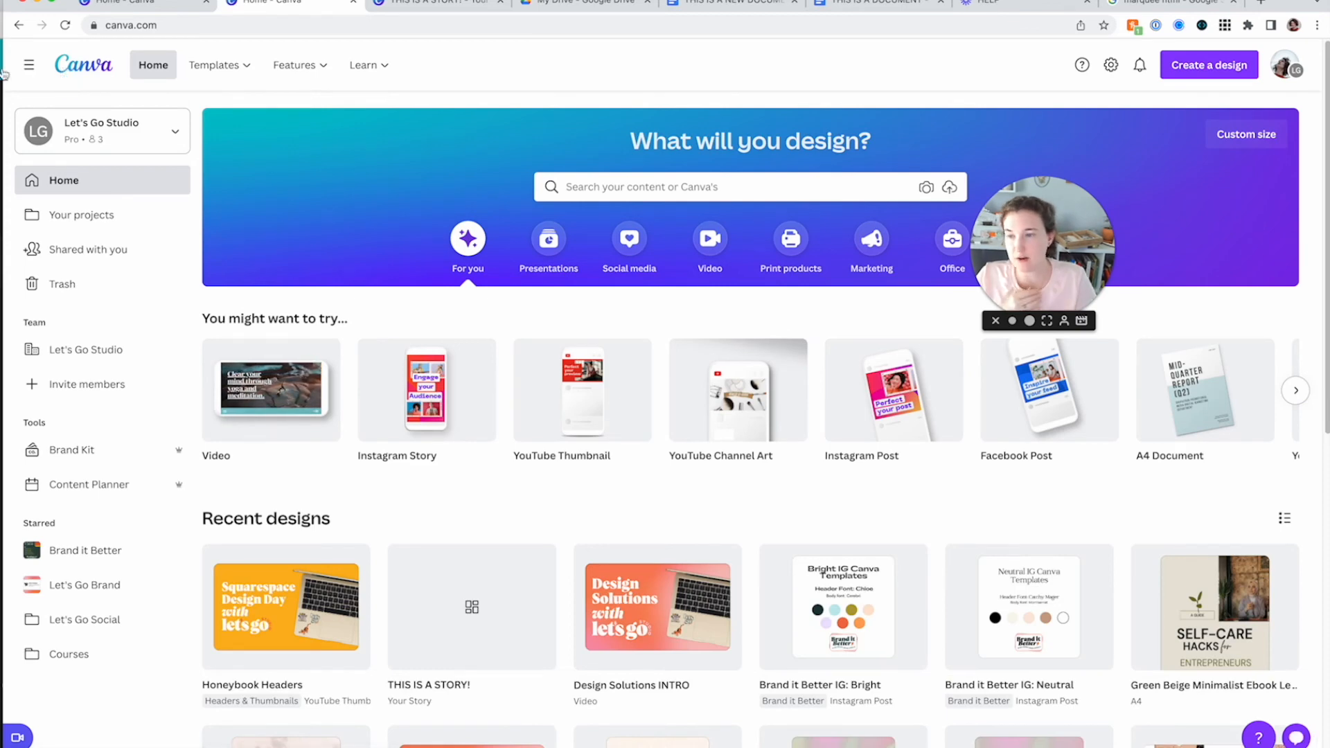
Browse the Let's Go Social folder and its Instagram subfolder, then return to Your projects
{"action": "left_click", "coordinate": [83, 214]}
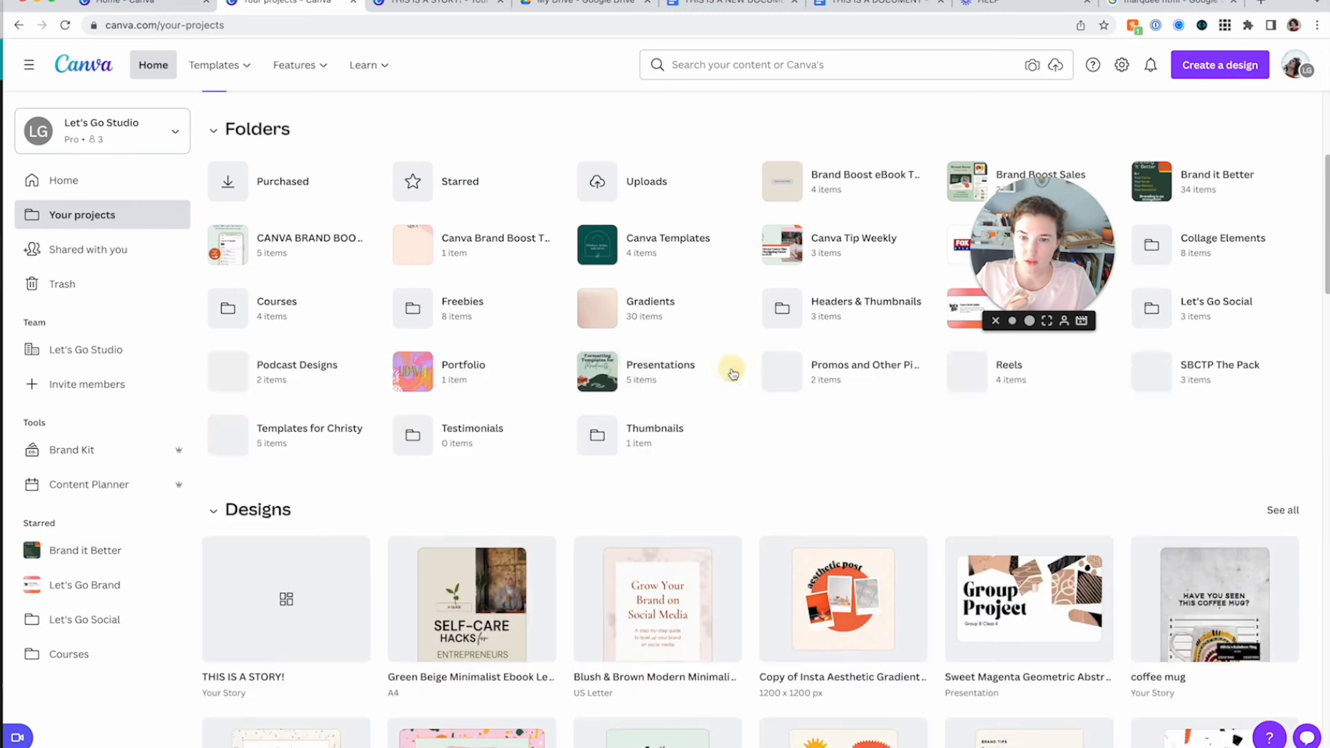
{"action": "scroll", "scroll_direction": "up", "scroll_amount": 3}
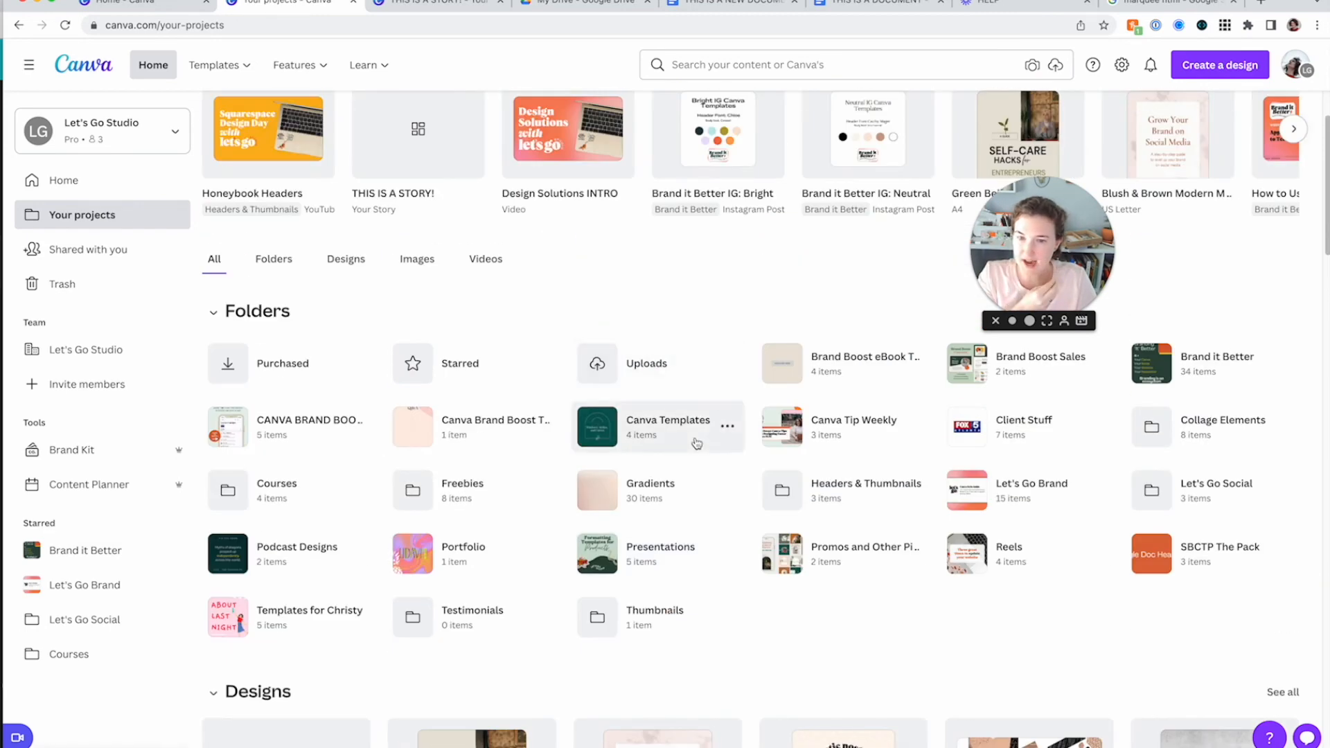
{"action": "mouse_move", "coordinate": [848, 441]}
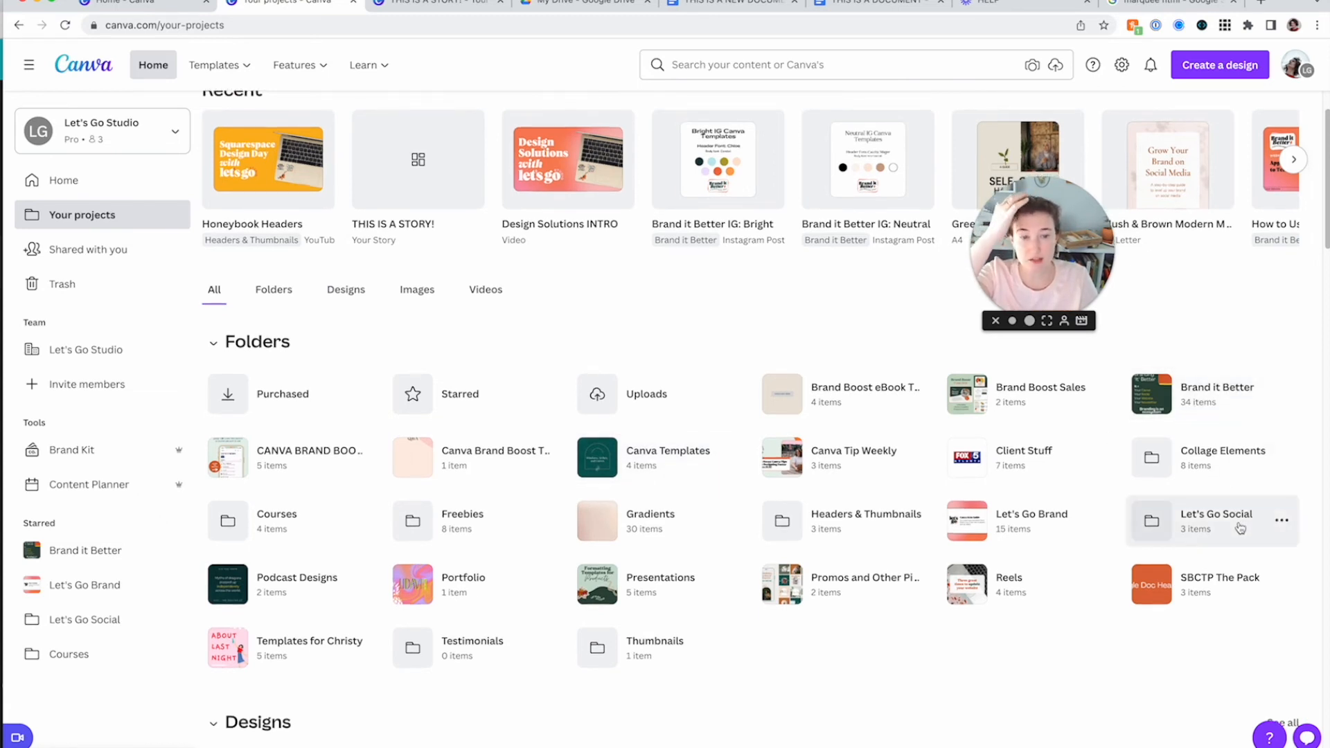
{"action": "left_click", "coordinate": [1216, 521]}
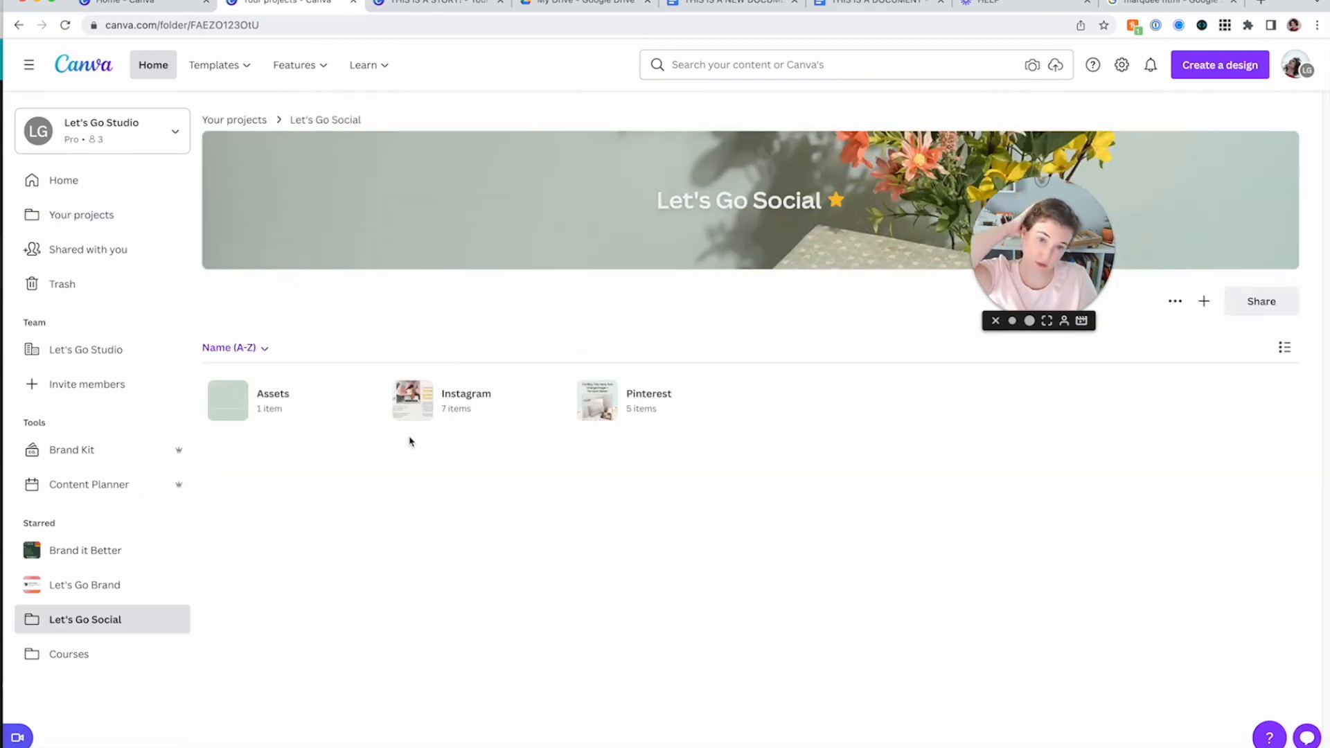
{"action": "mouse_move", "coordinate": [600, 419]}
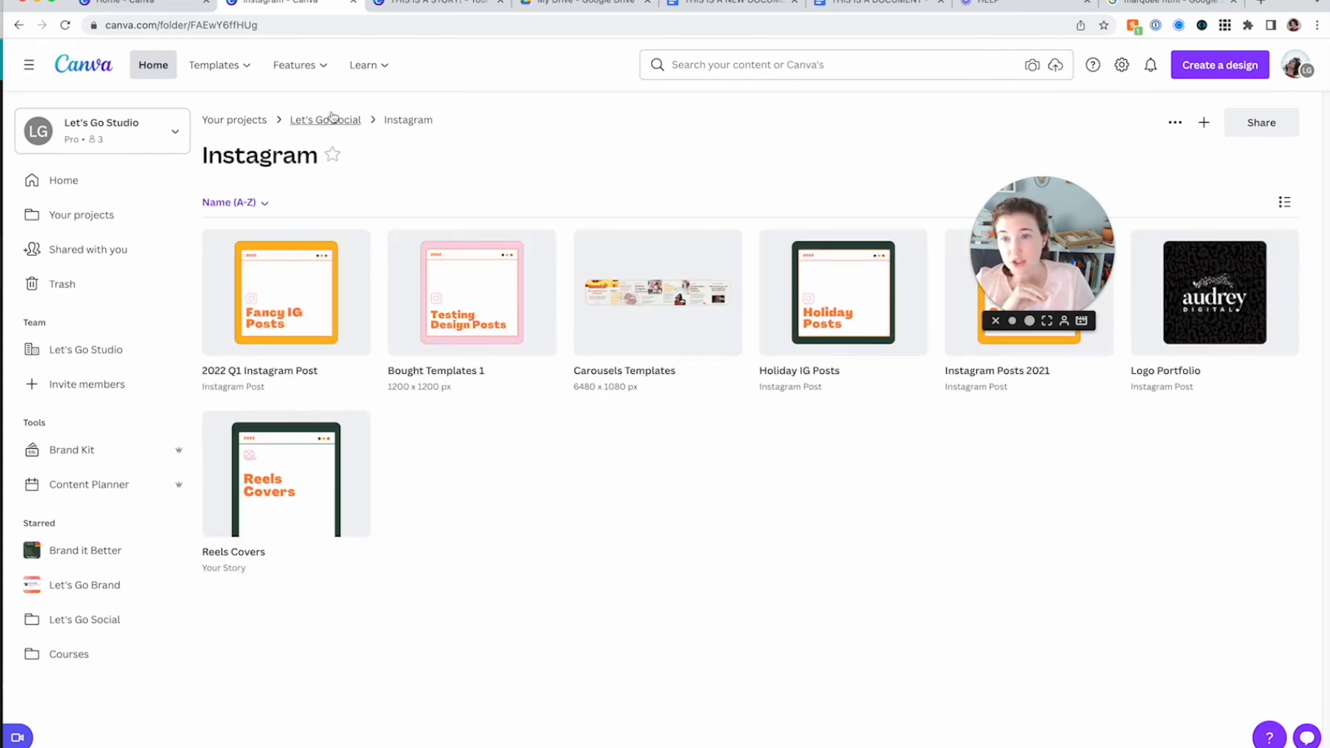
{"action": "left_click", "coordinate": [325, 120]}
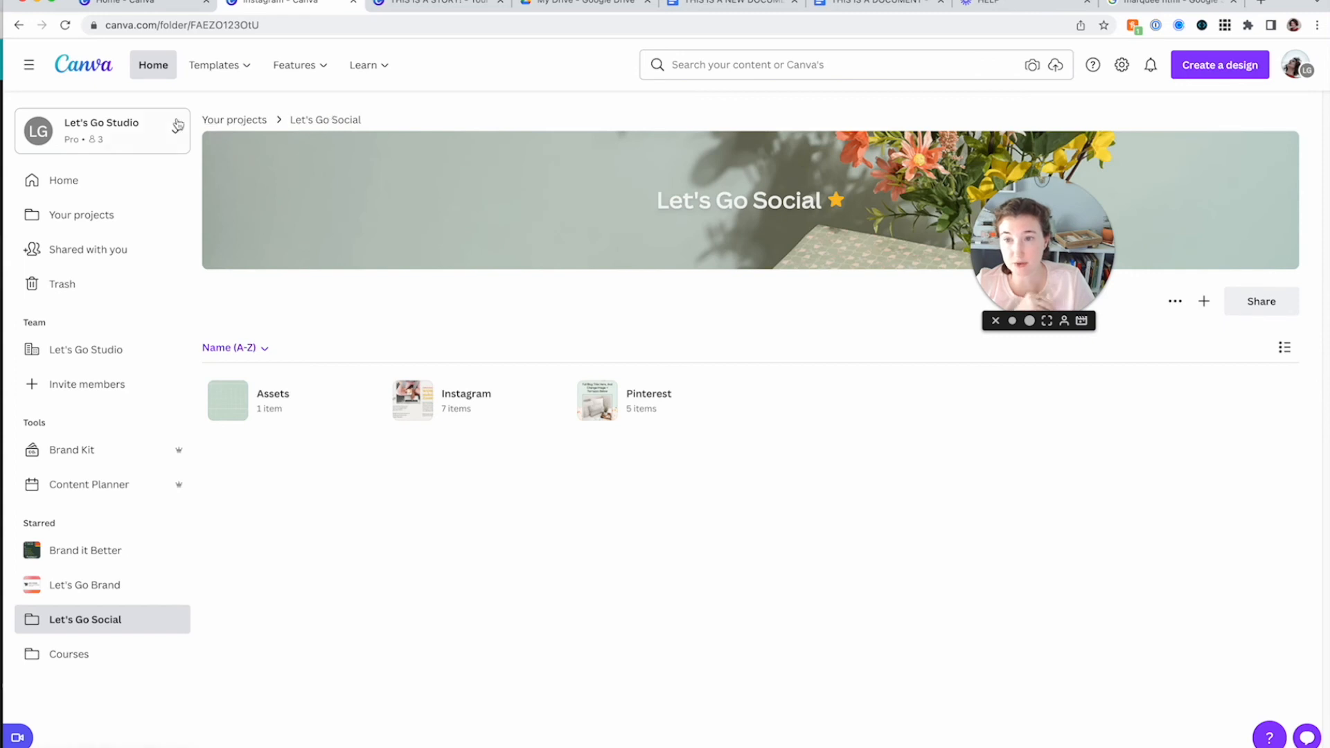
{"action": "left_click", "coordinate": [82, 214]}
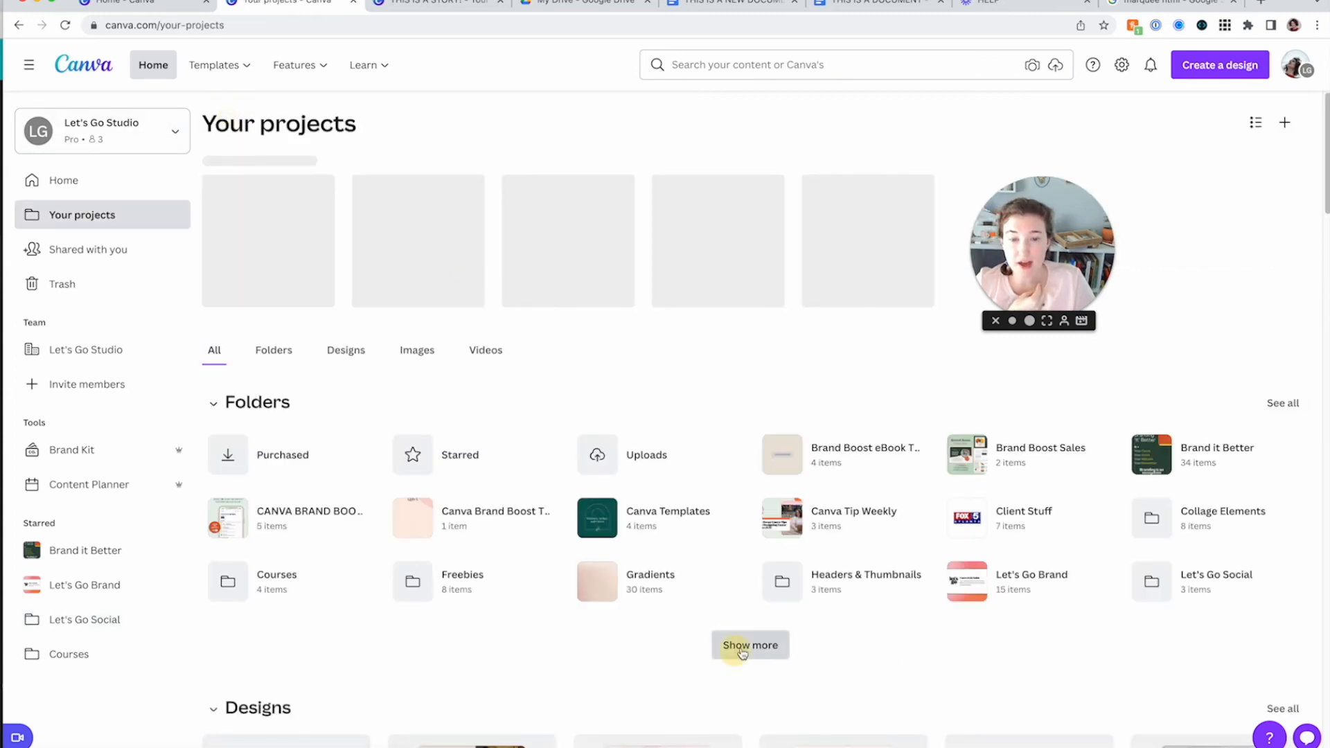
Check Headers & Thumbnails holds Honeybook Headers, then expand Your projects to list every folder
{"action": "left_click", "coordinate": [866, 581]}
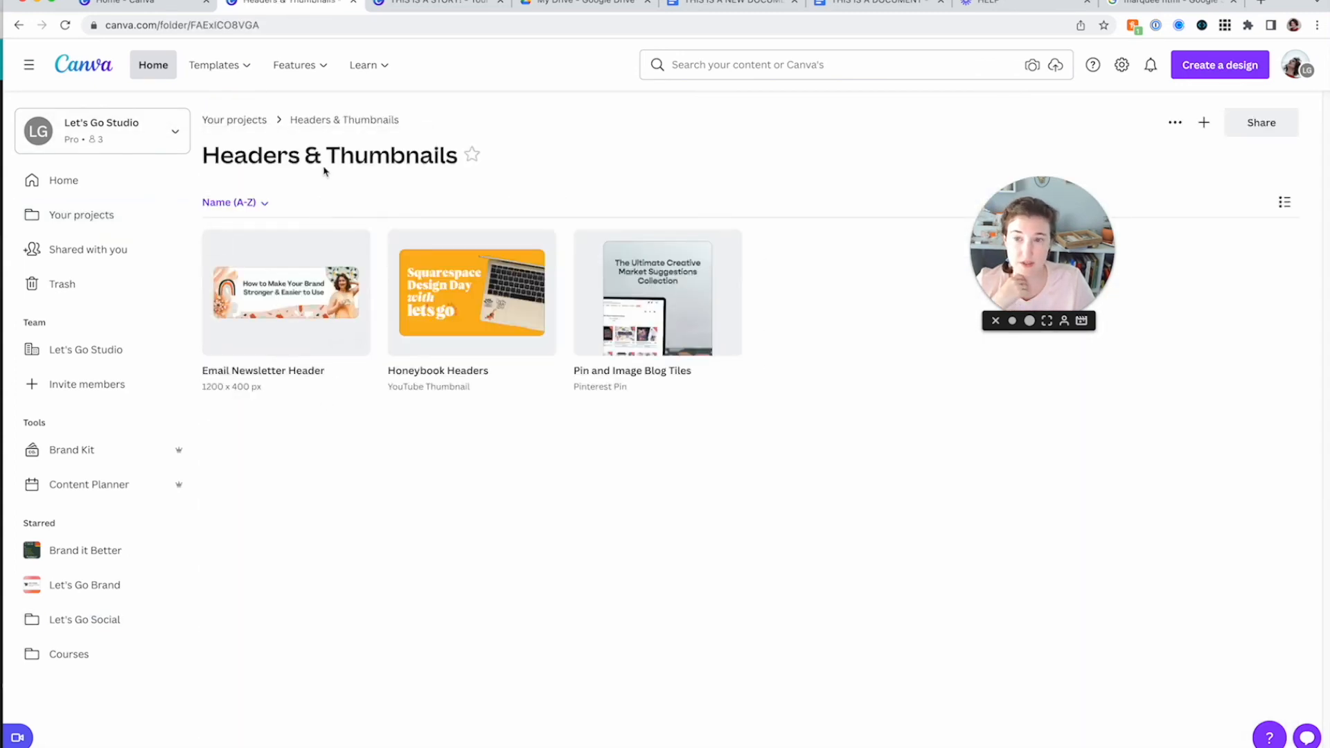
{"action": "mouse_move", "coordinate": [234, 120]}
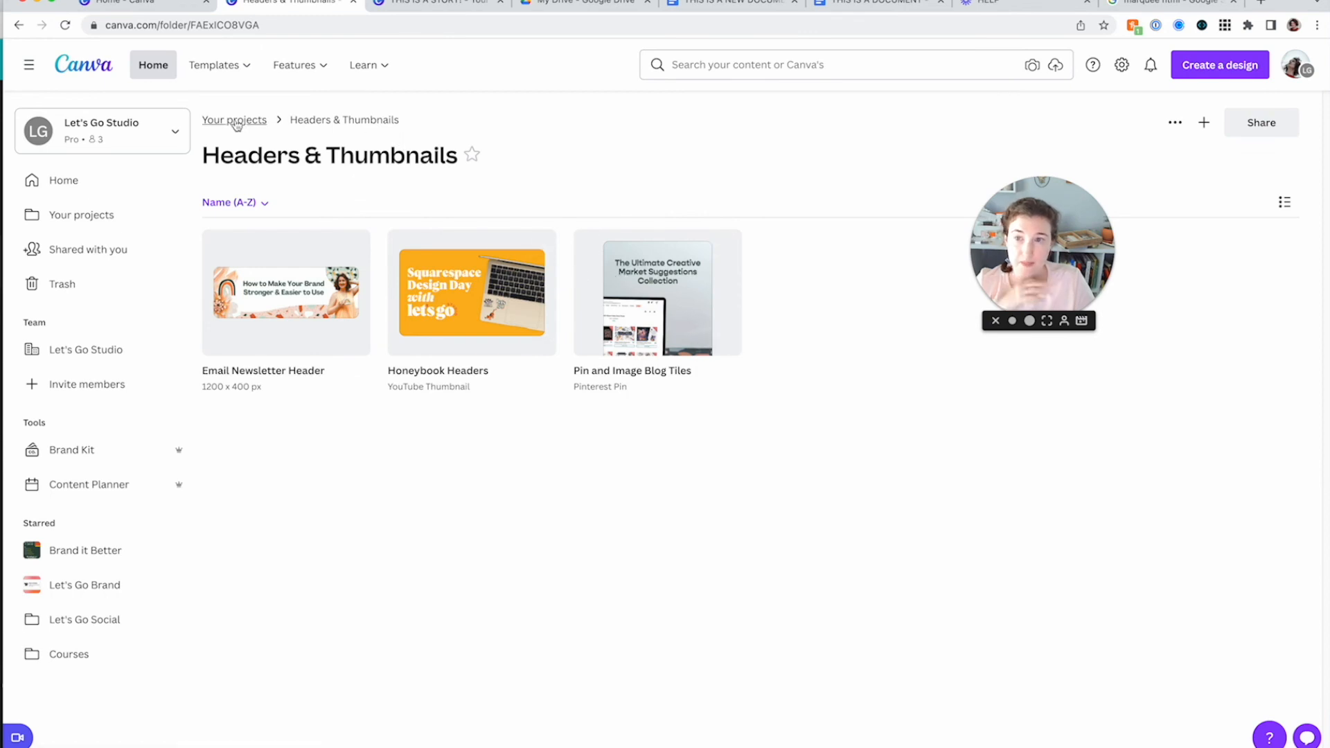
{"action": "left_click", "coordinate": [234, 120]}
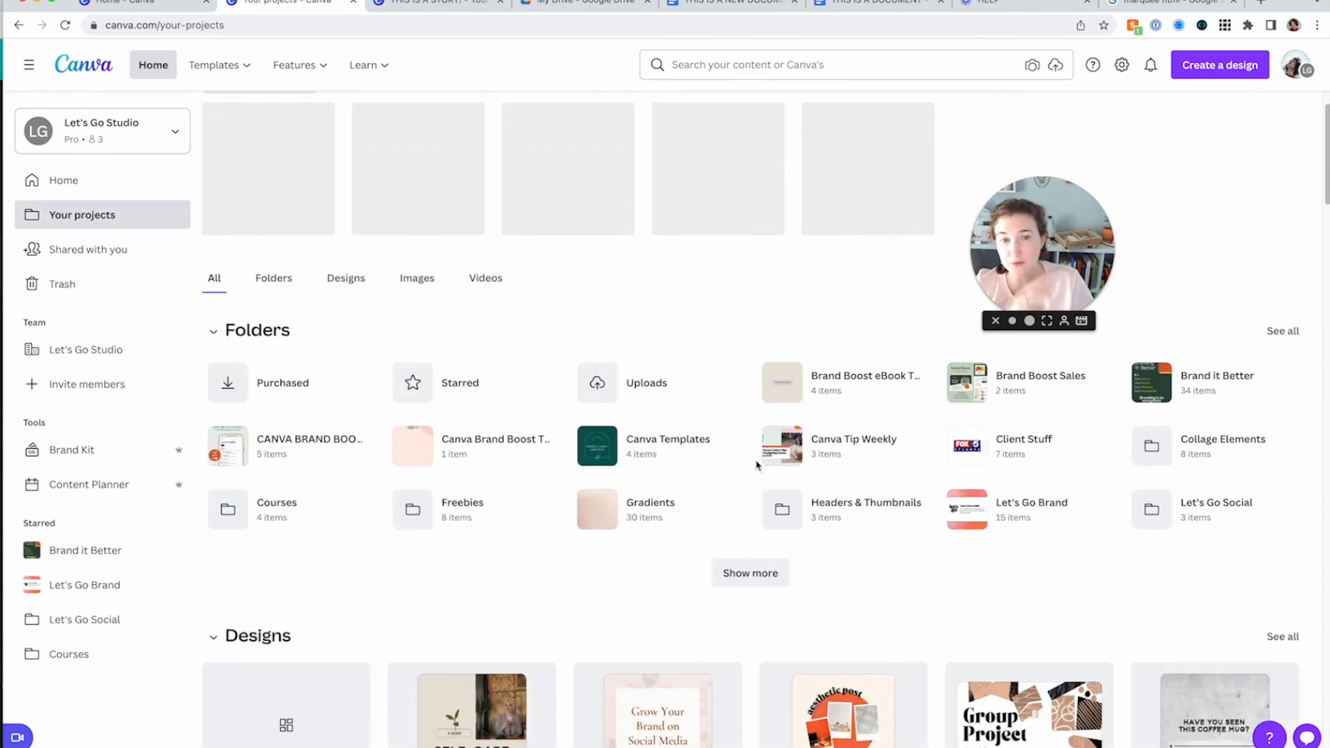
{"action": "scroll", "scroll_direction": "up", "scroll_amount": 3}
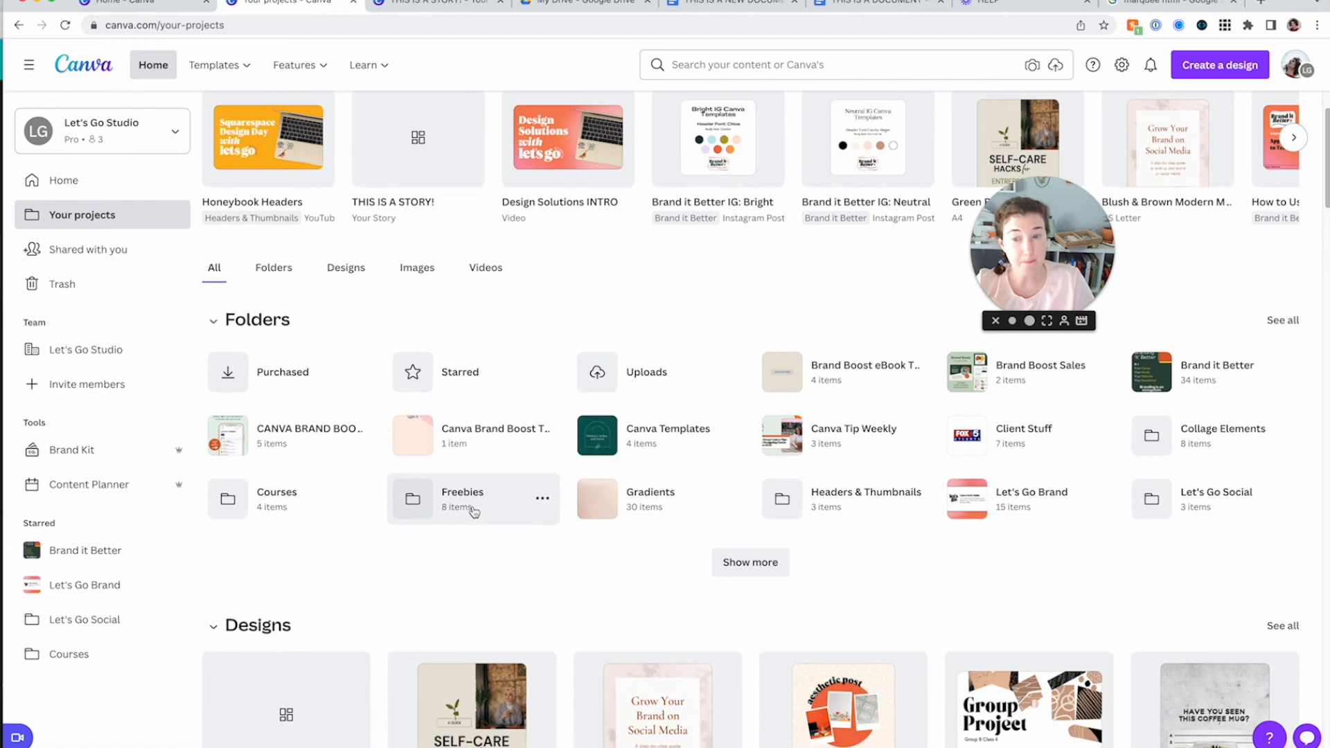
{"action": "mouse_move", "coordinate": [690, 517]}
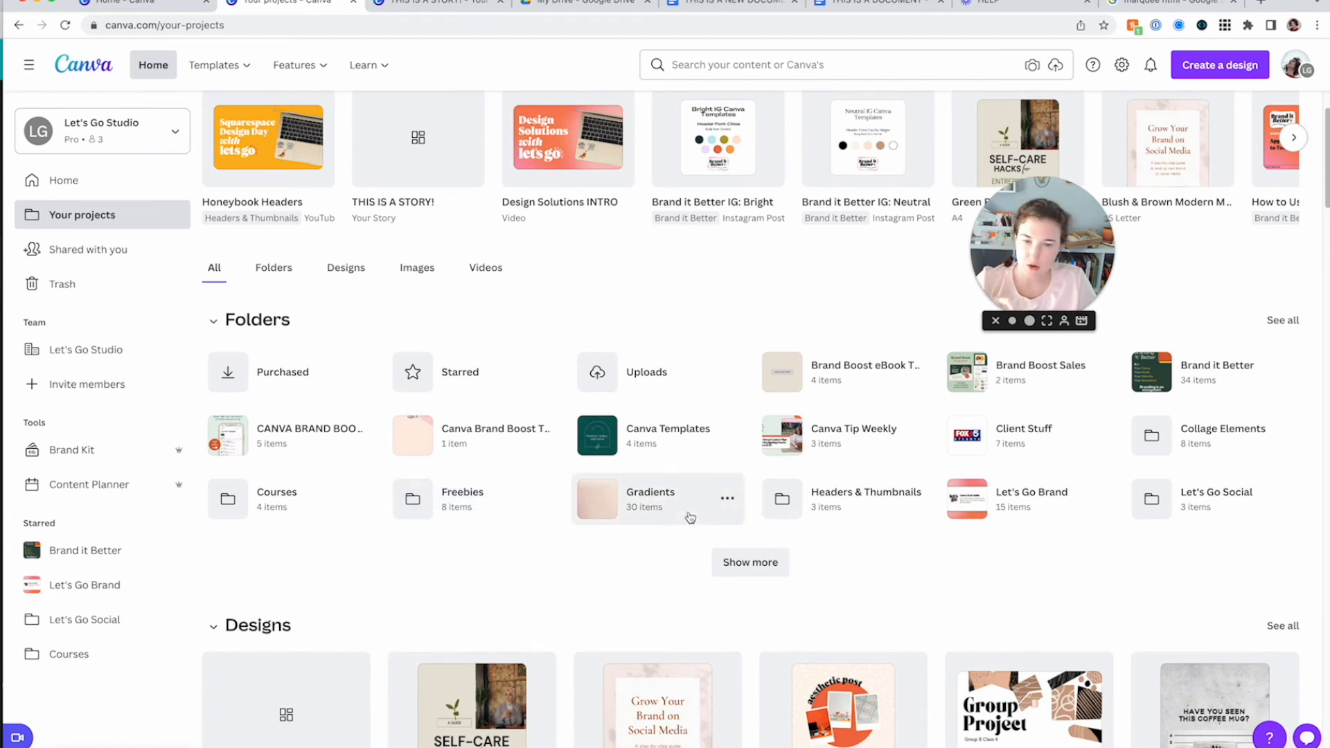
{"action": "left_click", "coordinate": [750, 562]}
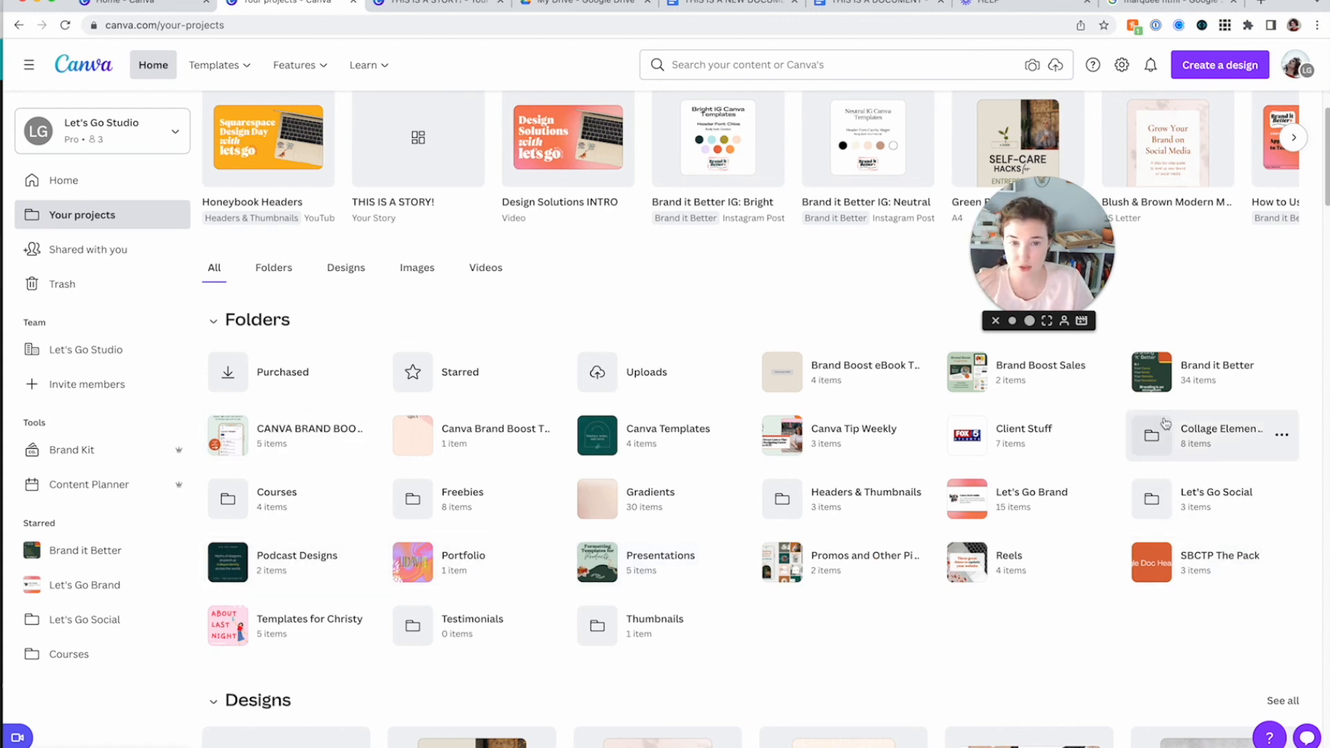
{"action": "scroll", "scroll_direction": "up", "scroll_amount": 3}
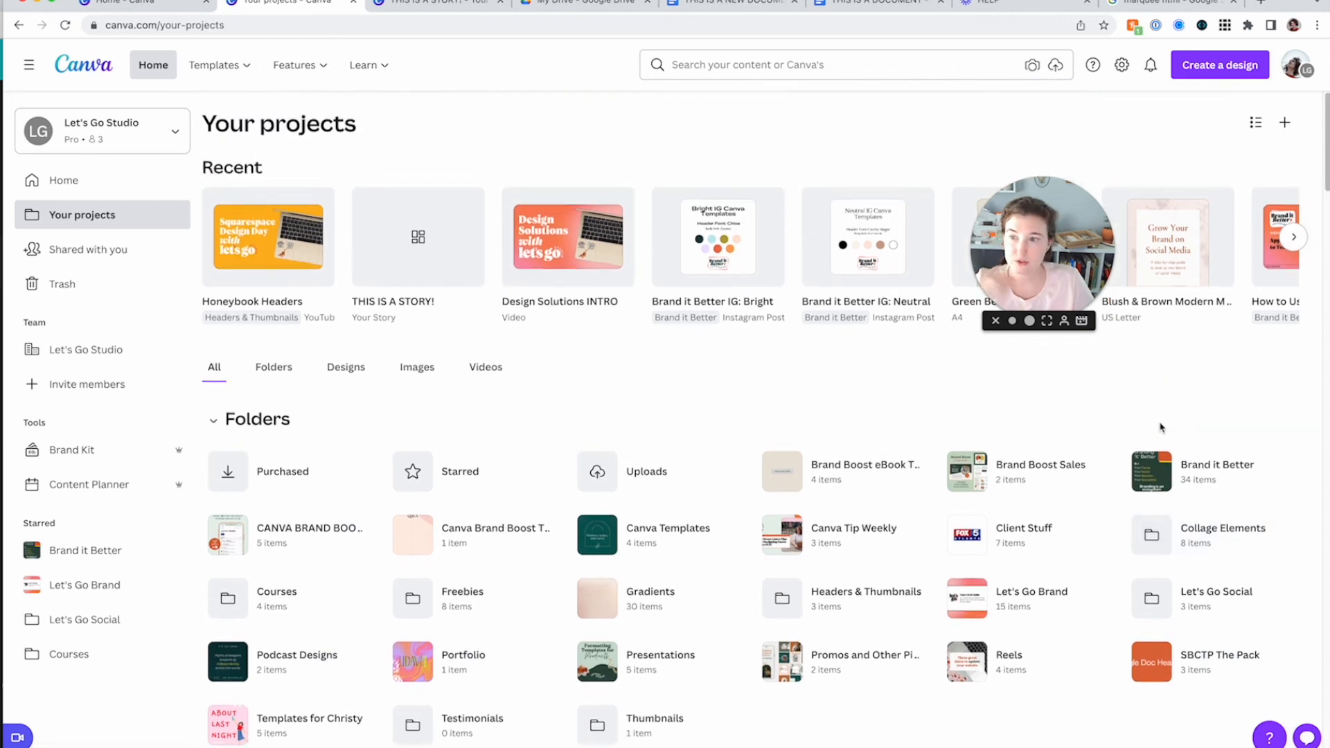
{"action": "mouse_move", "coordinate": [781, 405]}
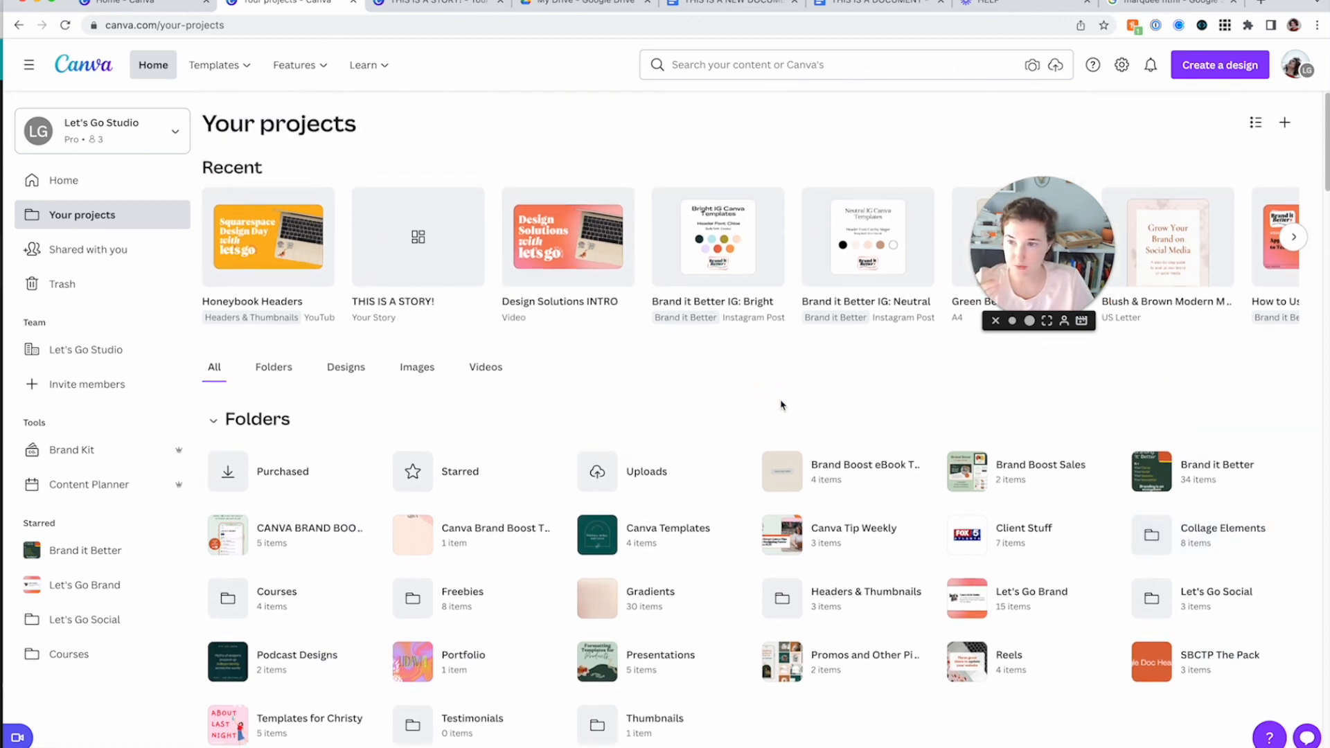